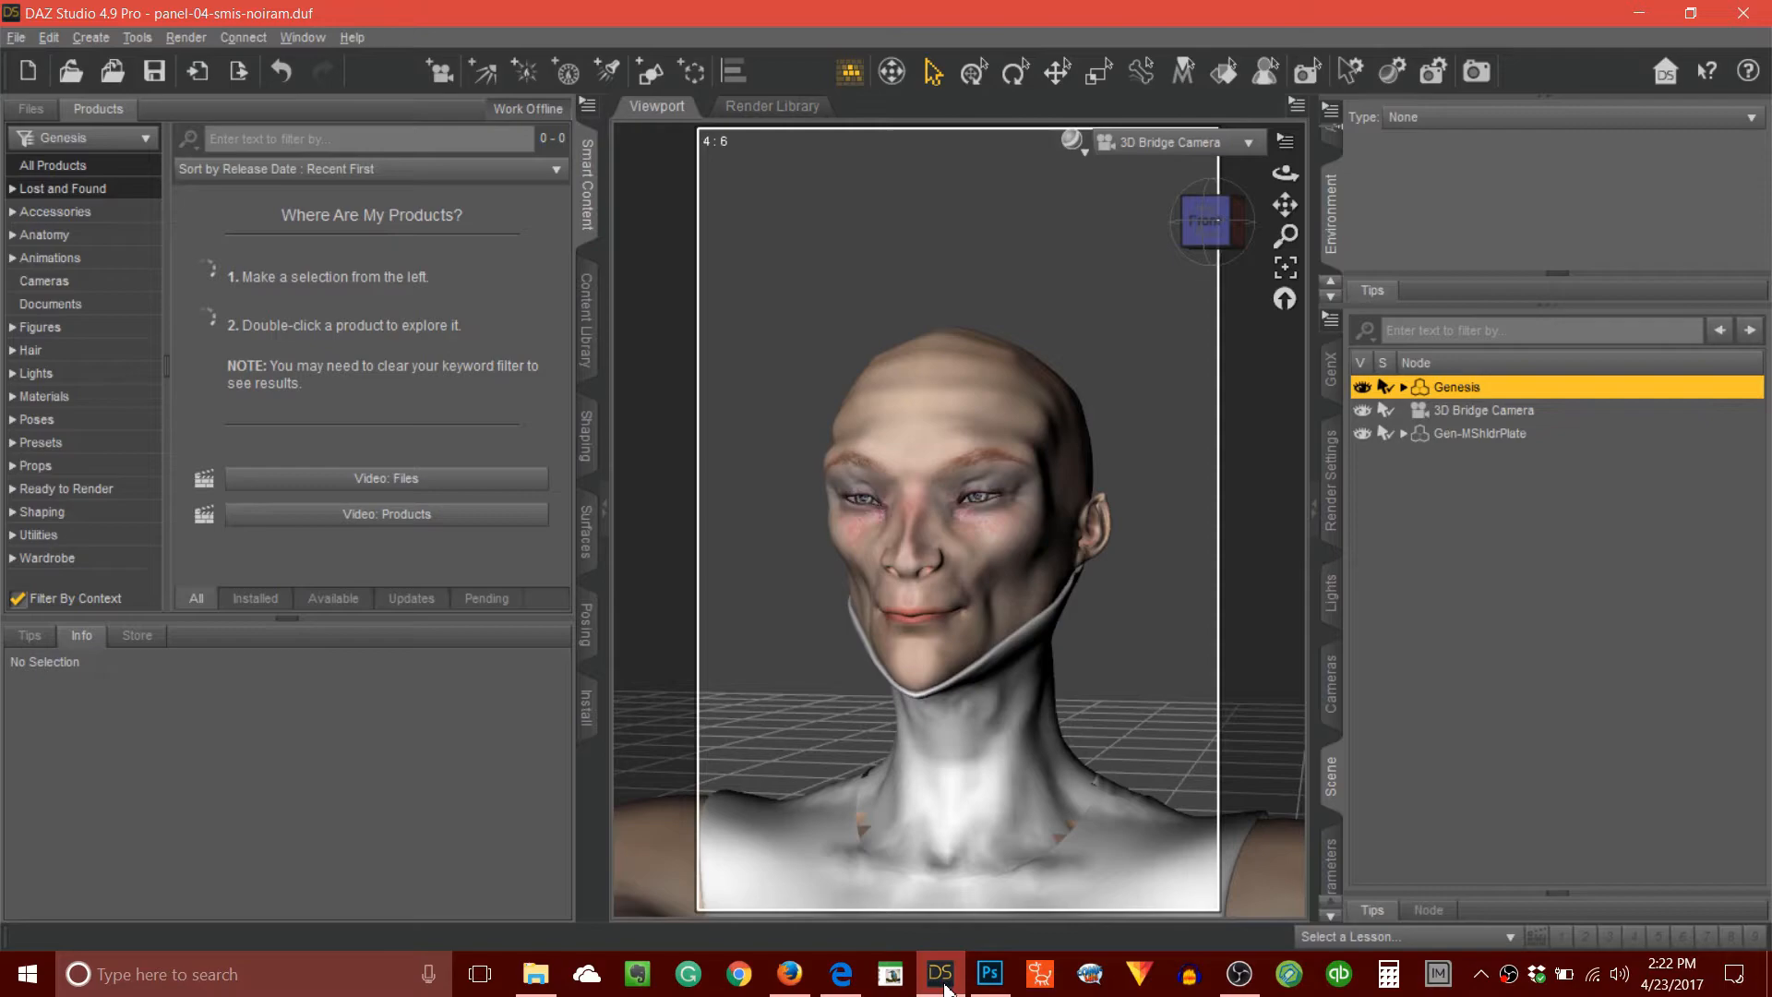
Show the Black Sun Comics page 043 'The Coward' in Firefox and scroll through its panels.
left_click(788, 972)
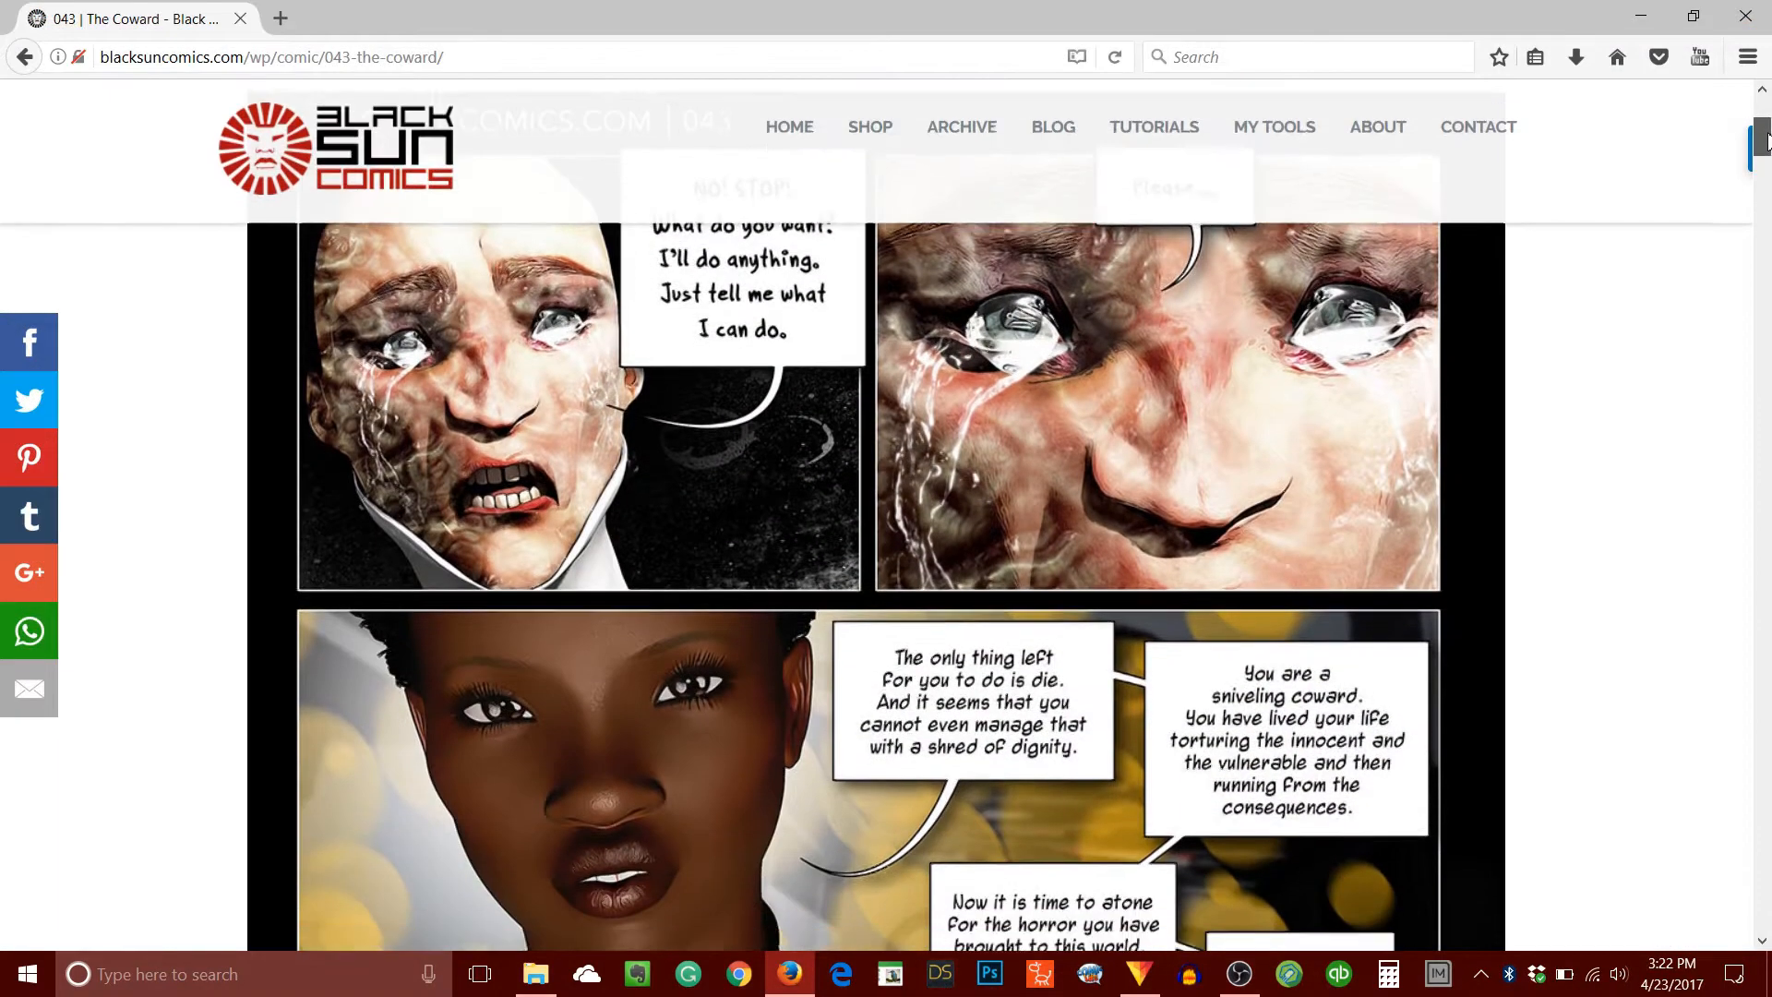
scroll("down", 3)
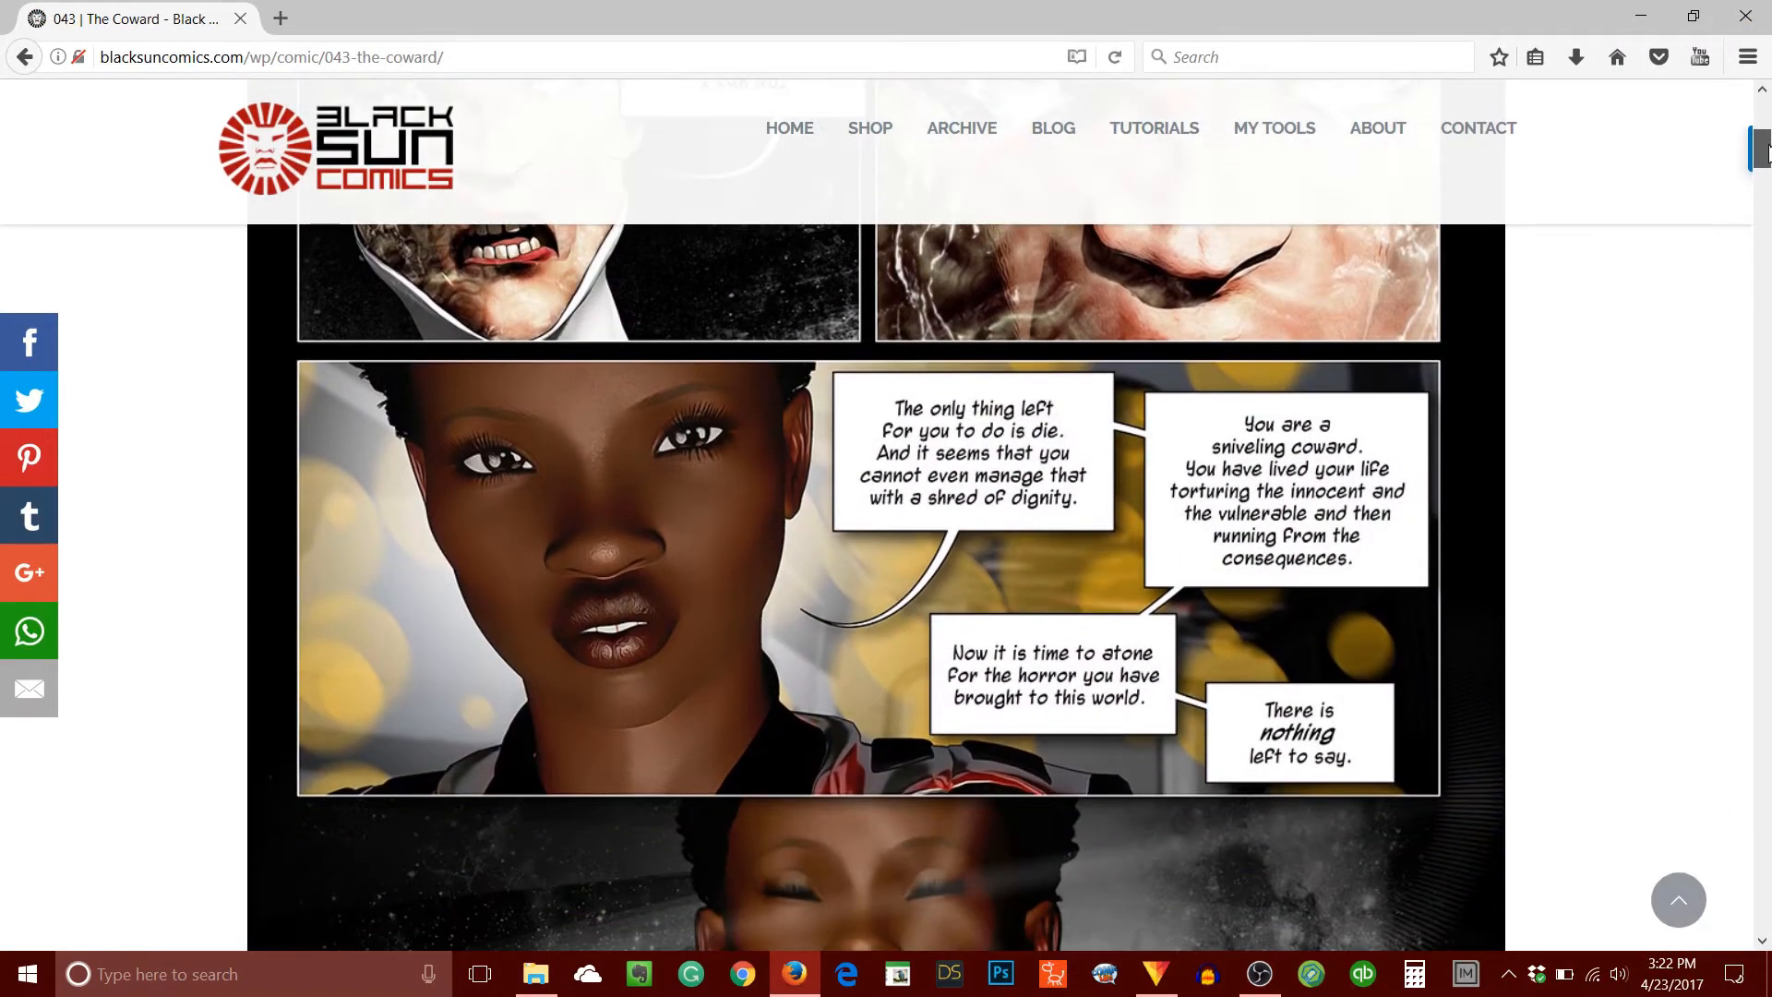
scroll("down", 3)
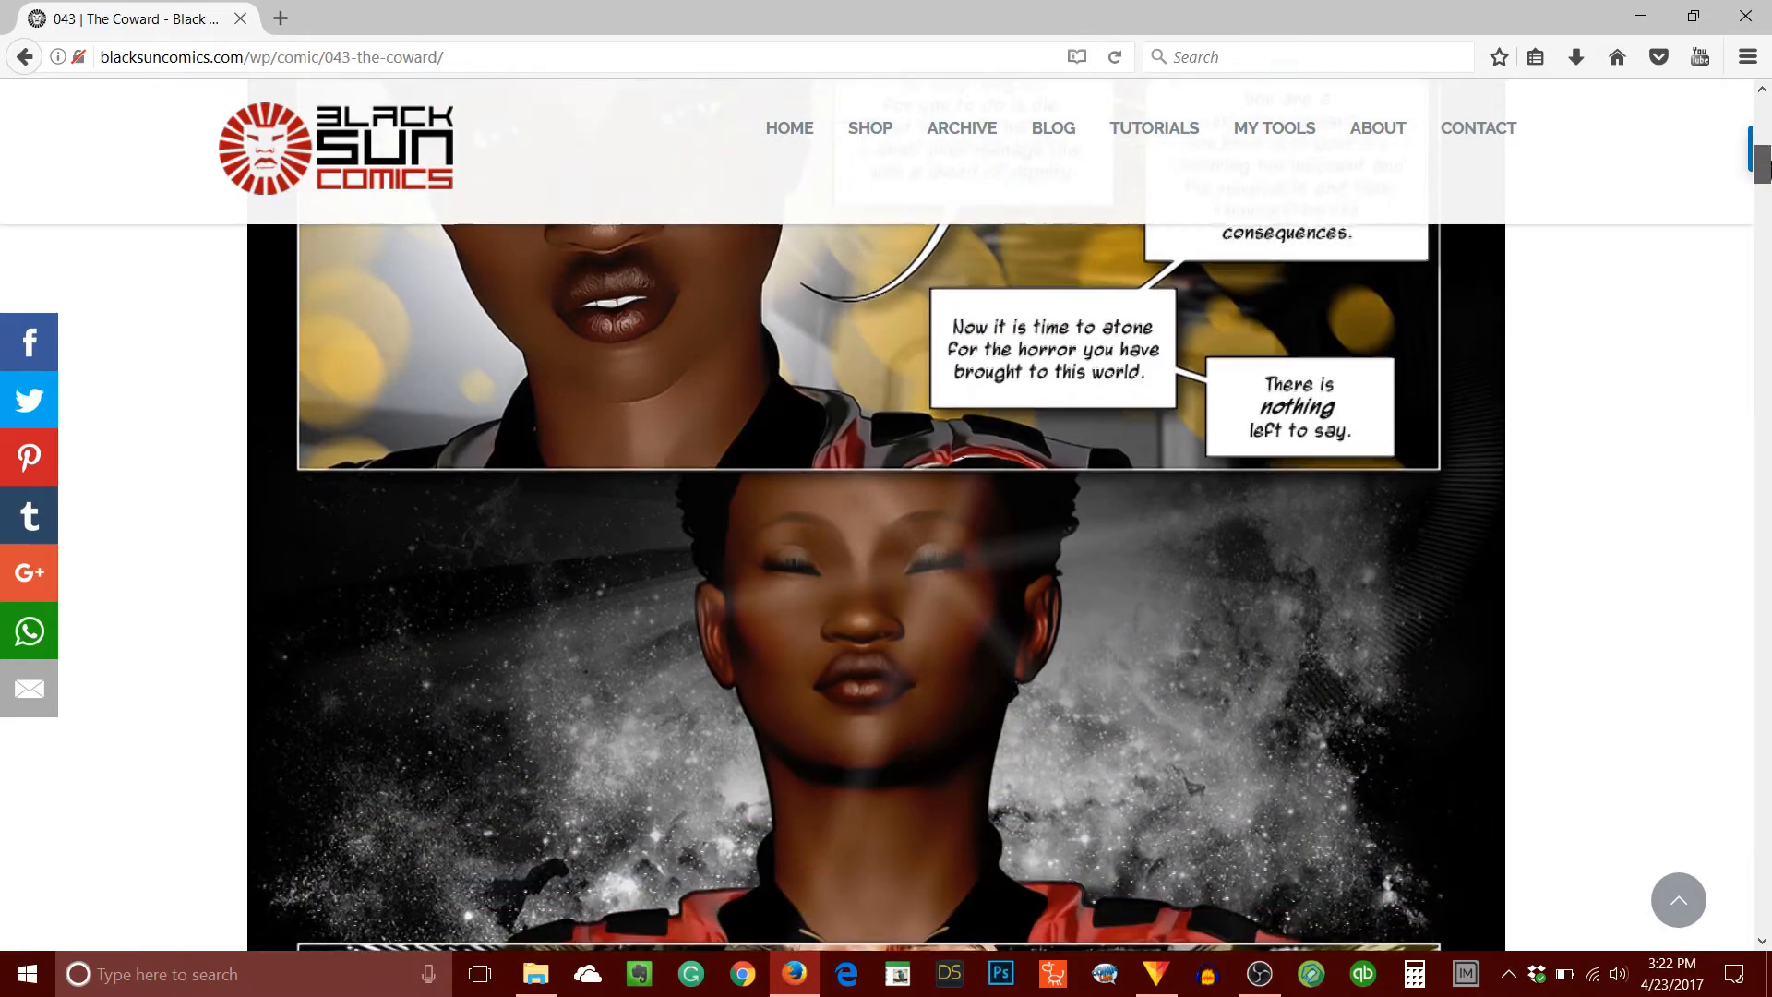
scroll("down", 3)
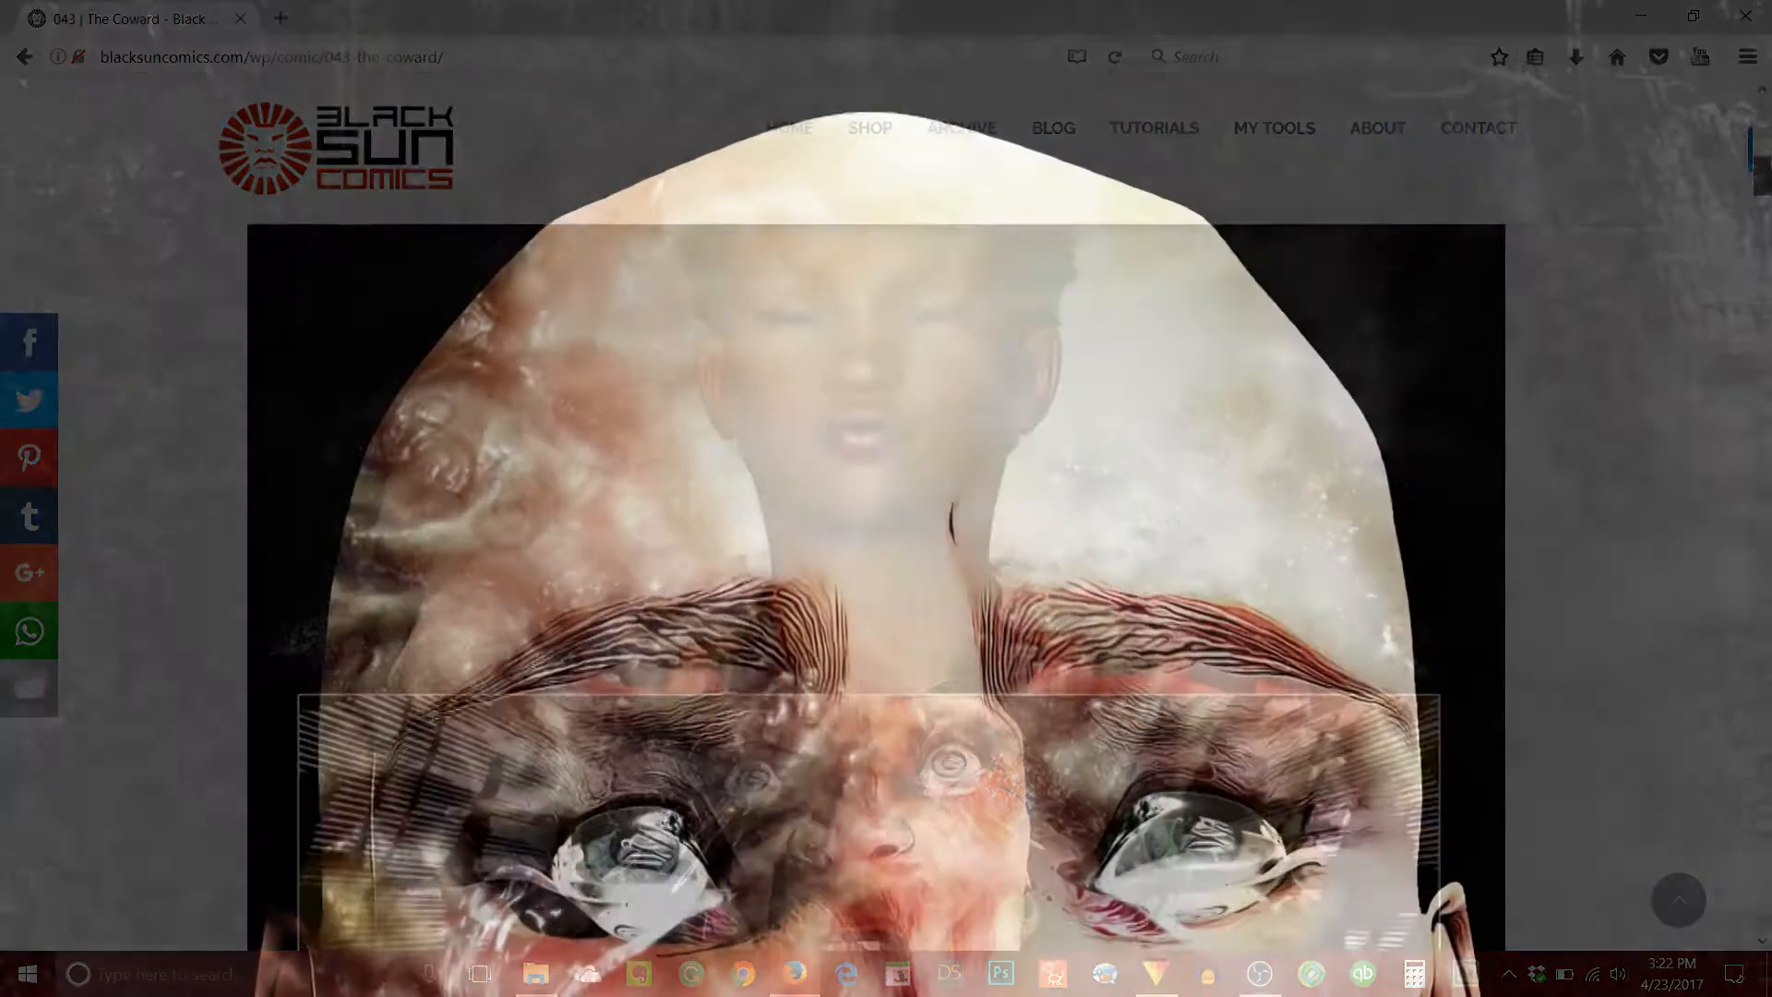
left_click(947, 972)
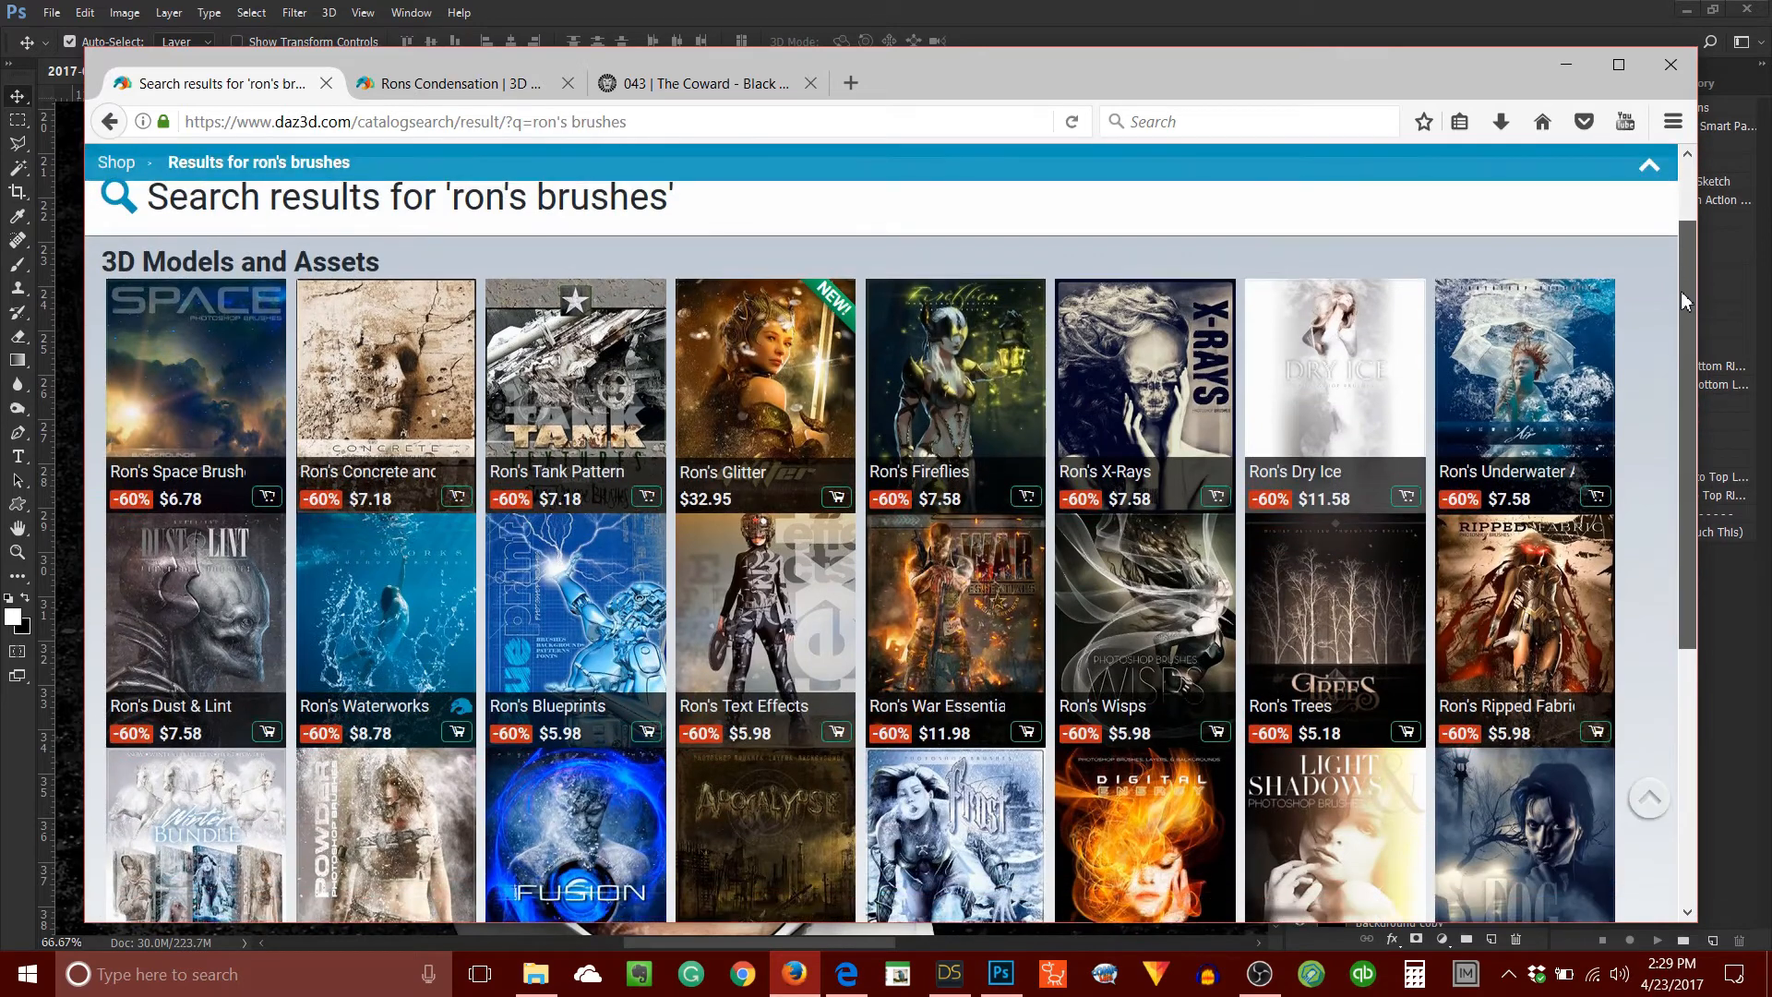
scroll("down", 3)
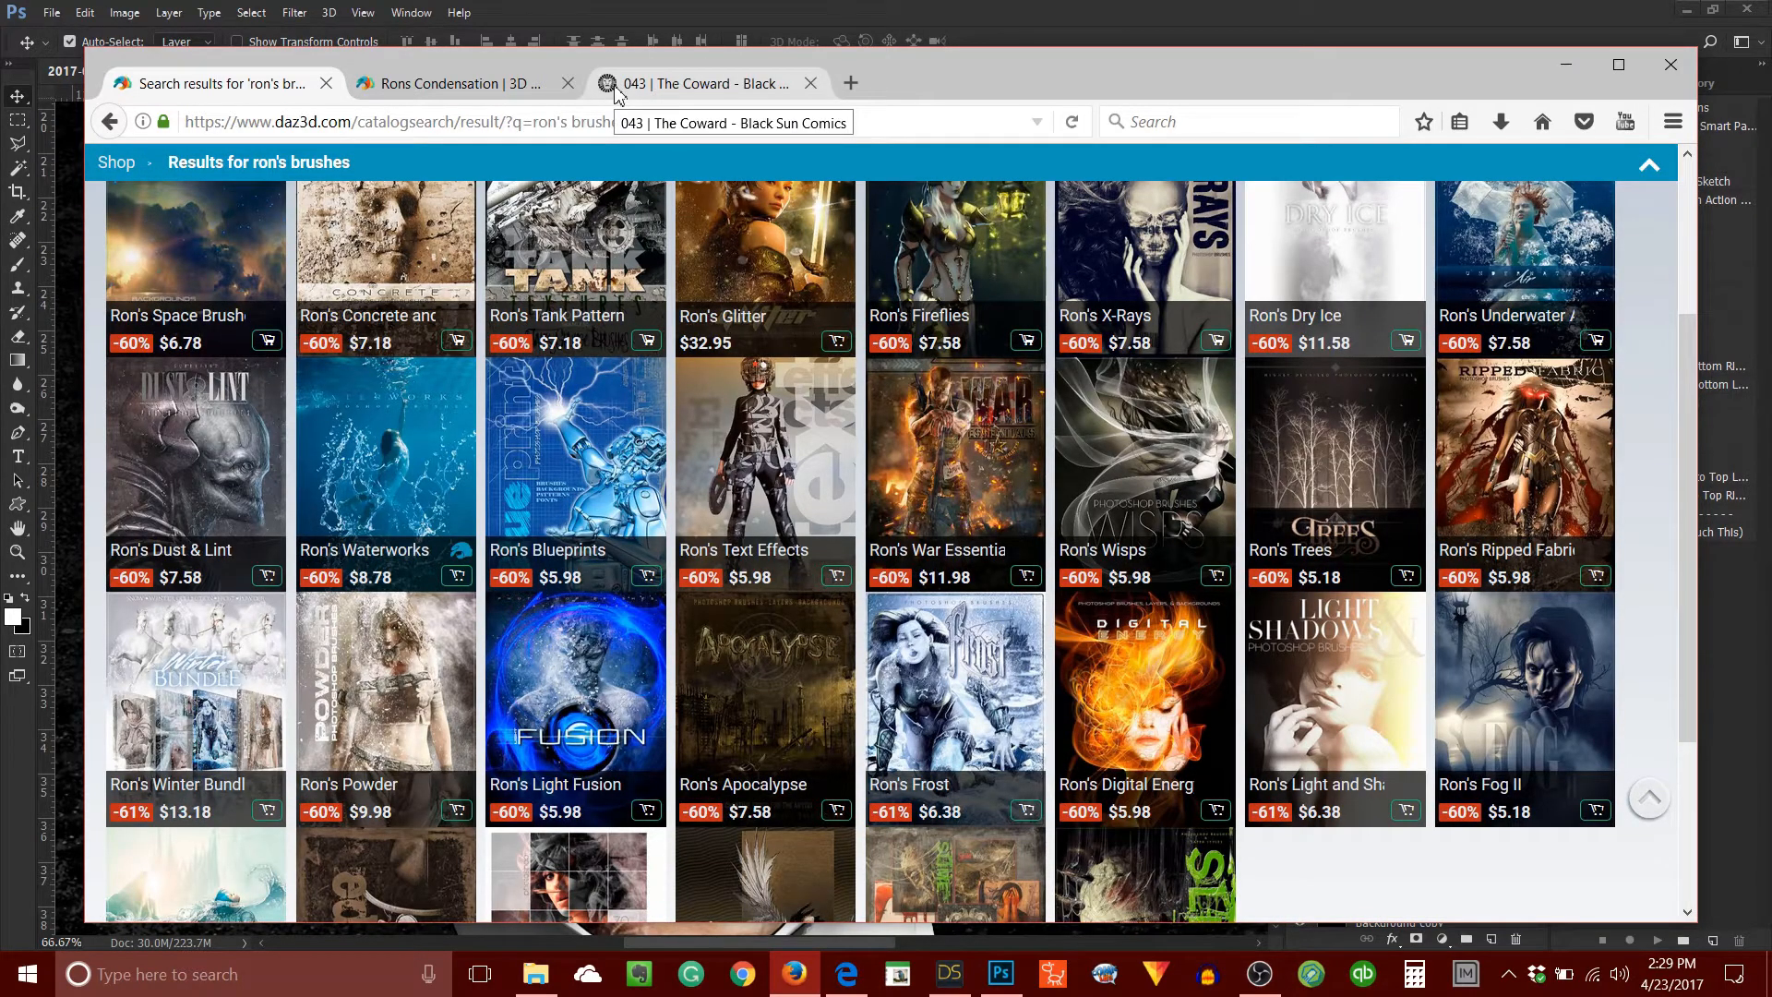
mouse_move(492, 90)
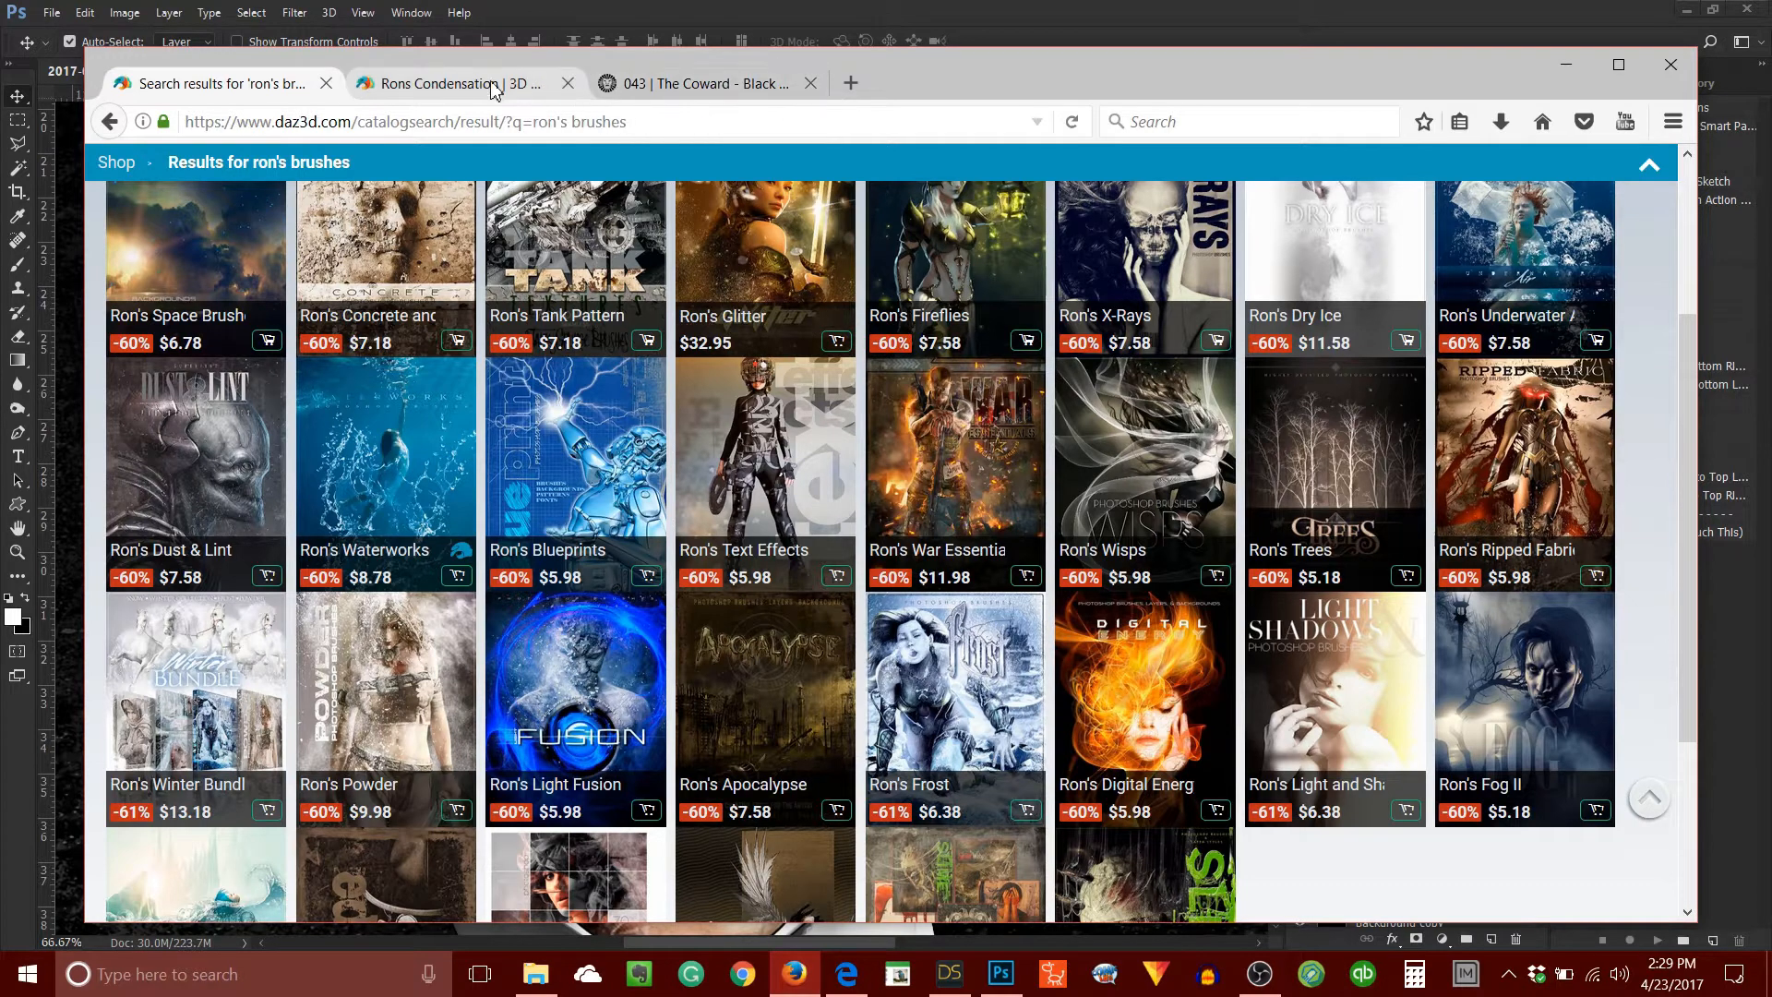
mouse_move(449, 82)
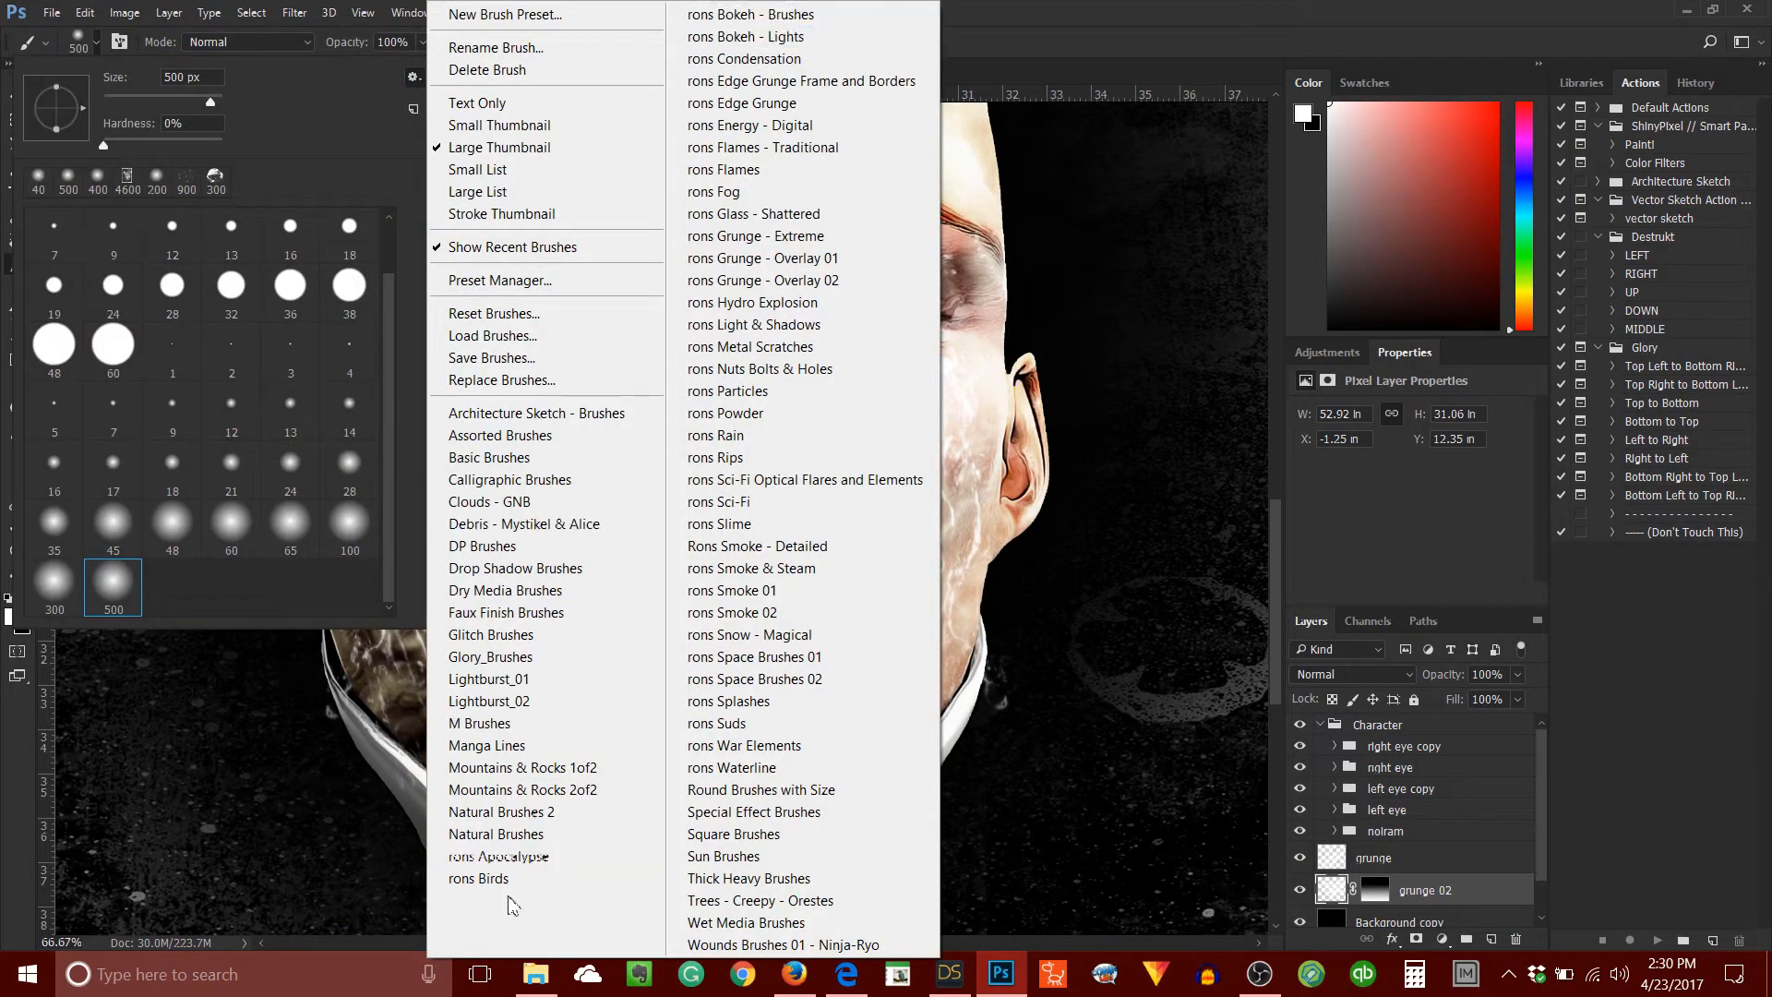
mouse_move(744, 745)
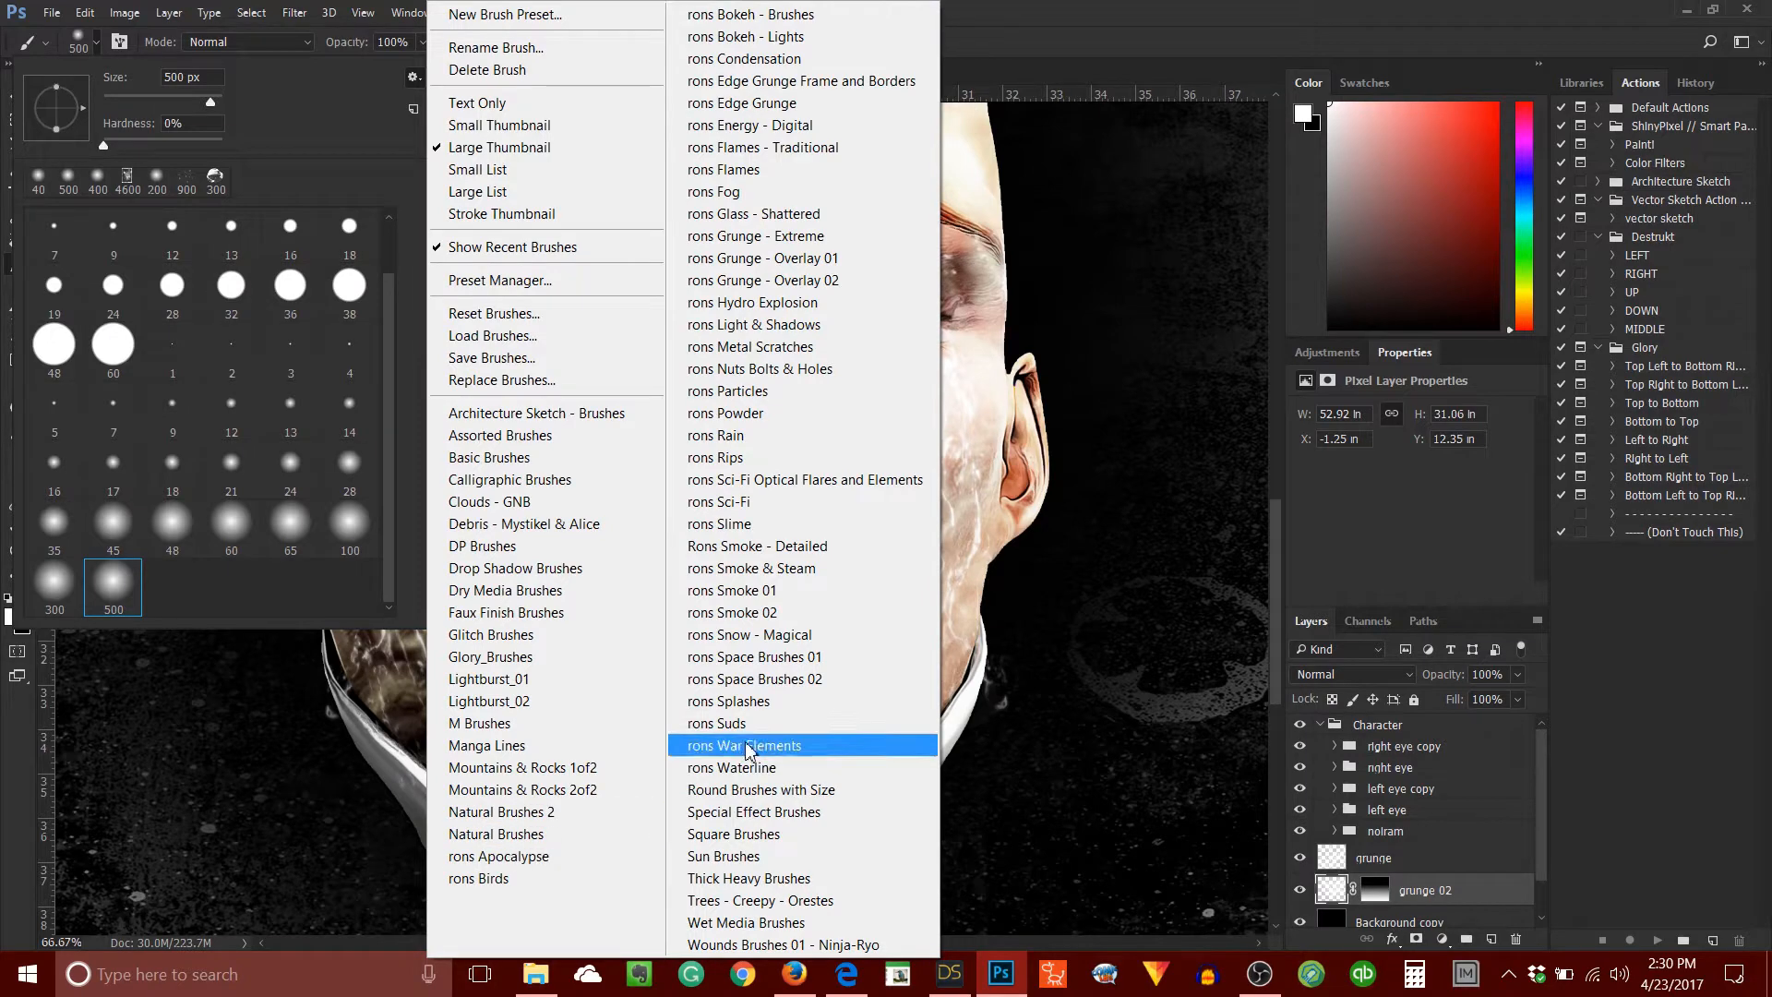
mouse_move(752, 678)
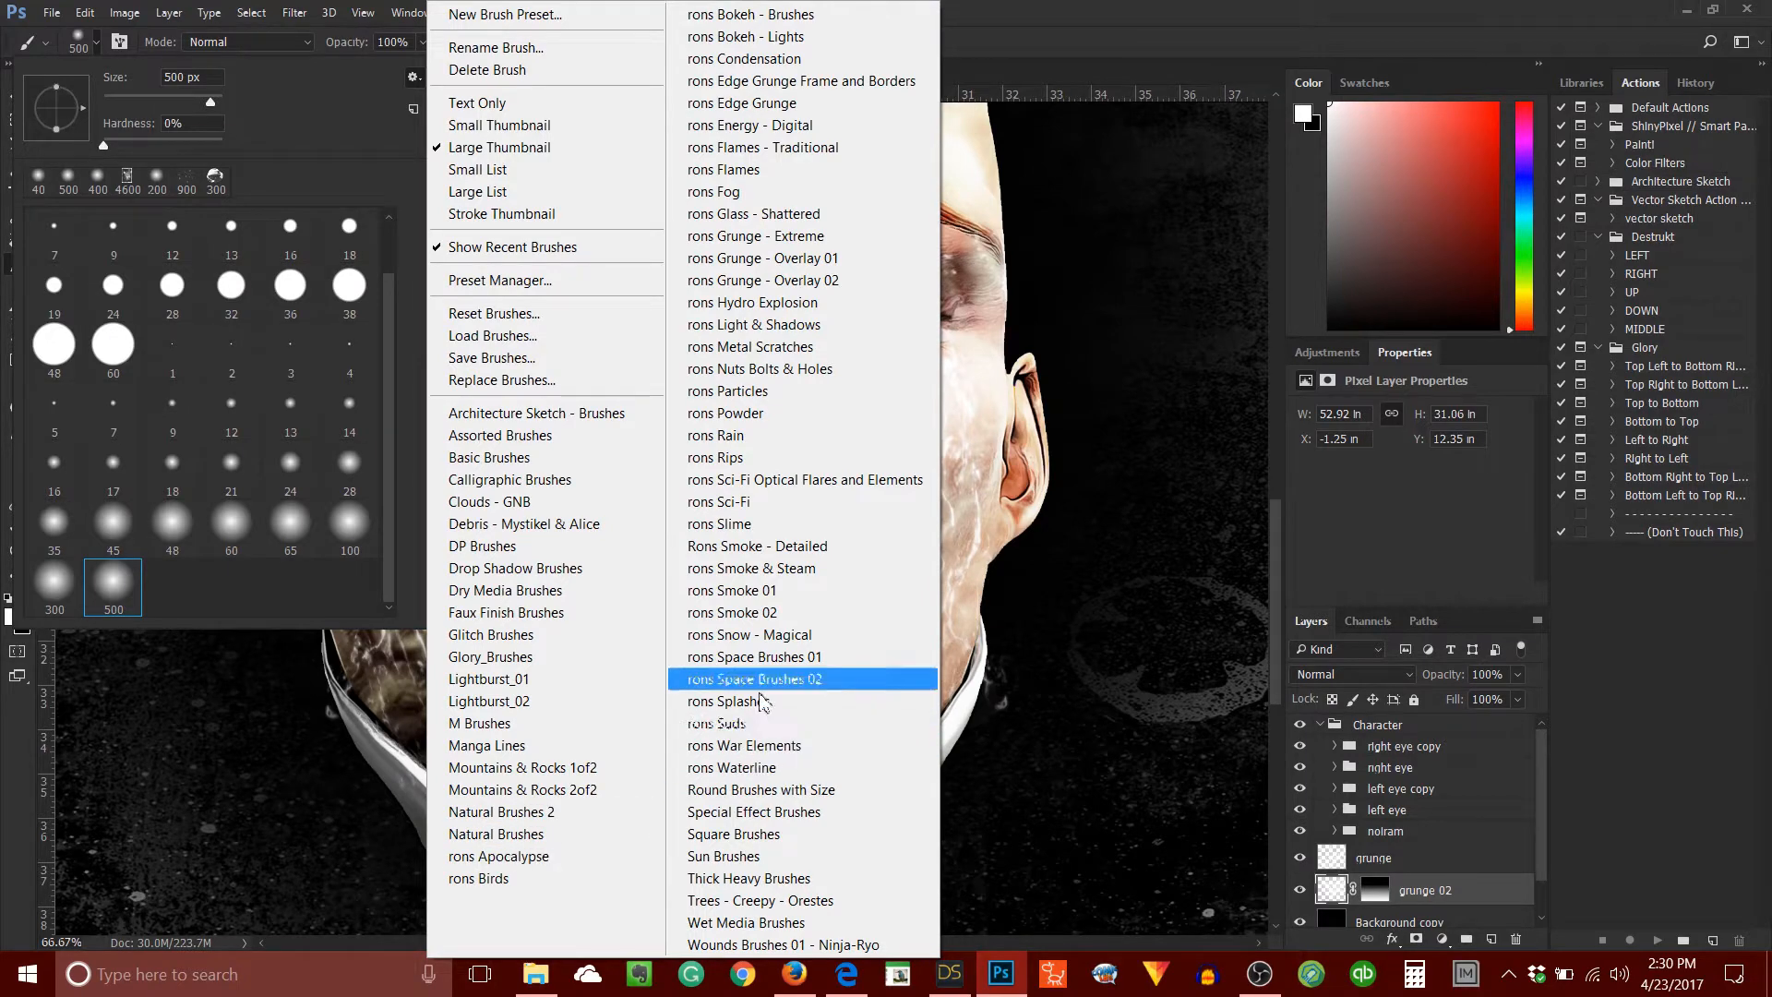
mouse_move(840, 36)
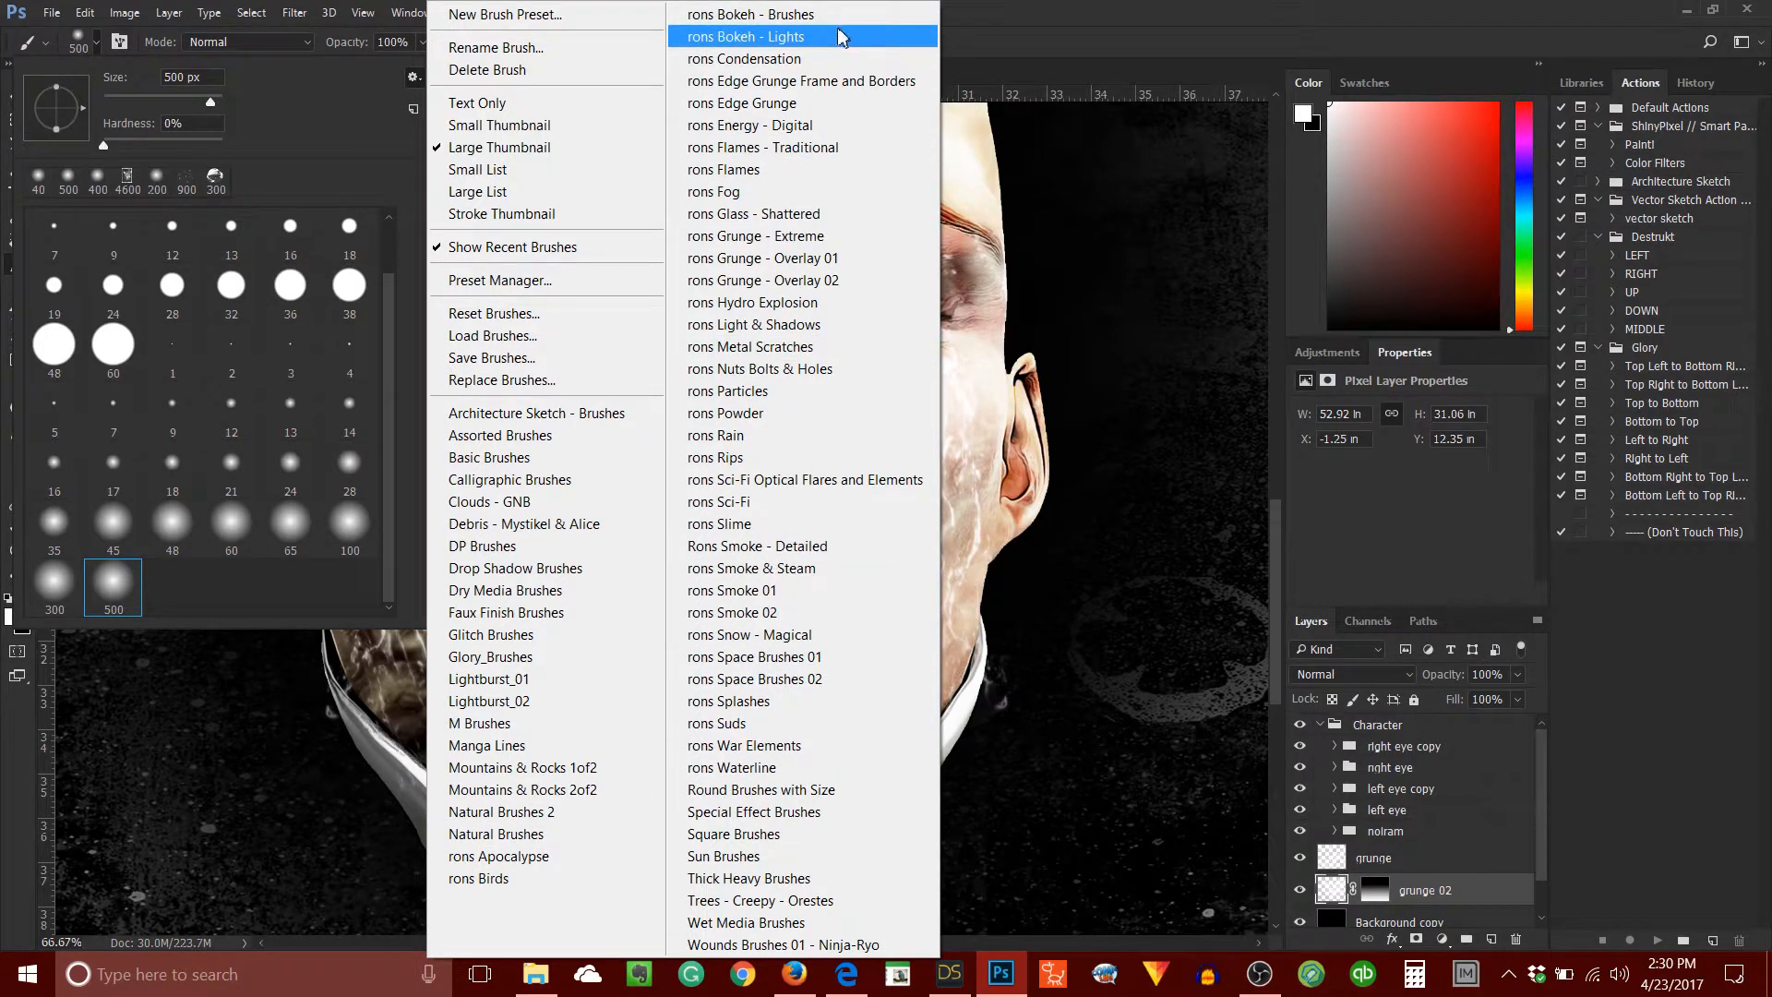
mouse_move(925, 182)
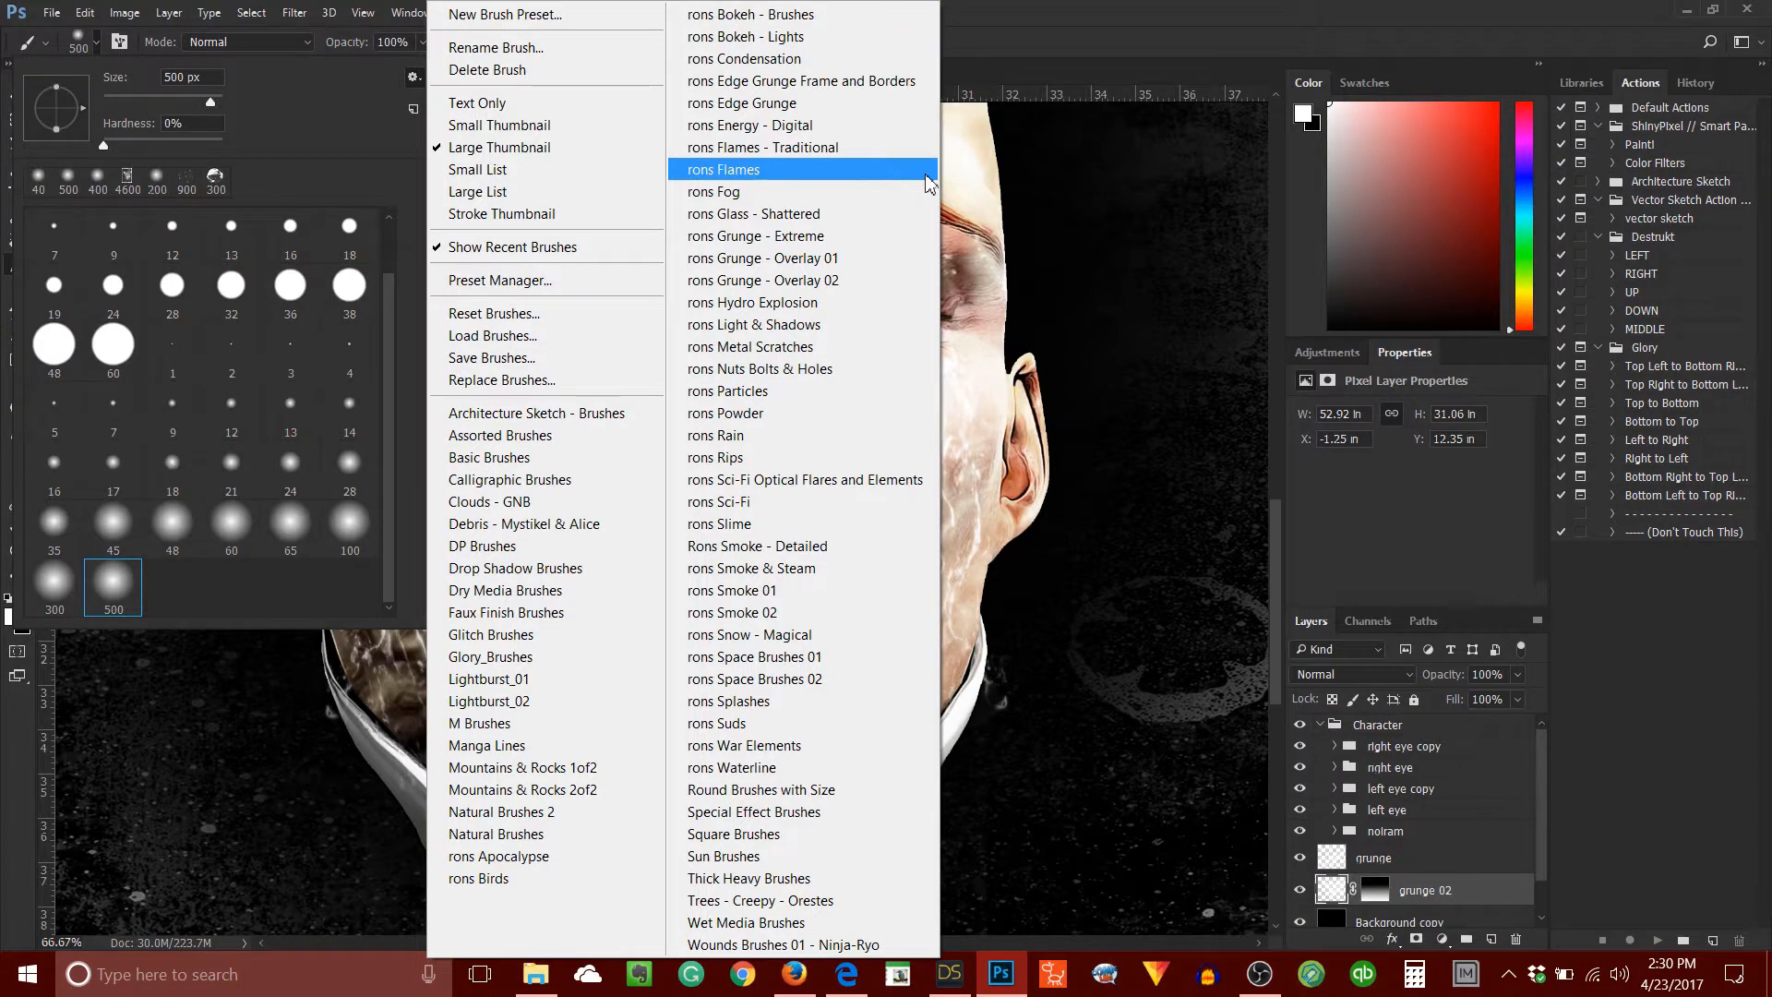
mouse_move(938, 181)
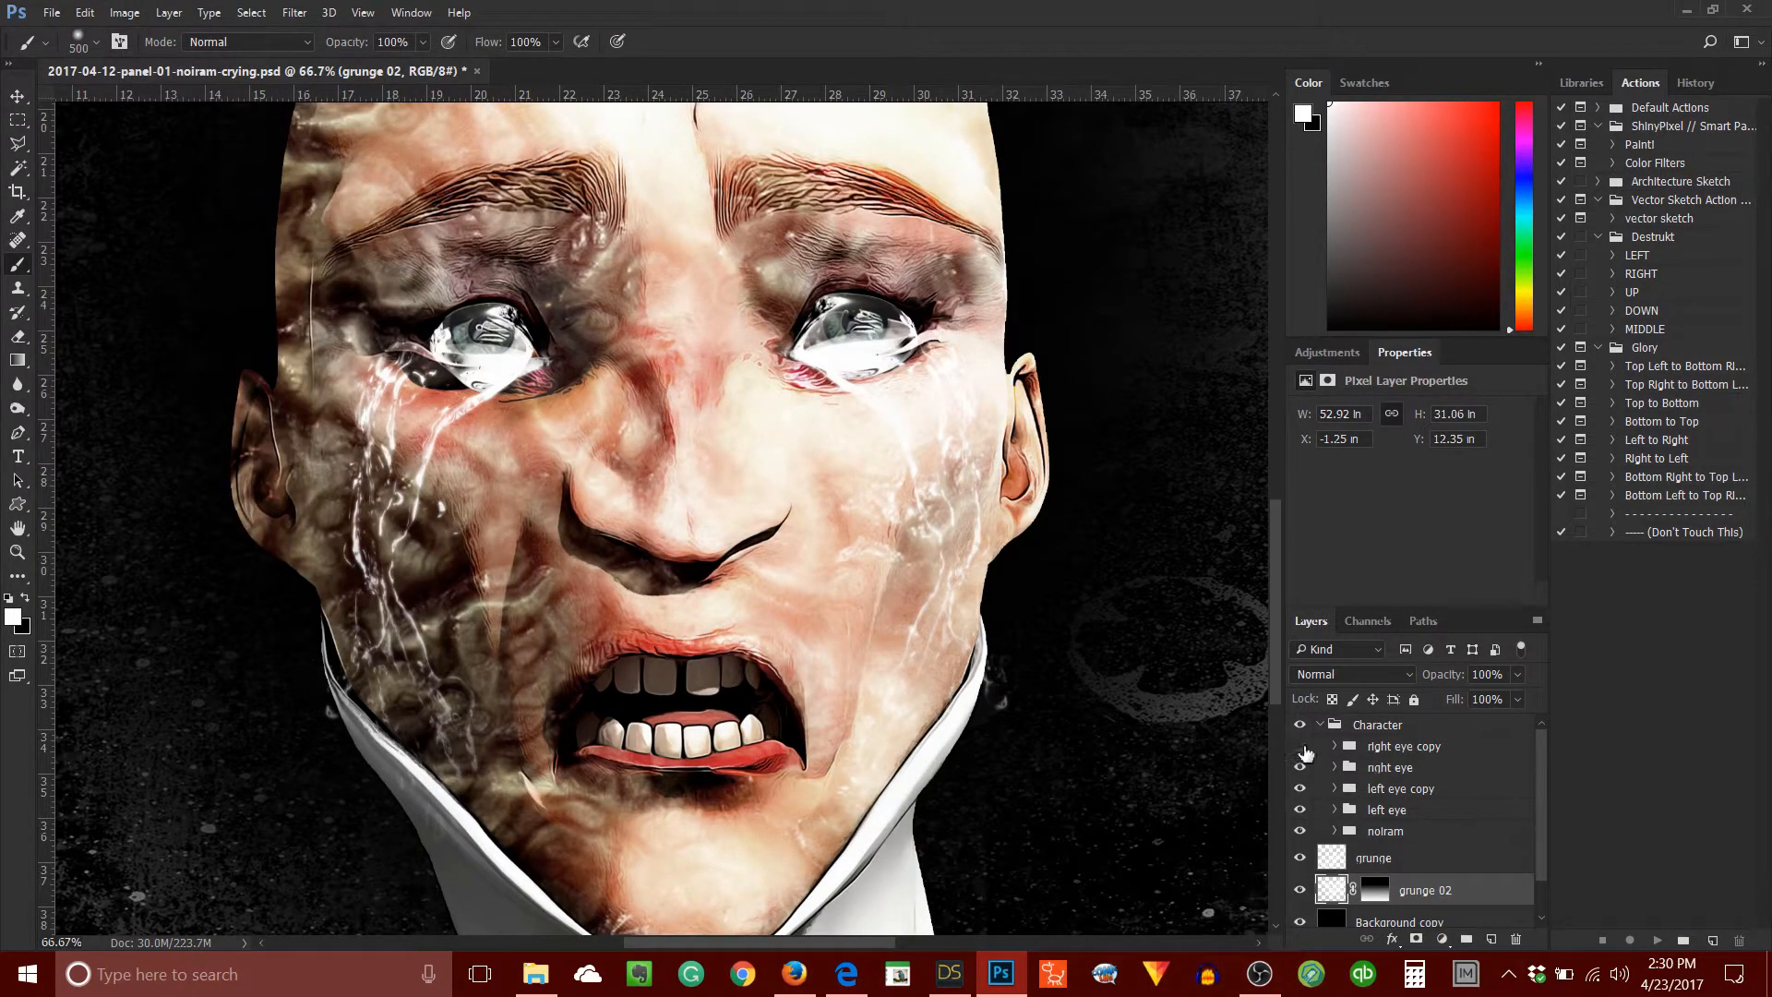
Hide both eye copy layers, append the rons Condensation brushes, and pick the 288 droplet brush.
left_click(1299, 745)
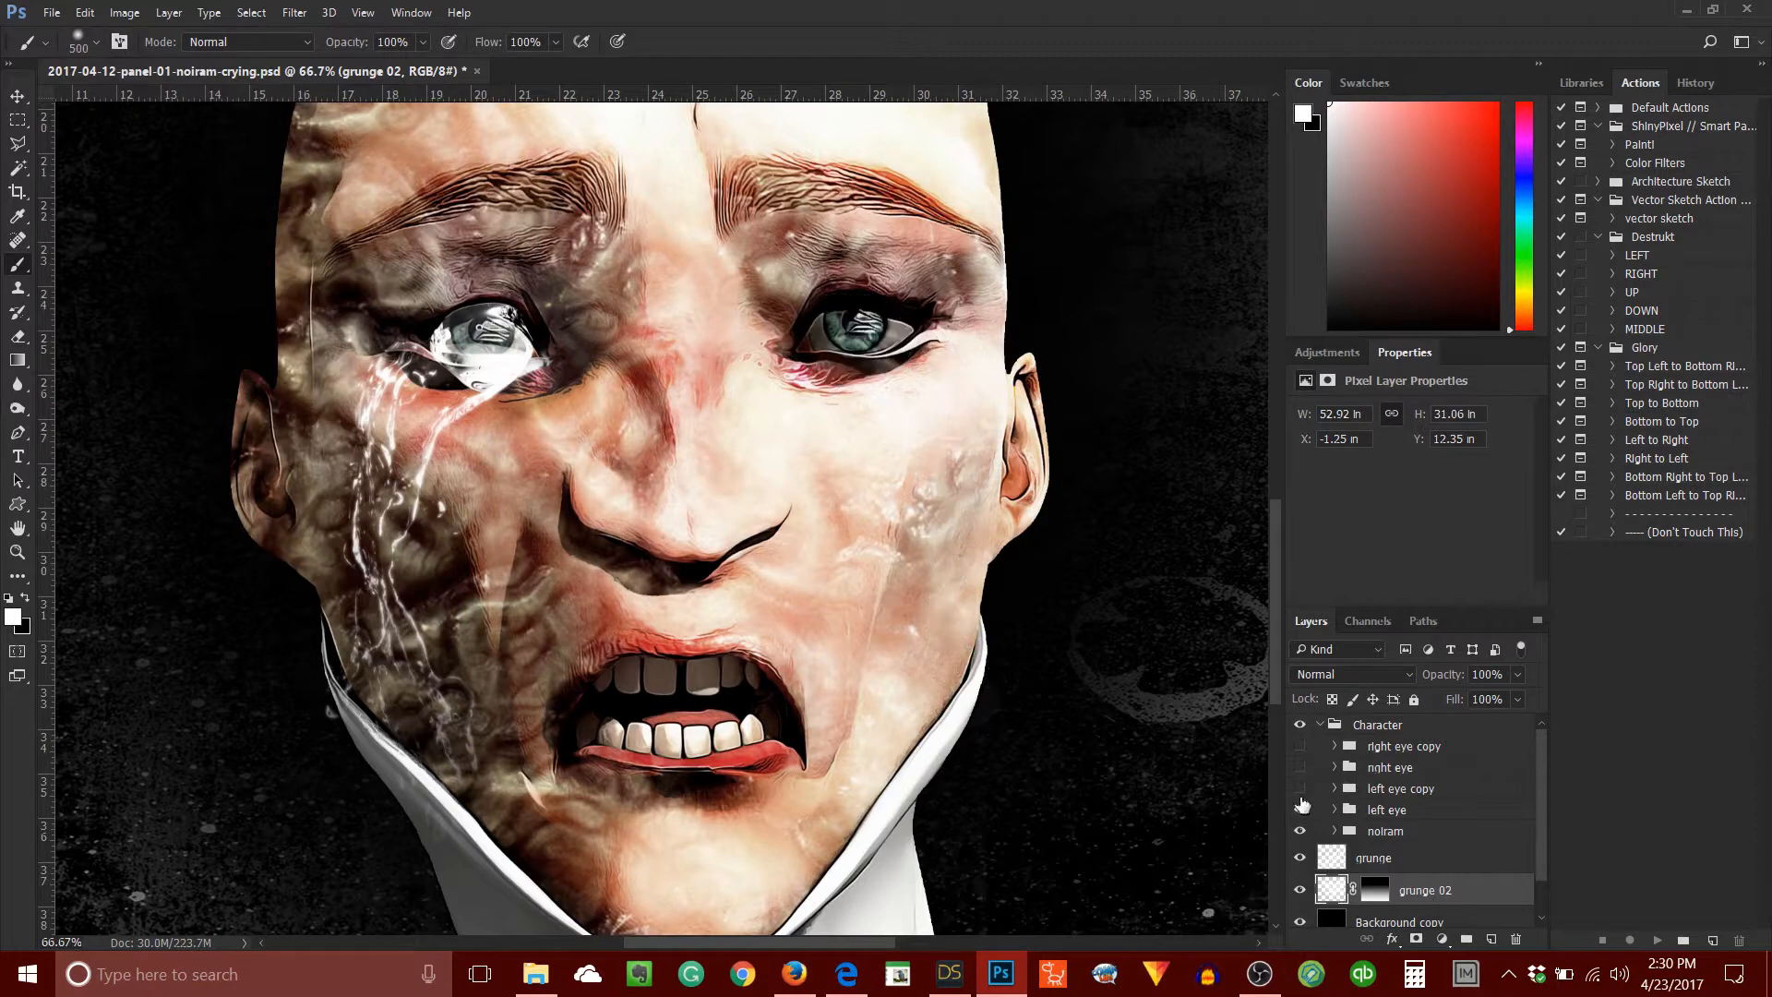
left_click(1300, 805)
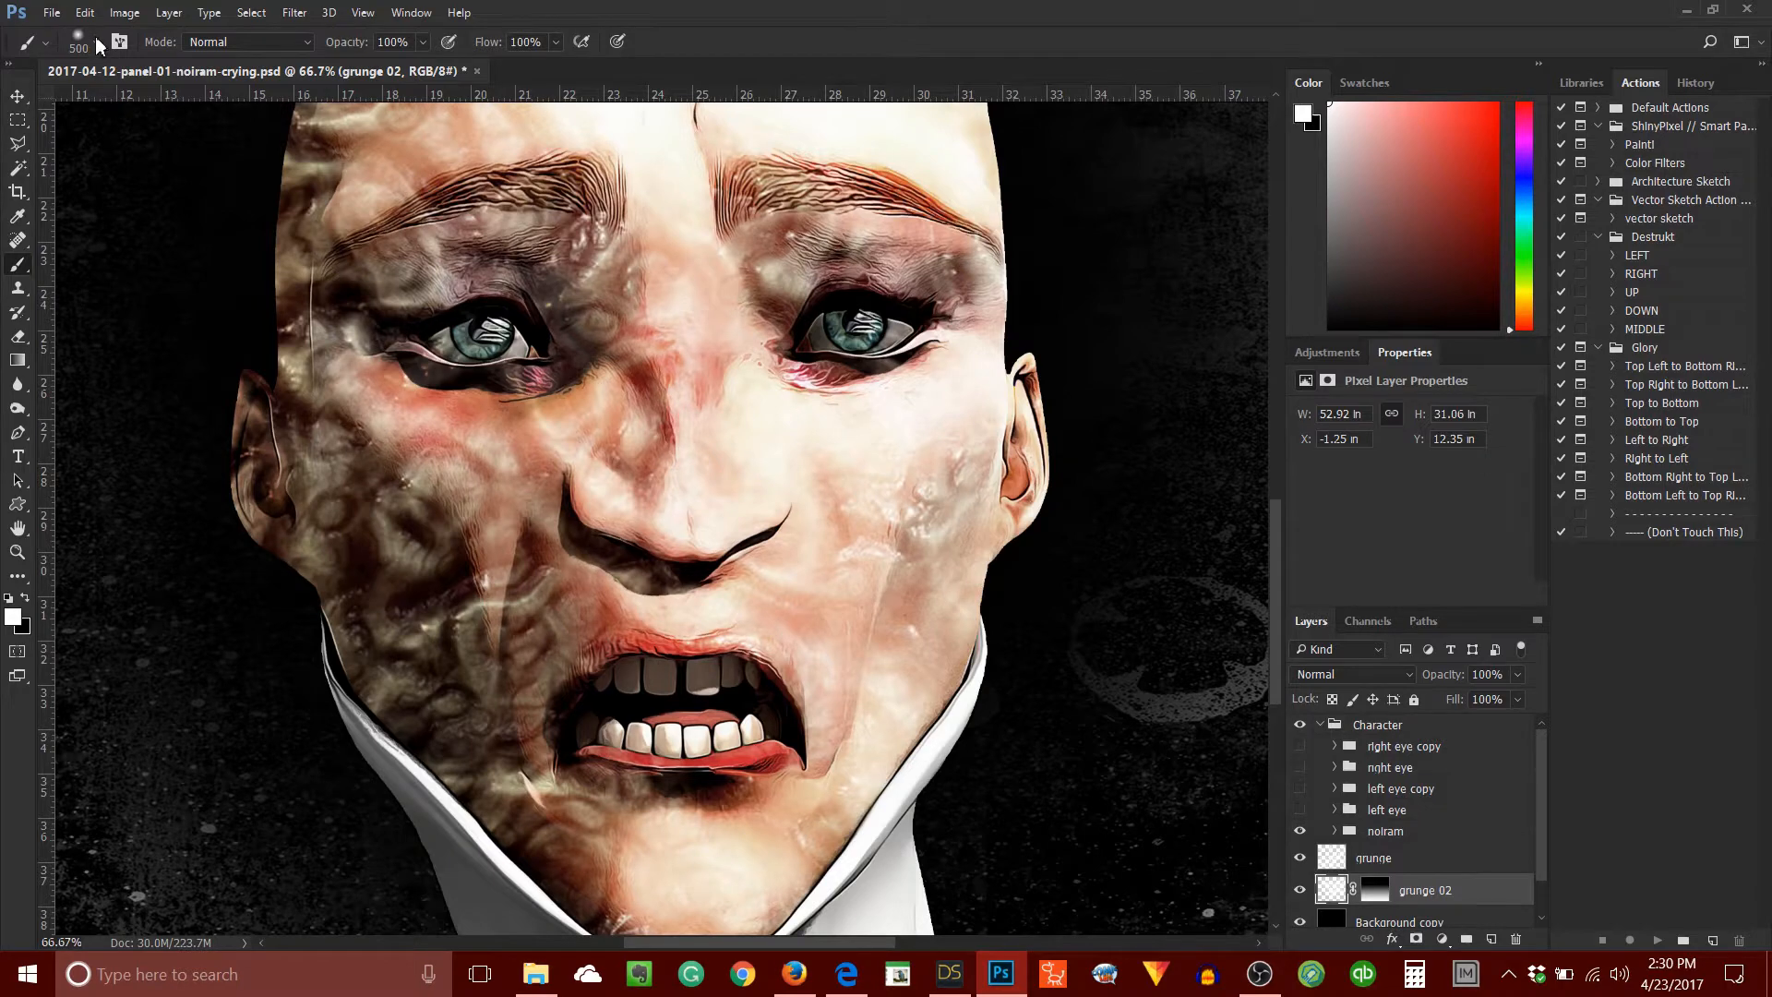
left_click(102, 42)
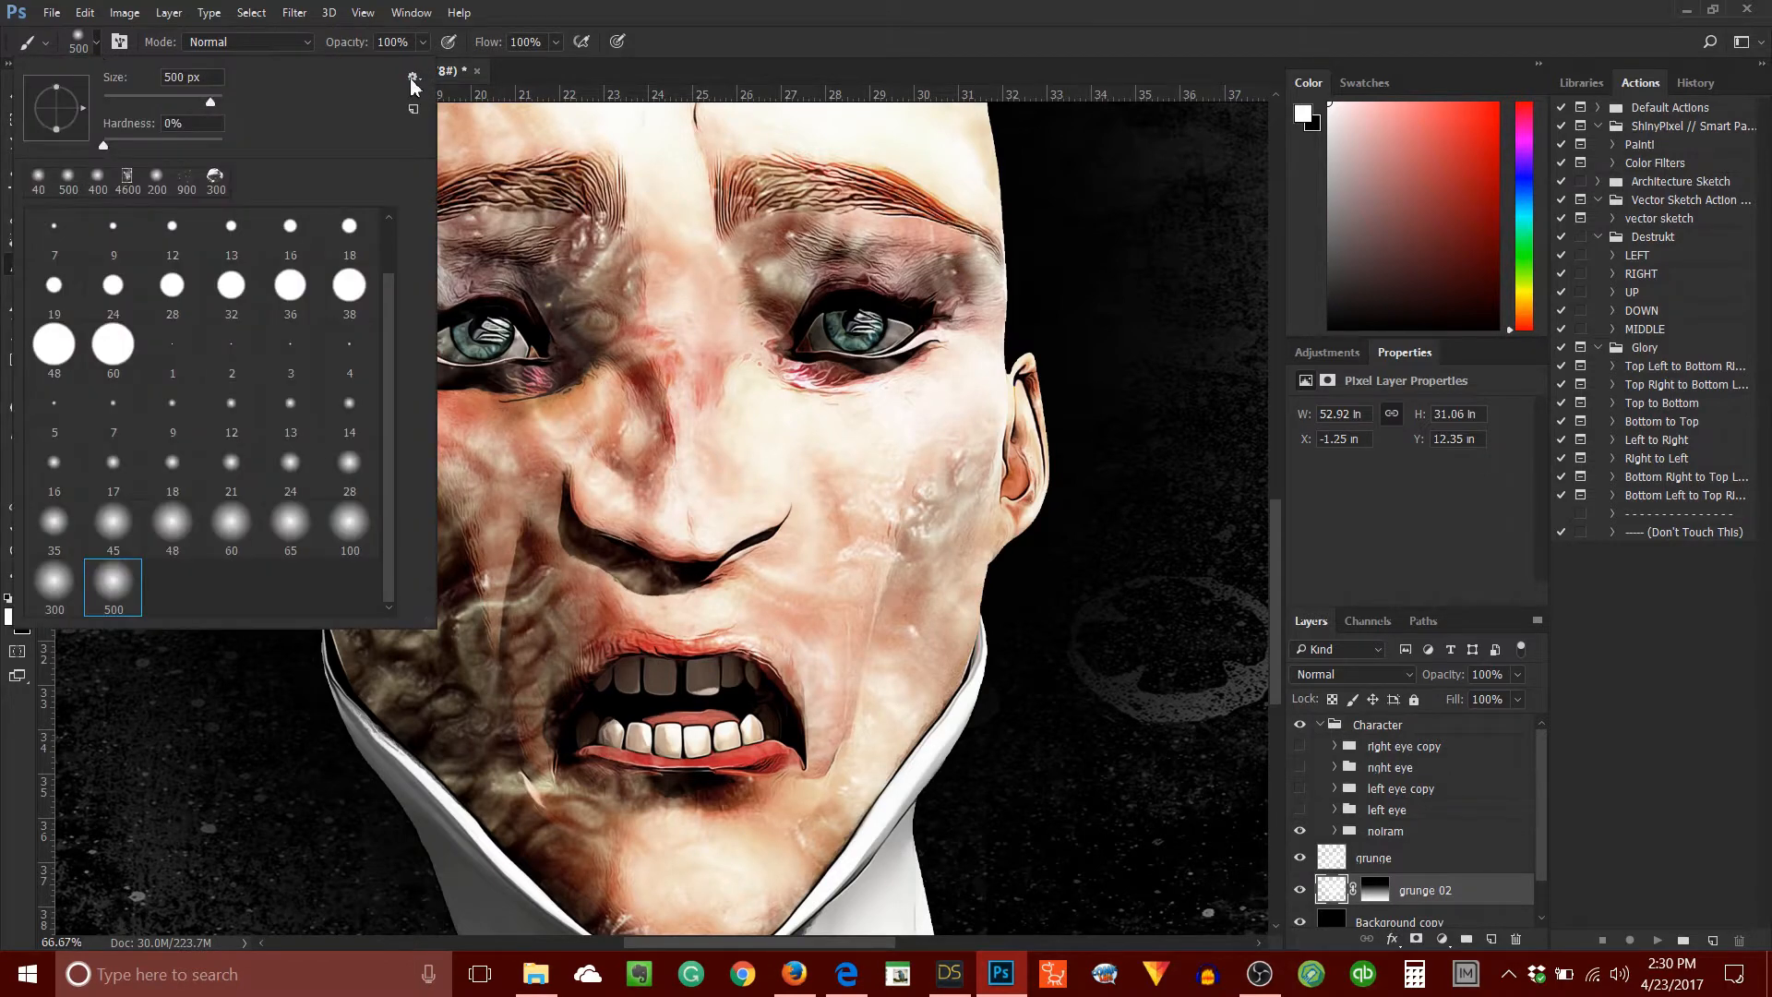
left_click(414, 77)
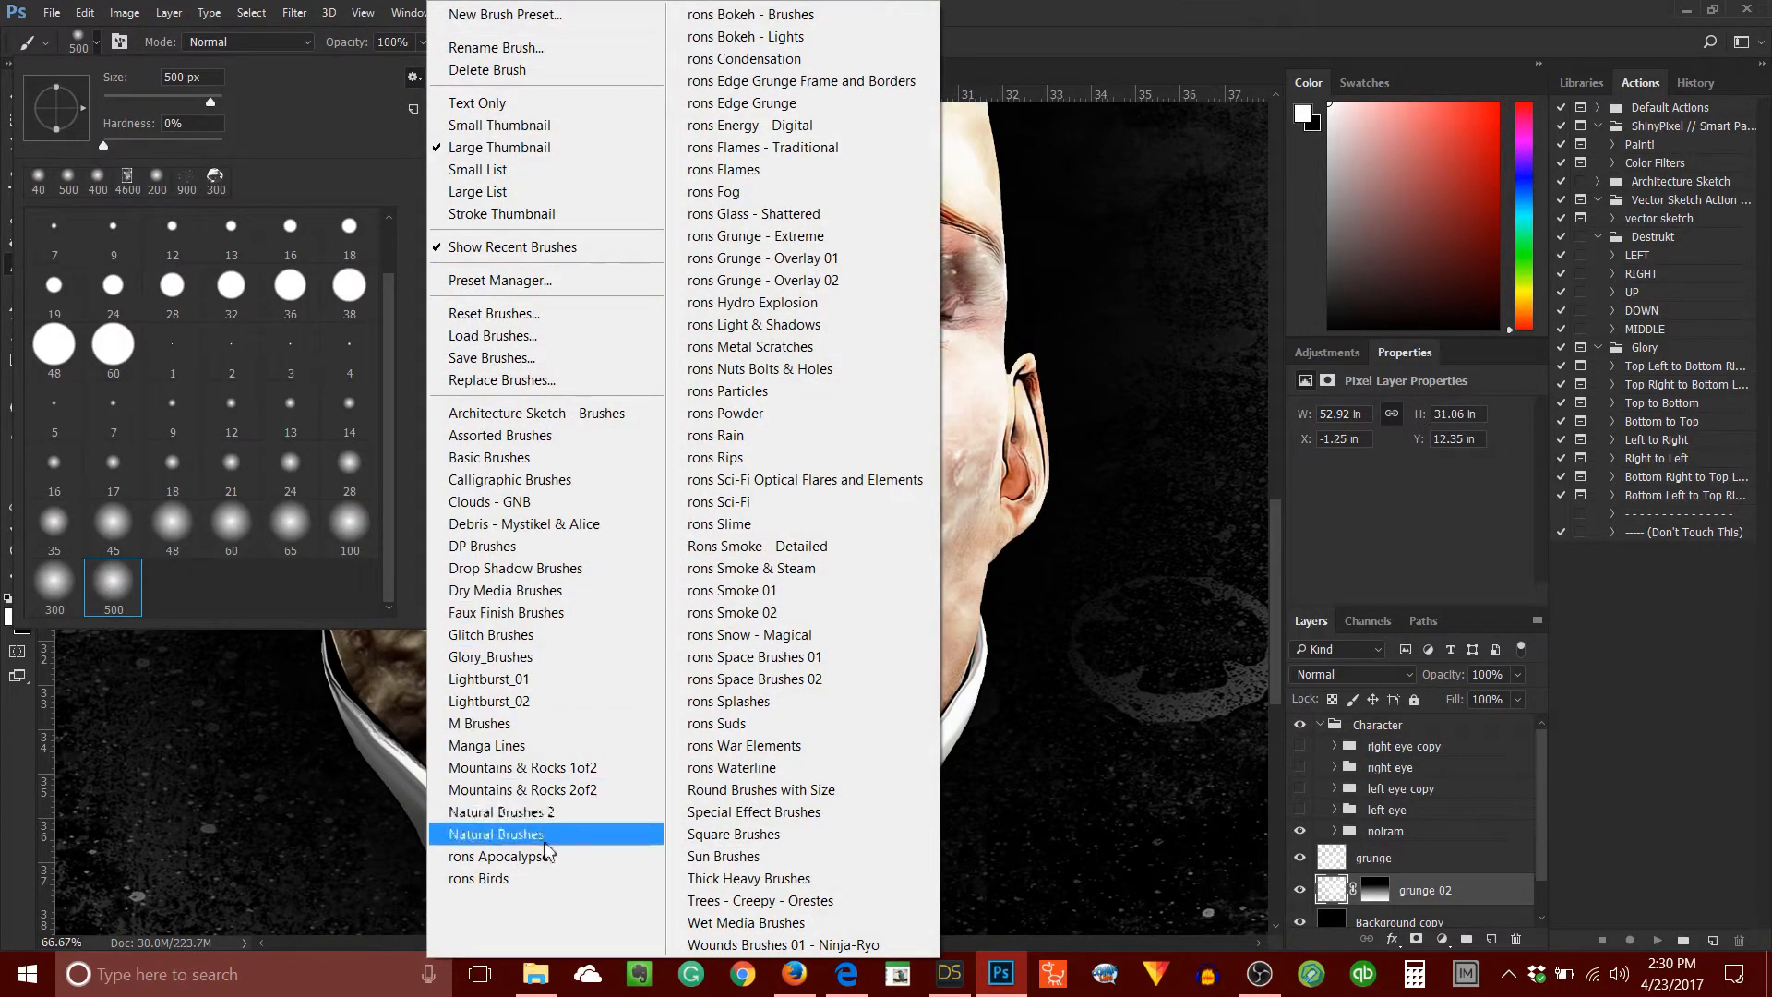
mouse_move(832, 57)
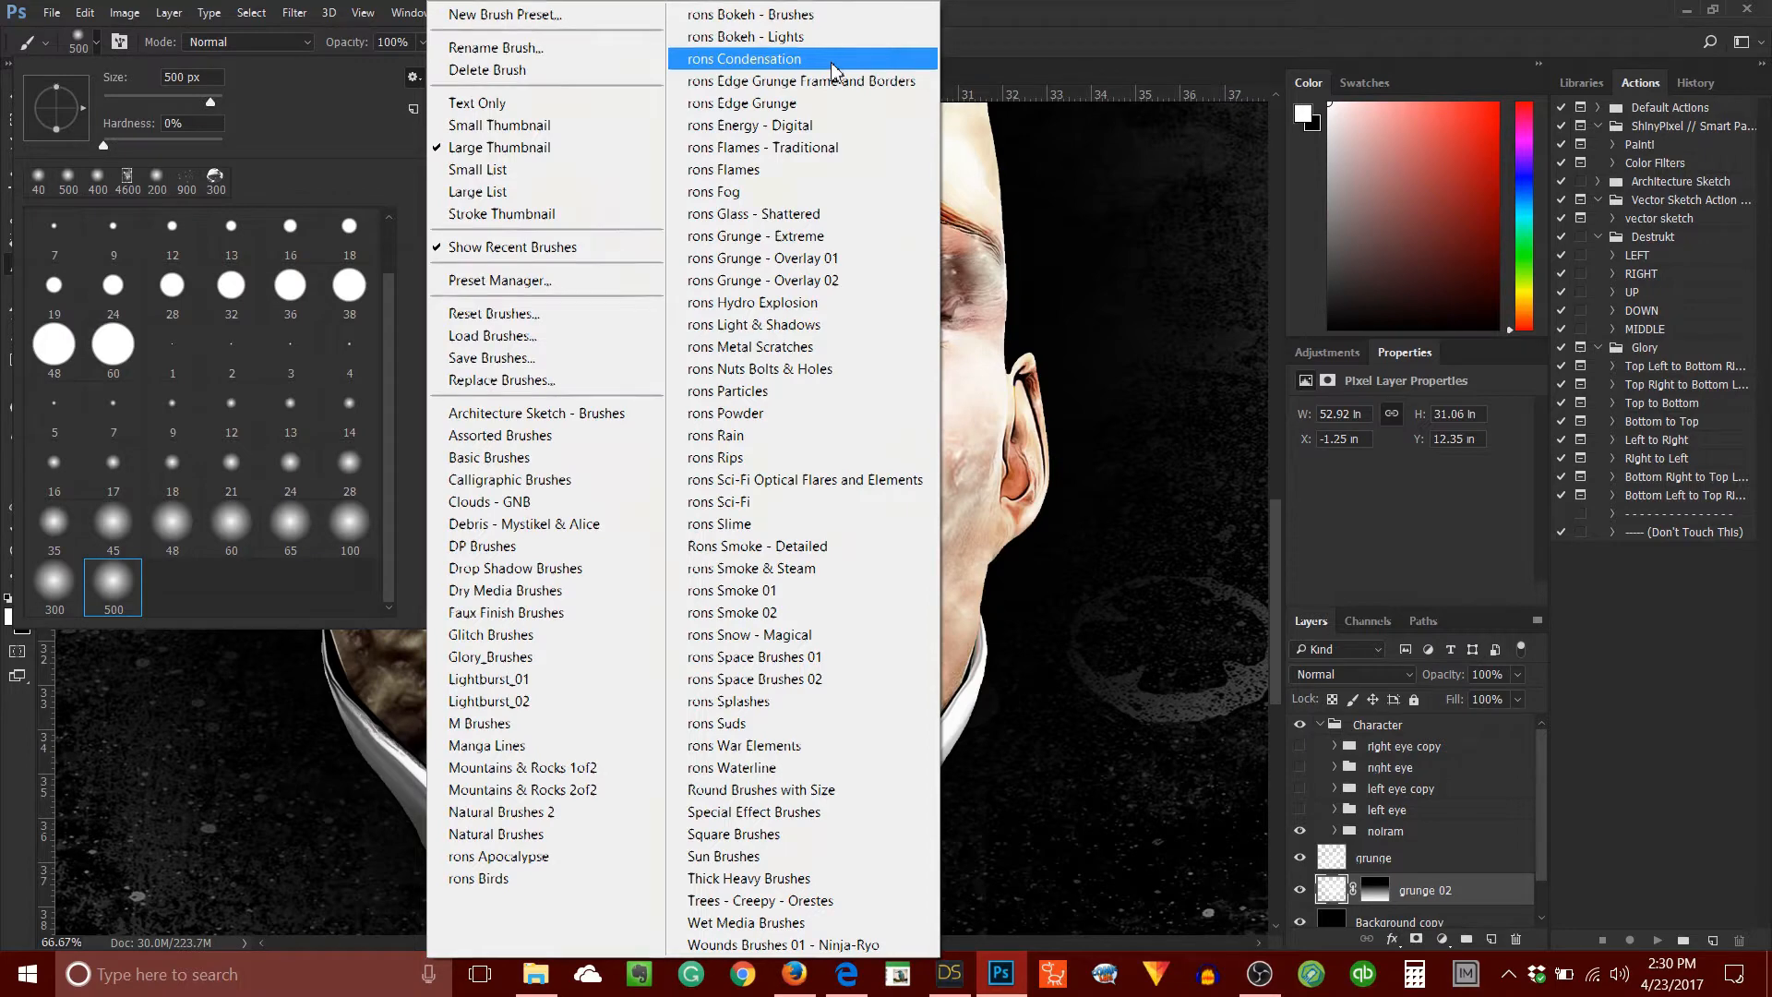
left_click(742, 59)
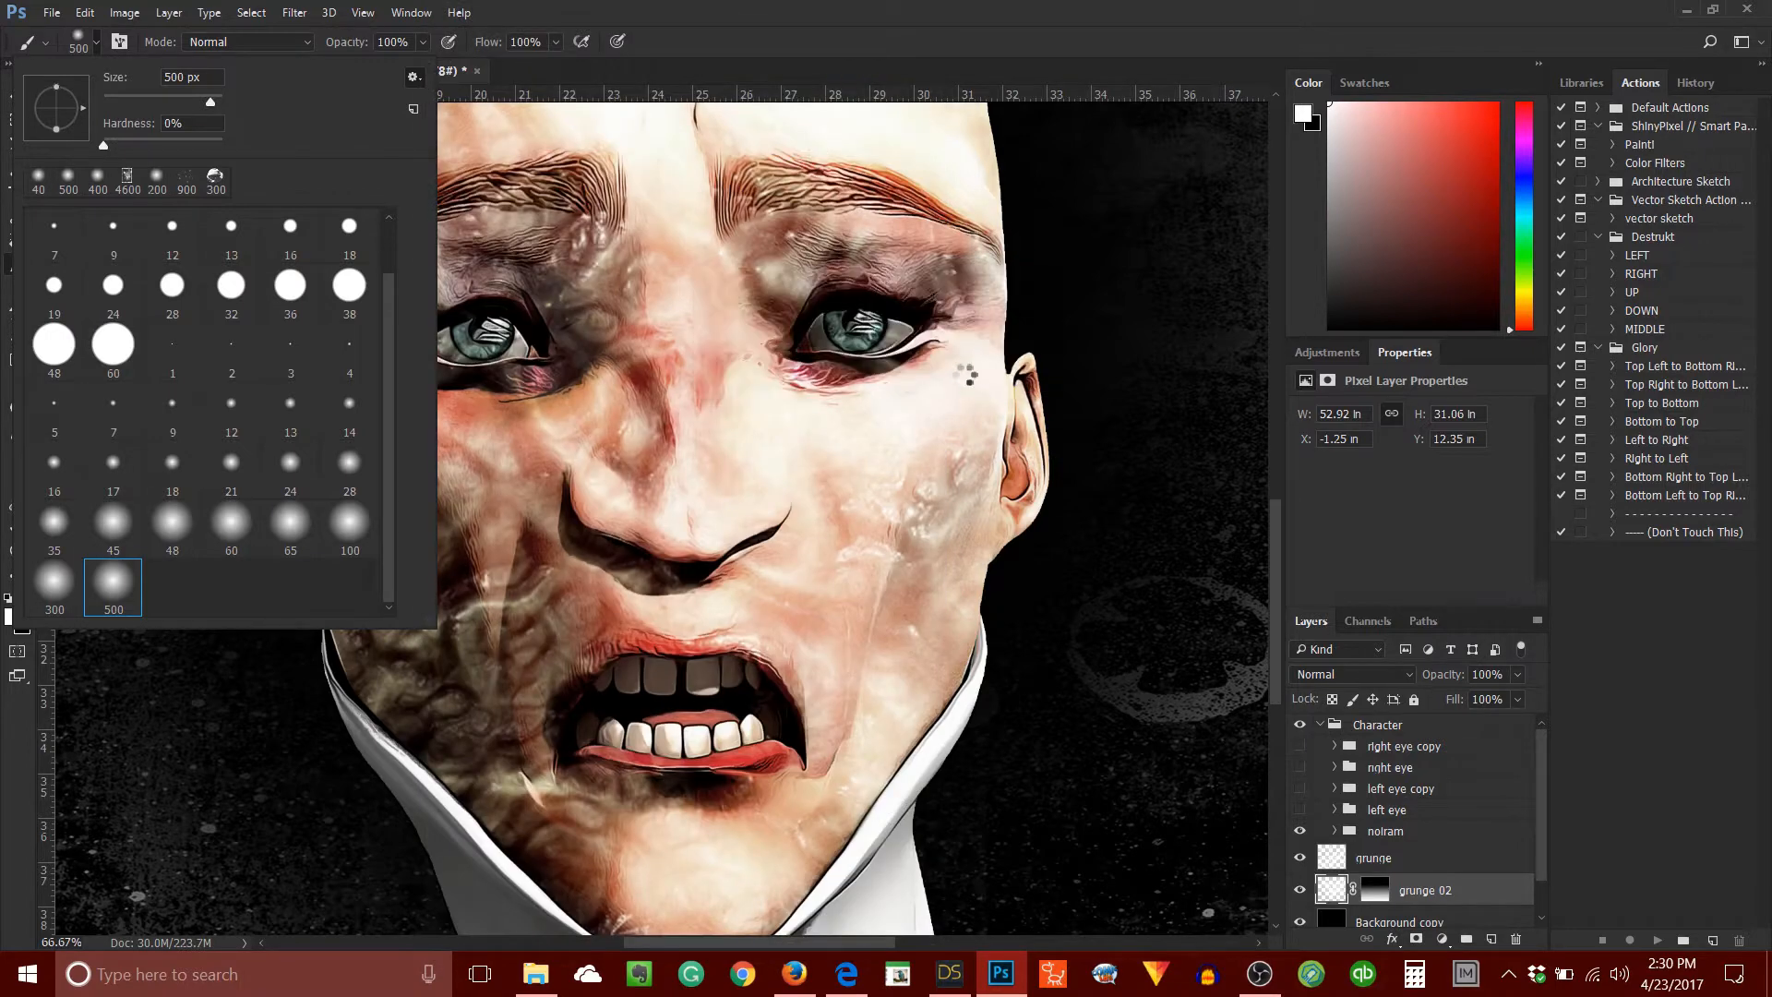
scroll("down", 3)
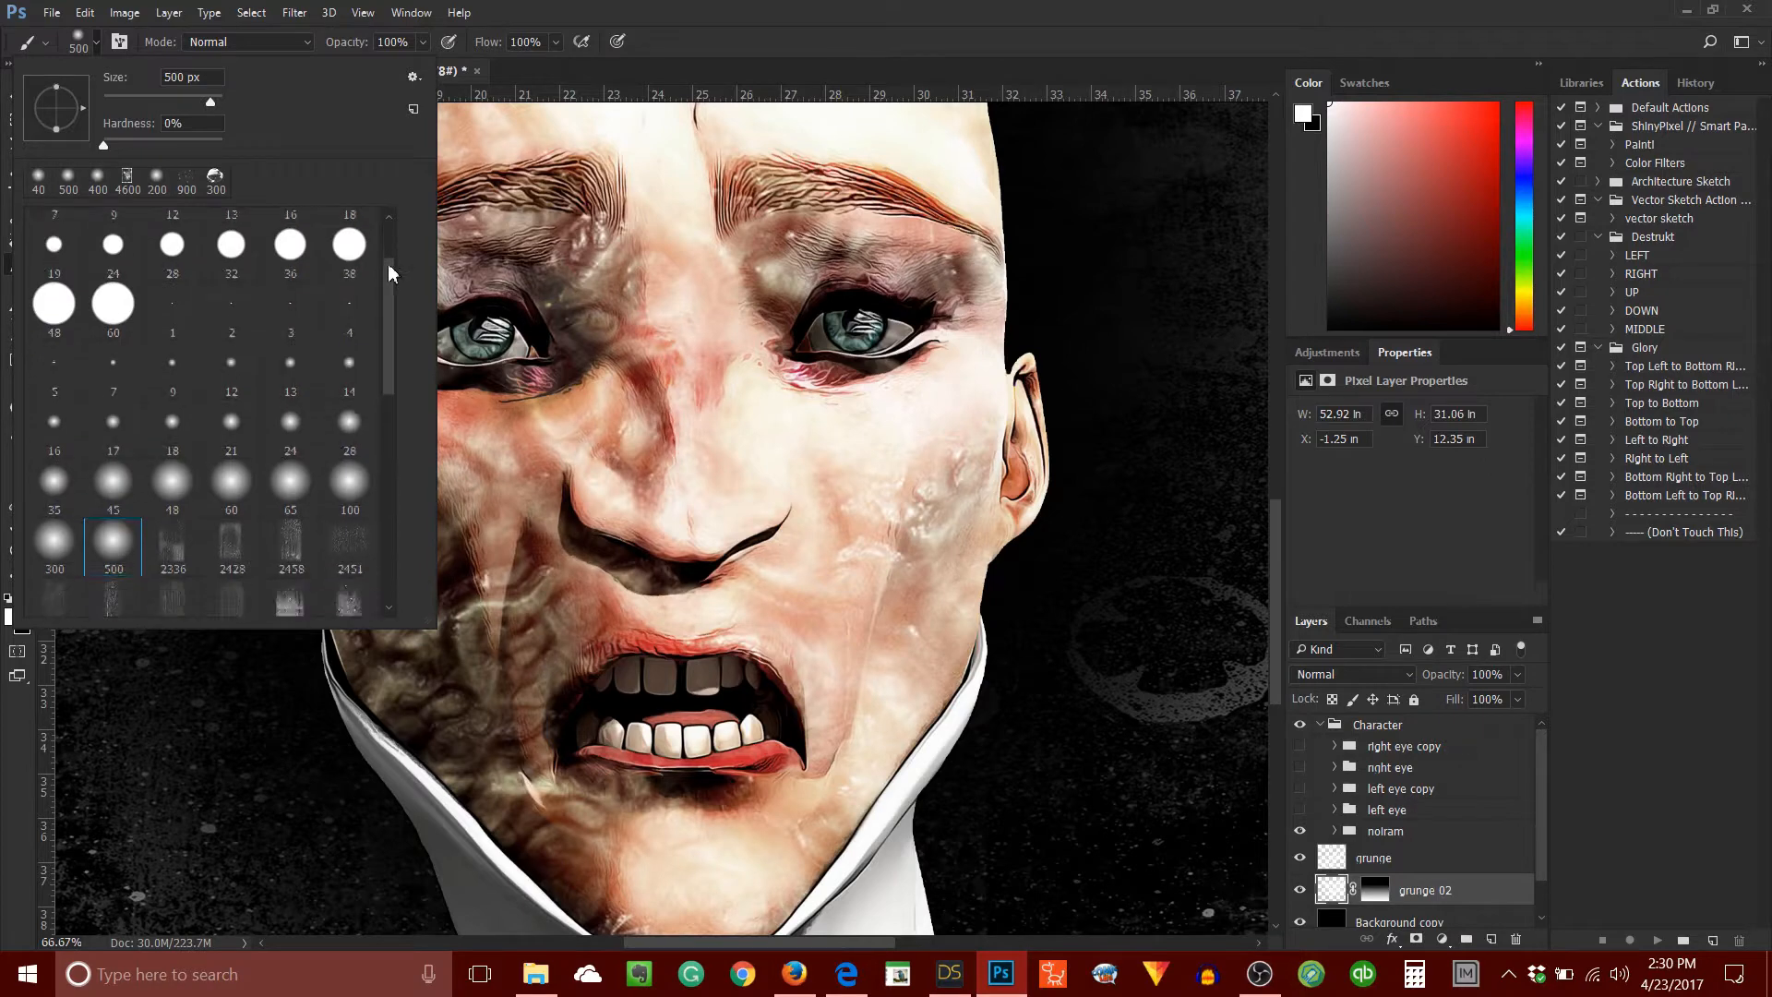
scroll("down", 3)
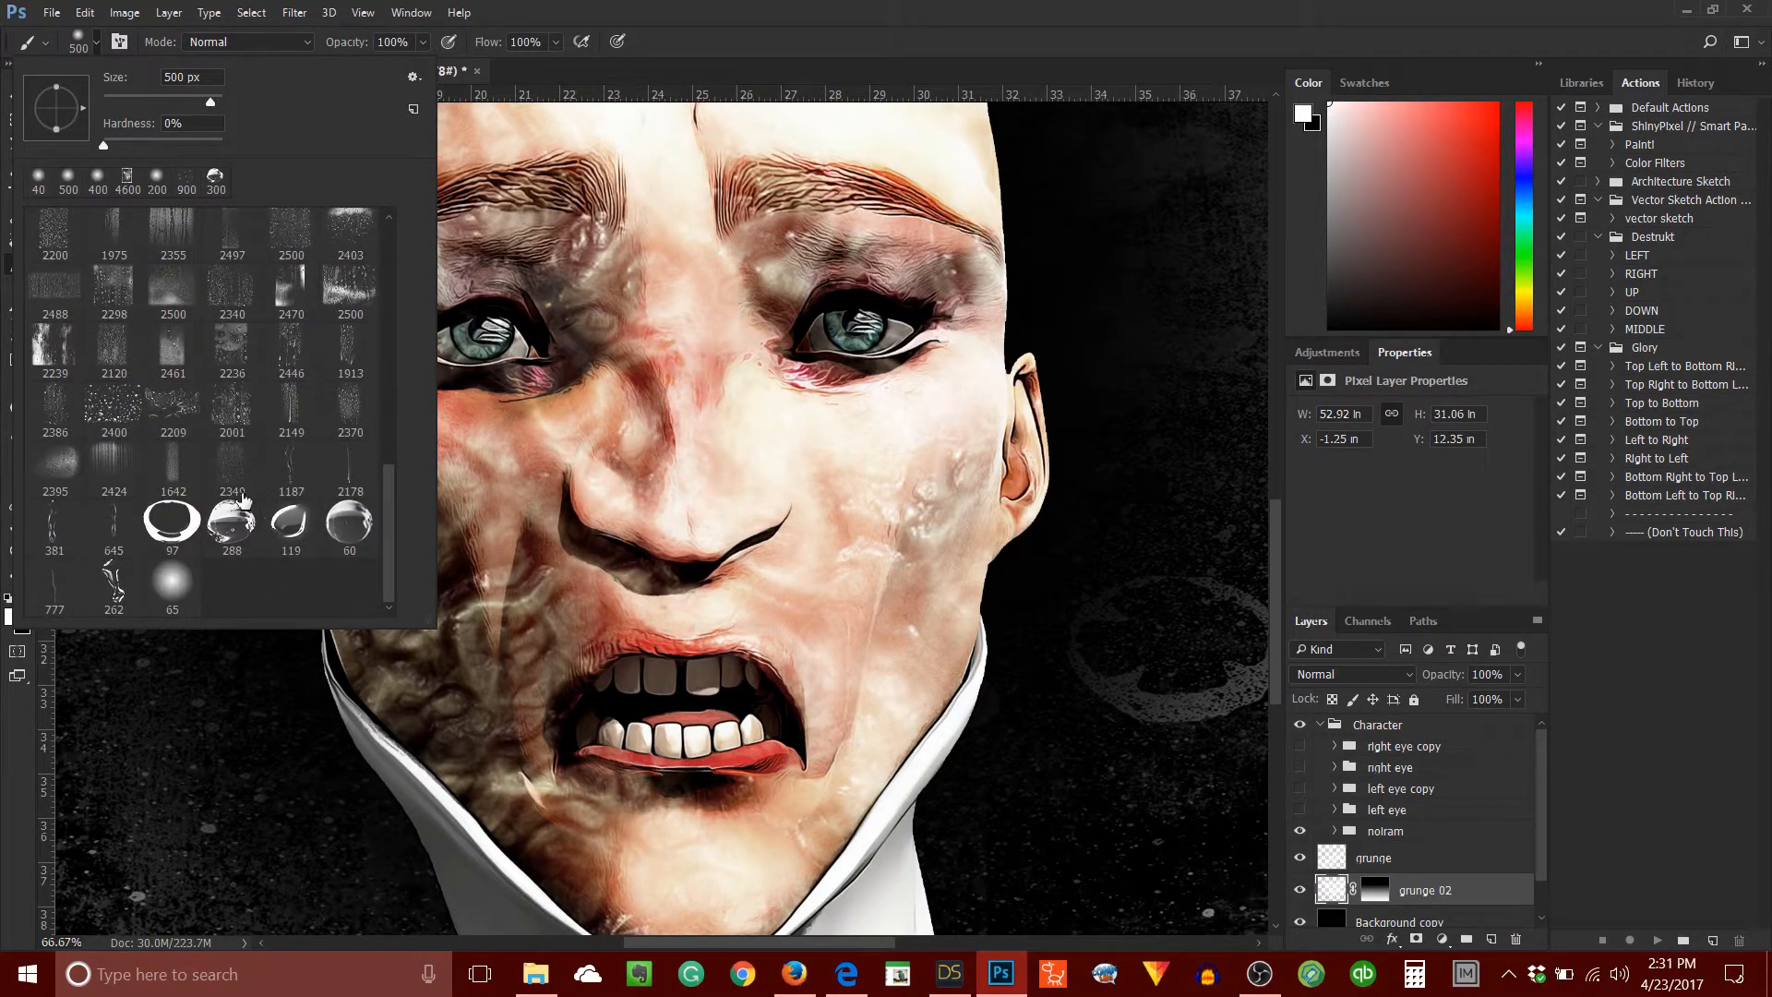
mouse_move(232, 522)
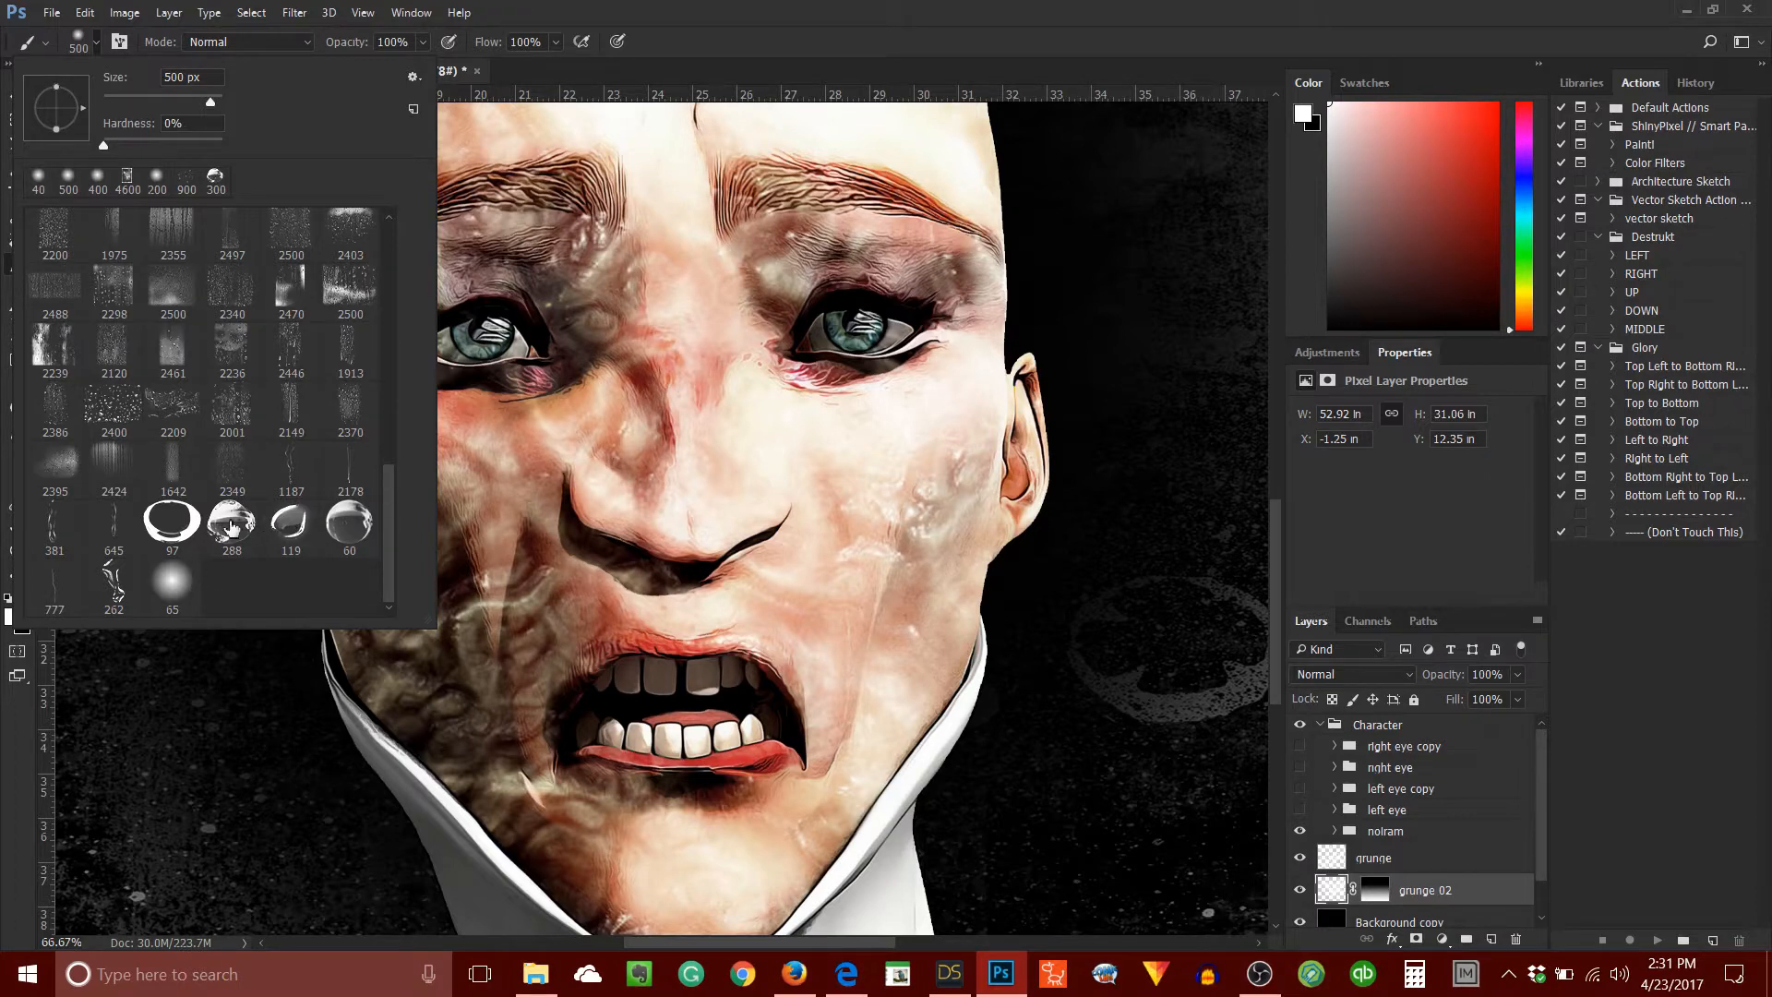
left_click(231, 523)
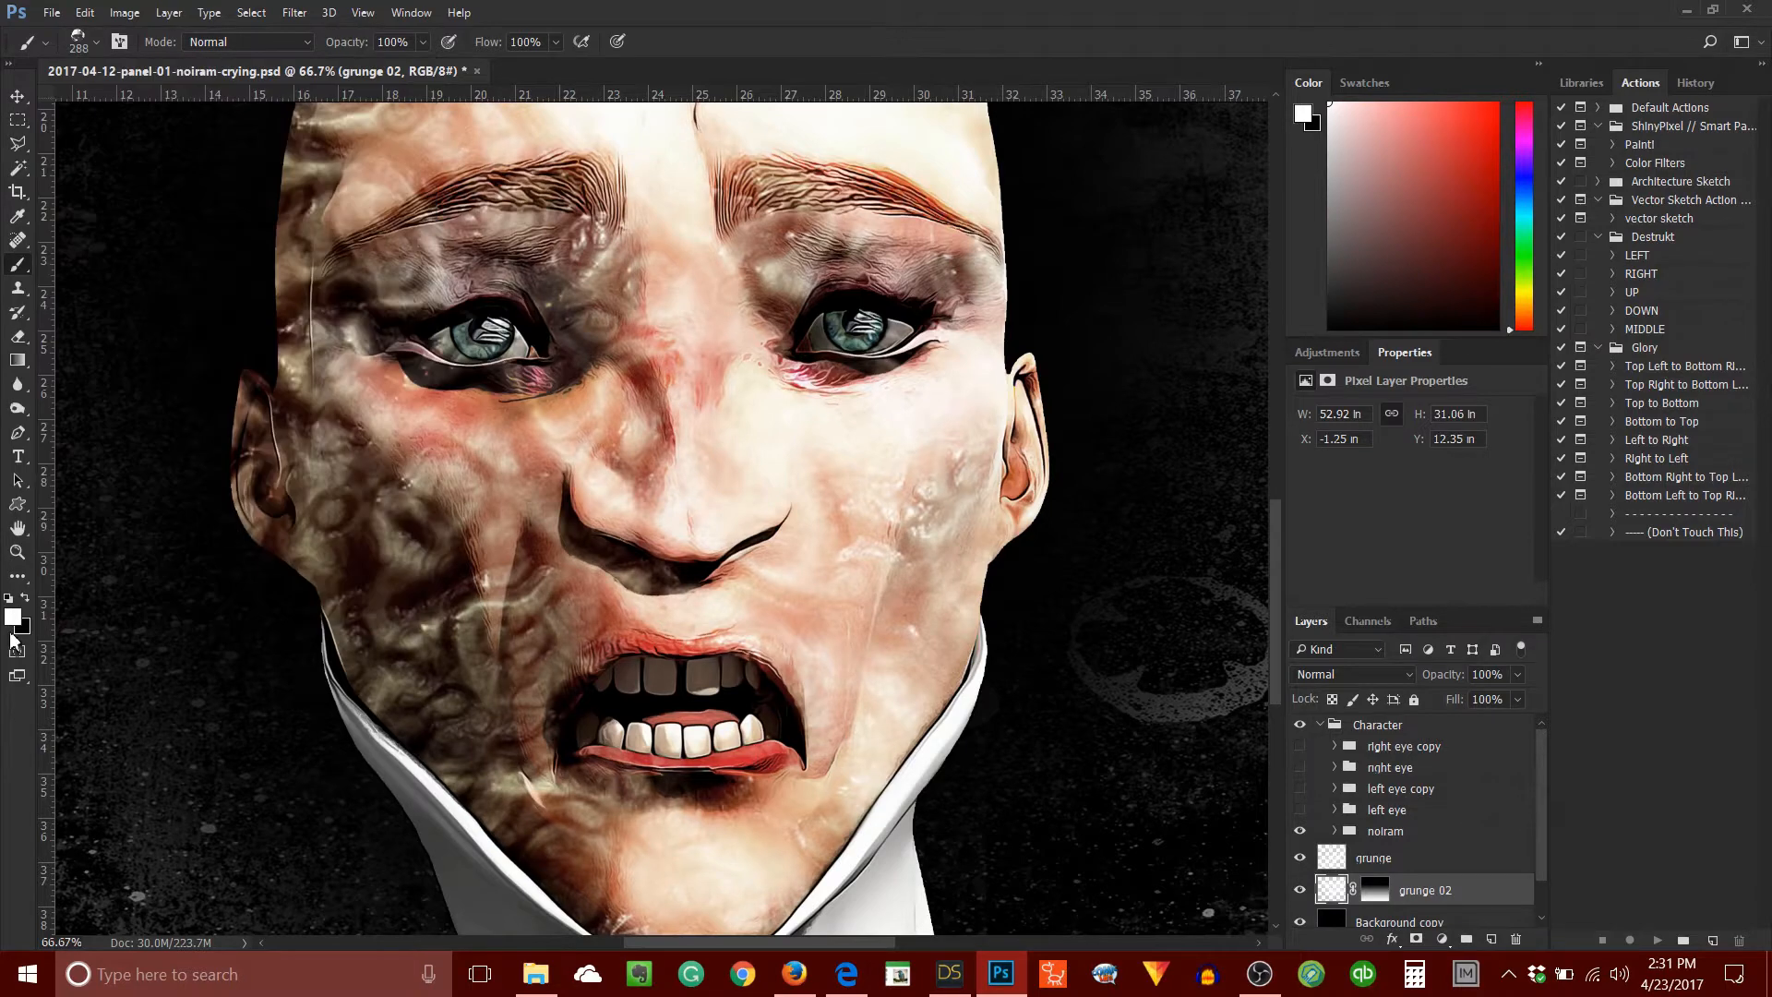
mouse_move(1395, 720)
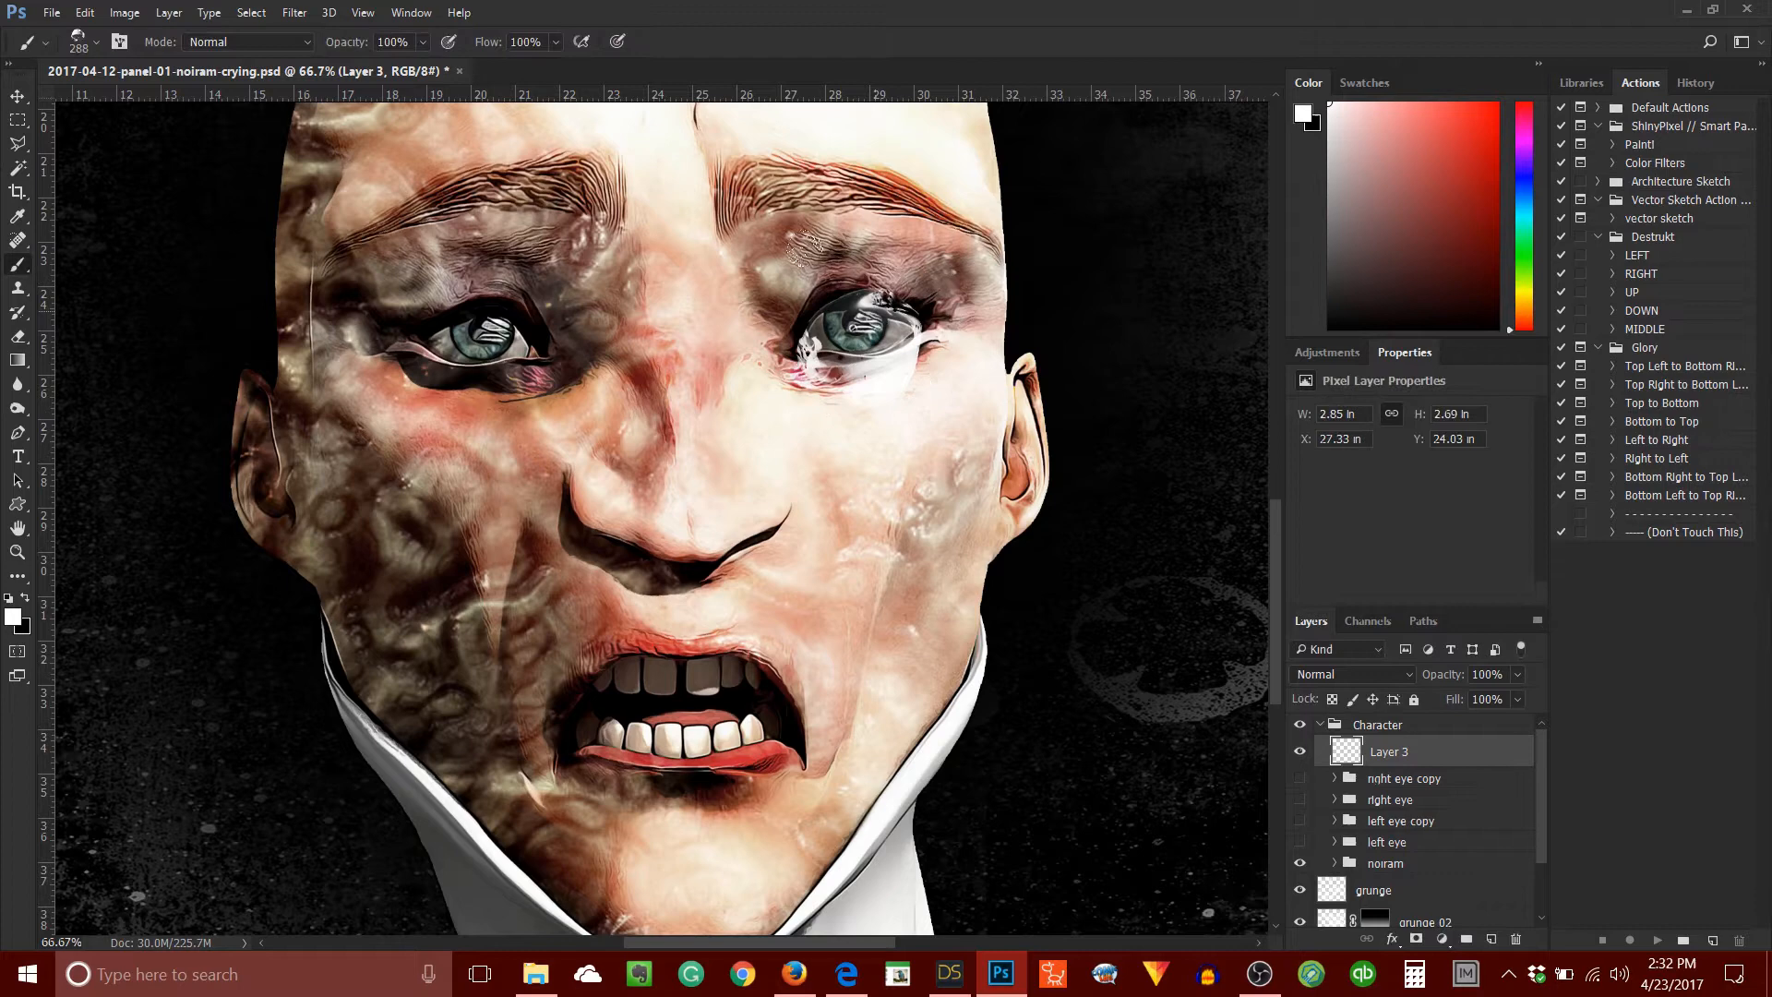
Switch to the Move tool to position the white tear on Layer 3.
left_click(19, 95)
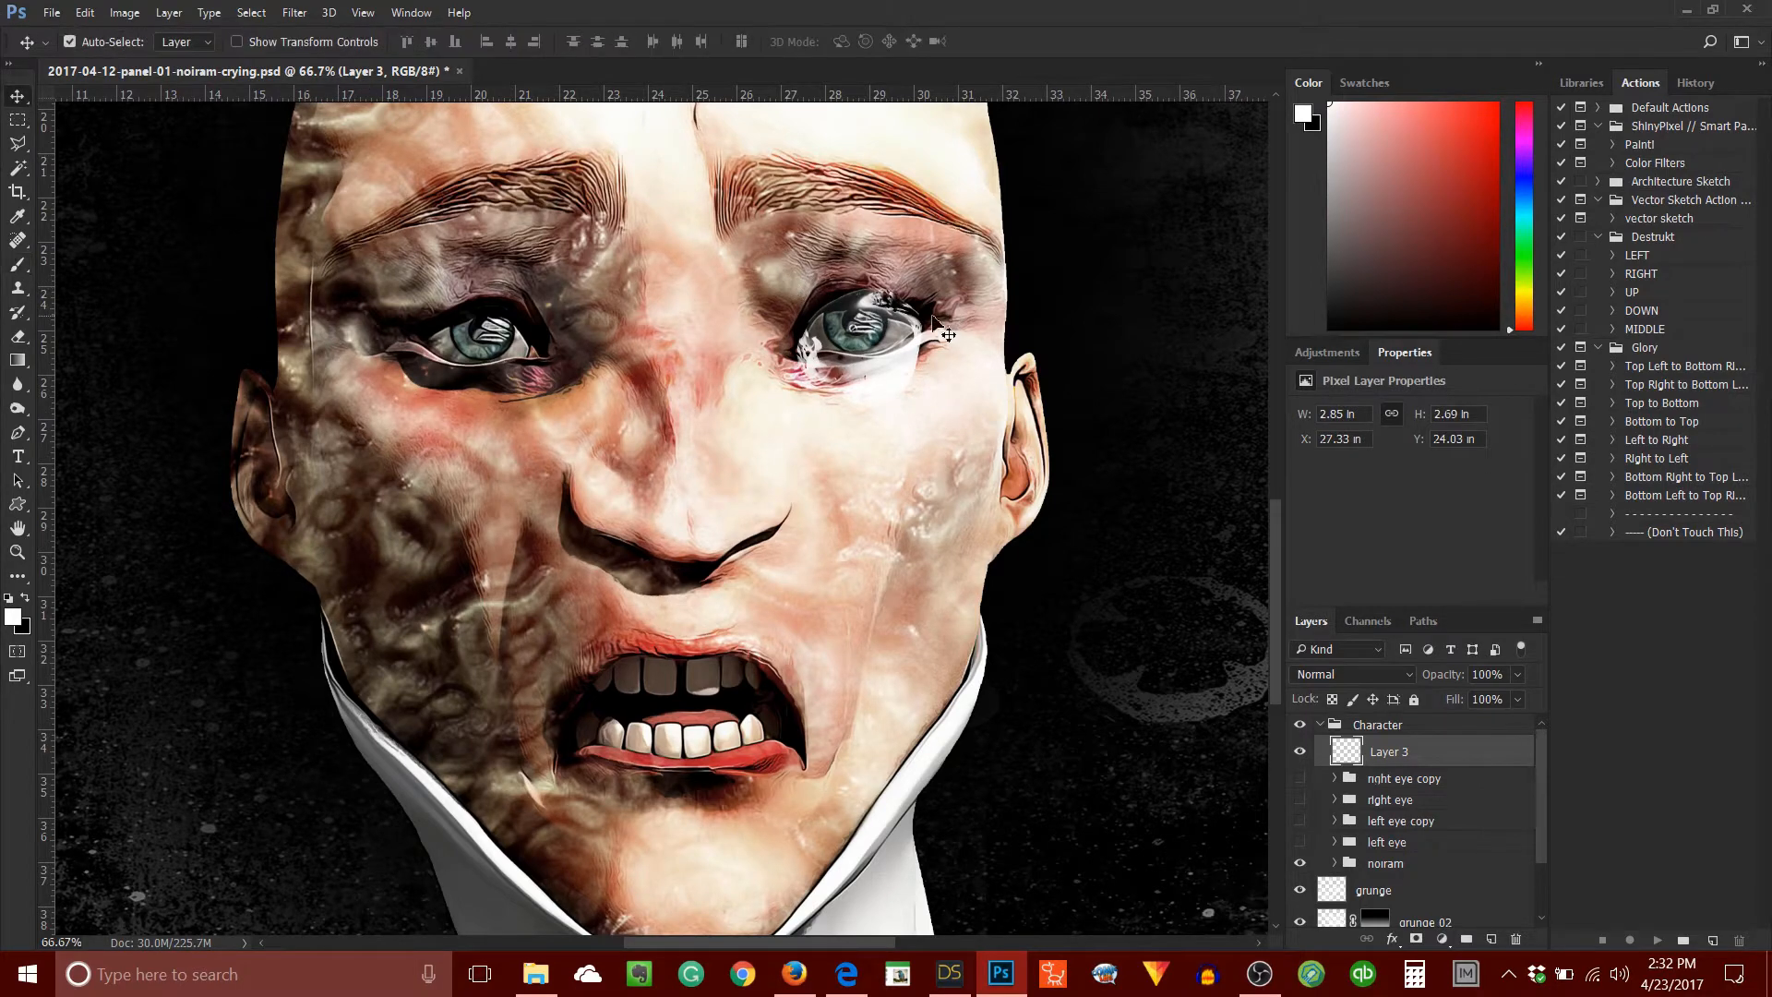
Warp the droplet on Layer 3 to hug the eye's lower lid and commit.
key("ctrl+t")
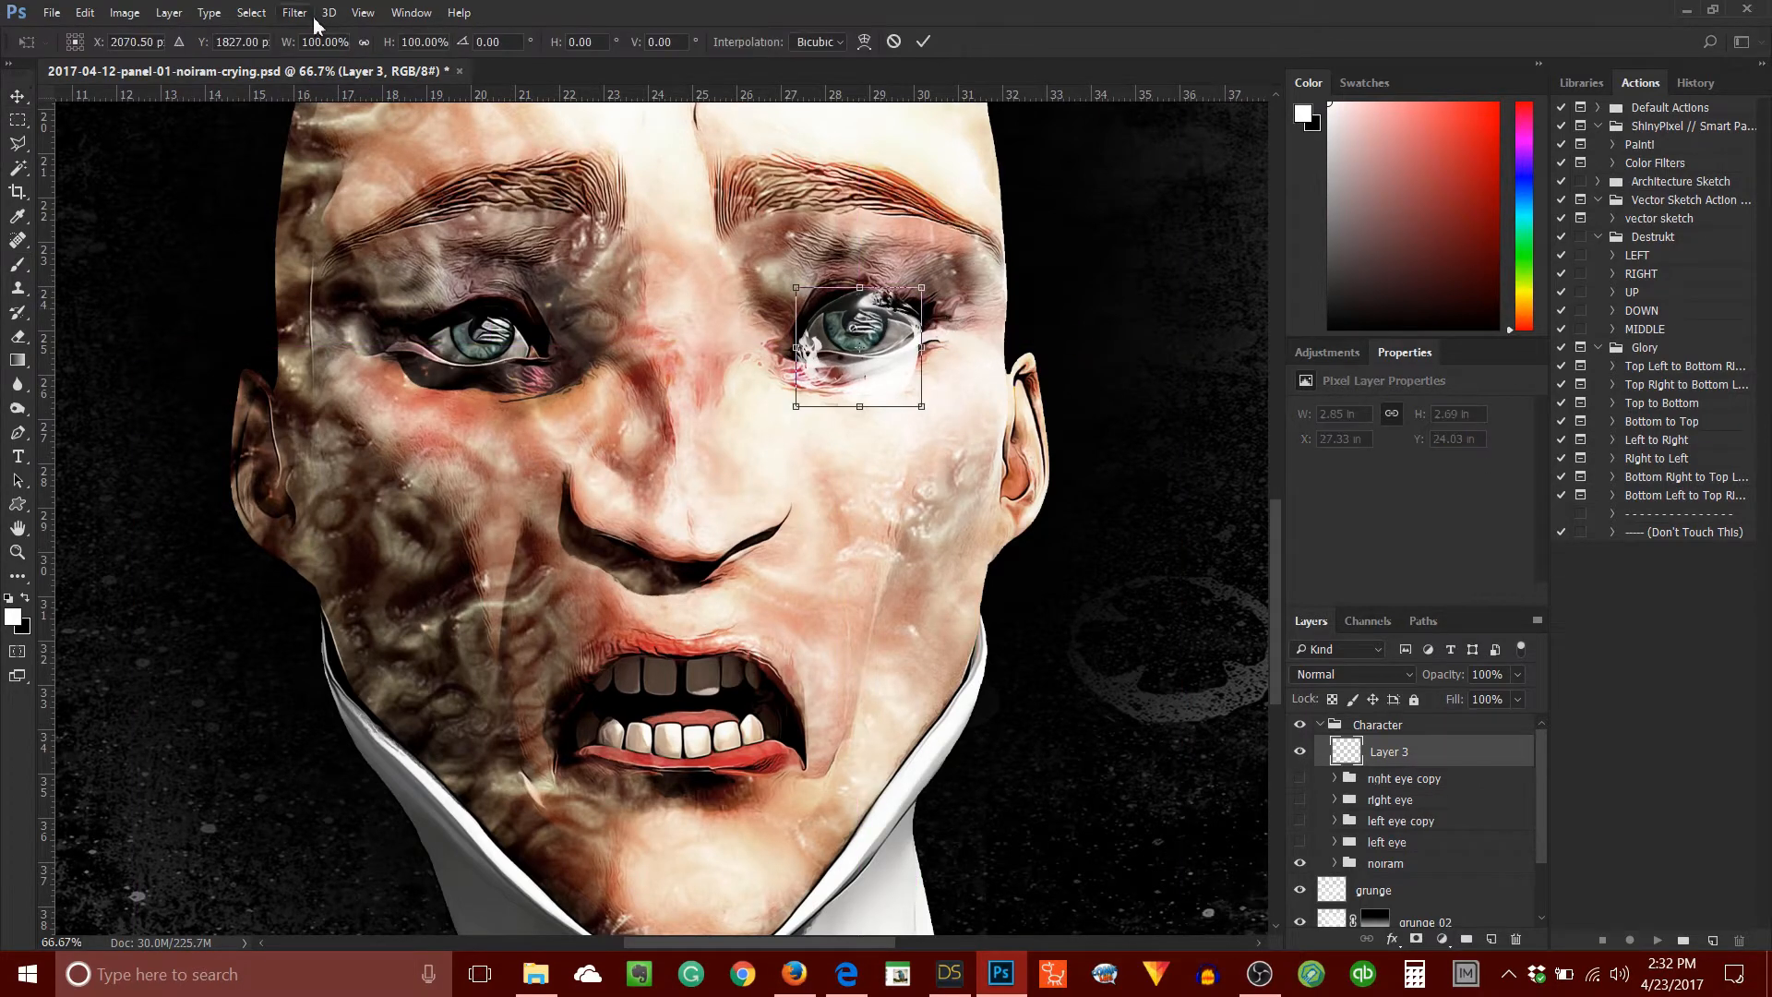
left_click(85, 12)
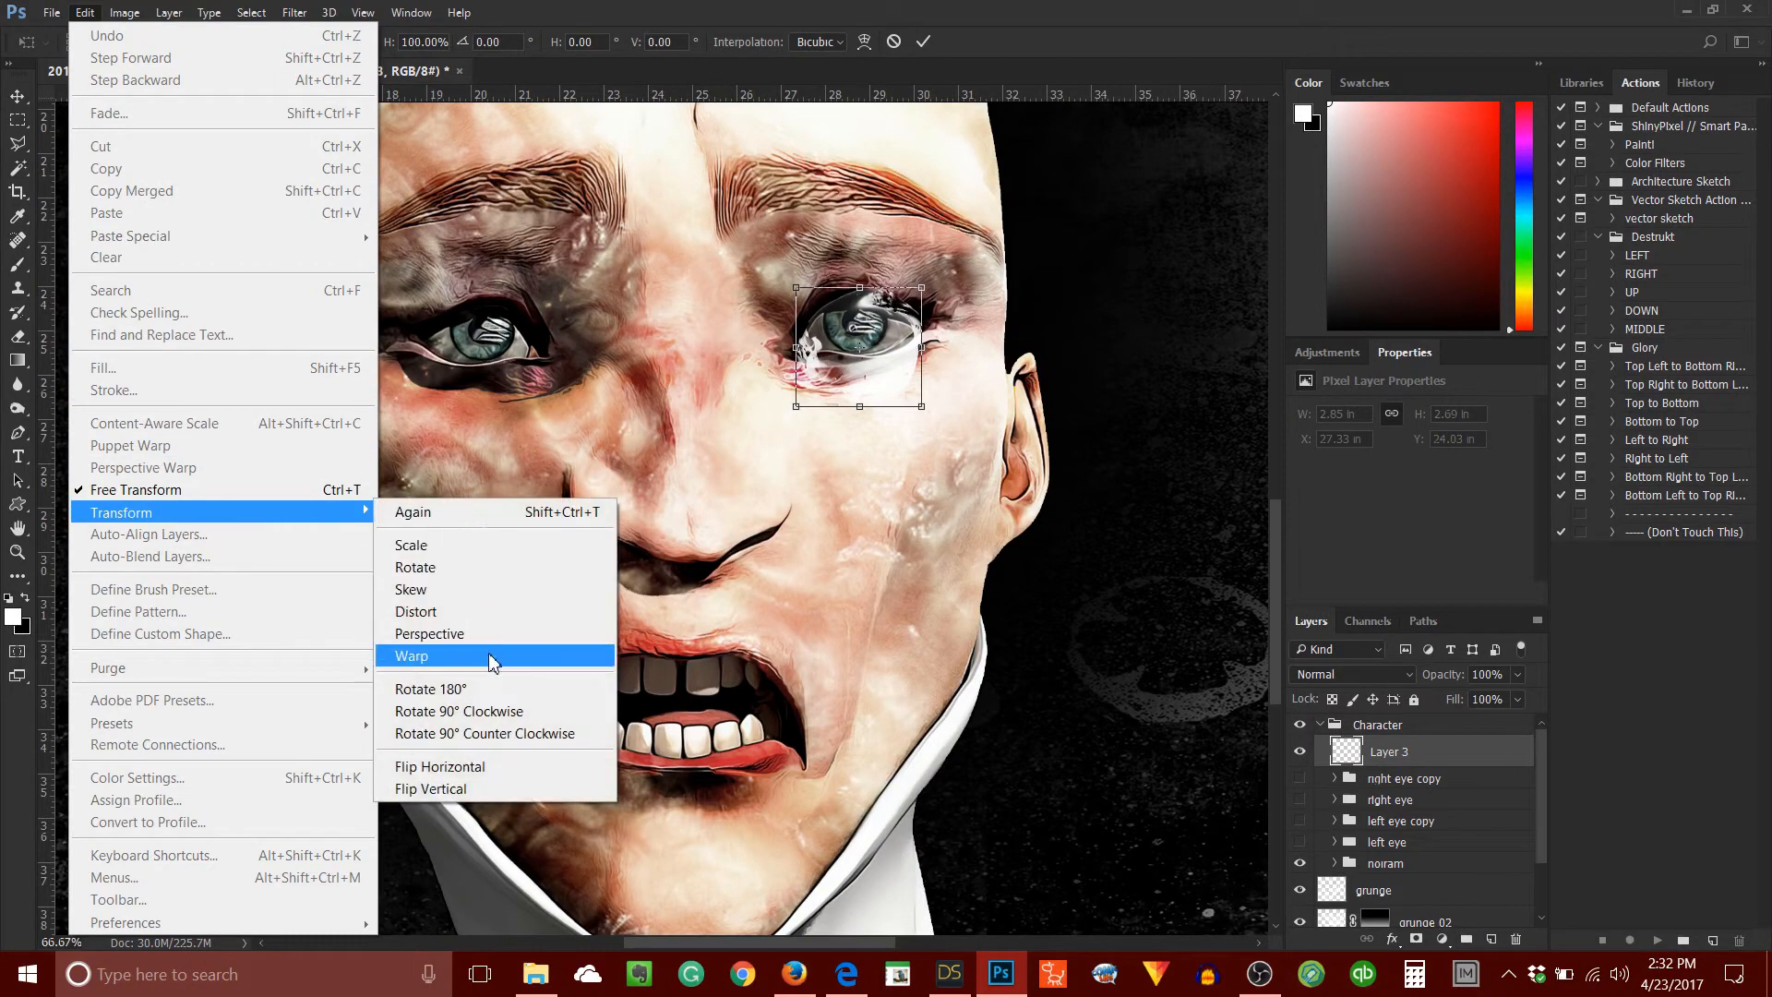
left_click(411, 655)
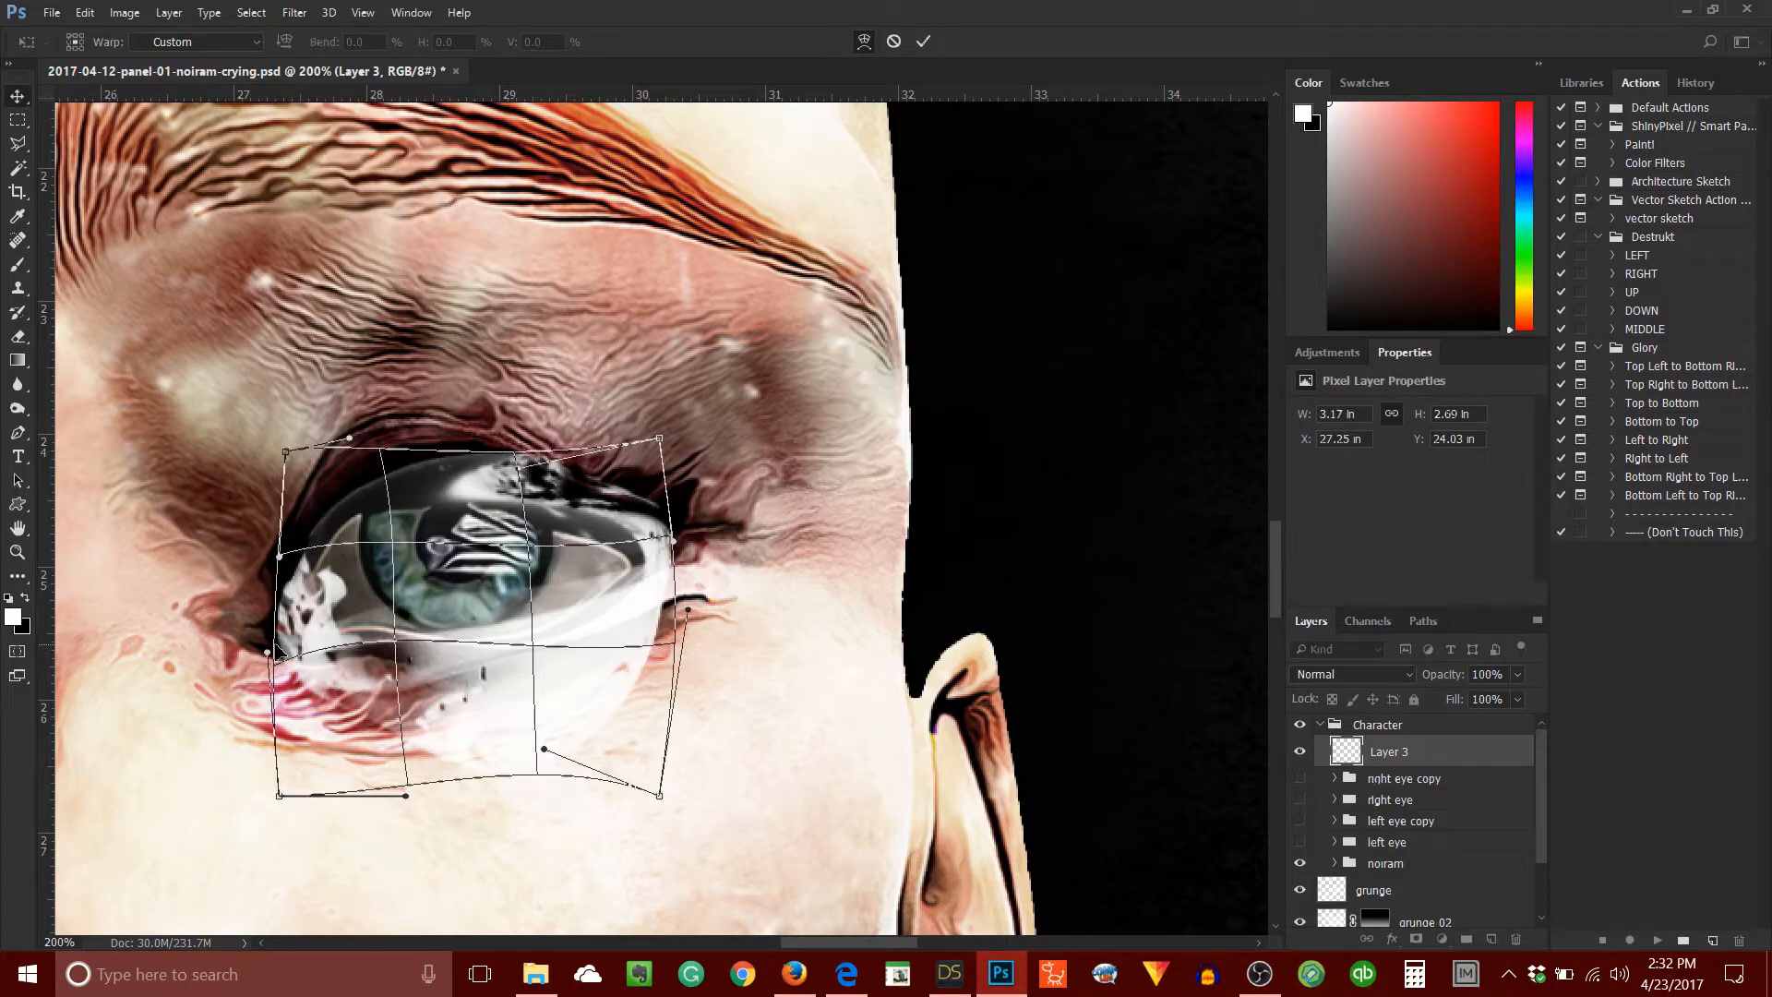
left_click(925, 40)
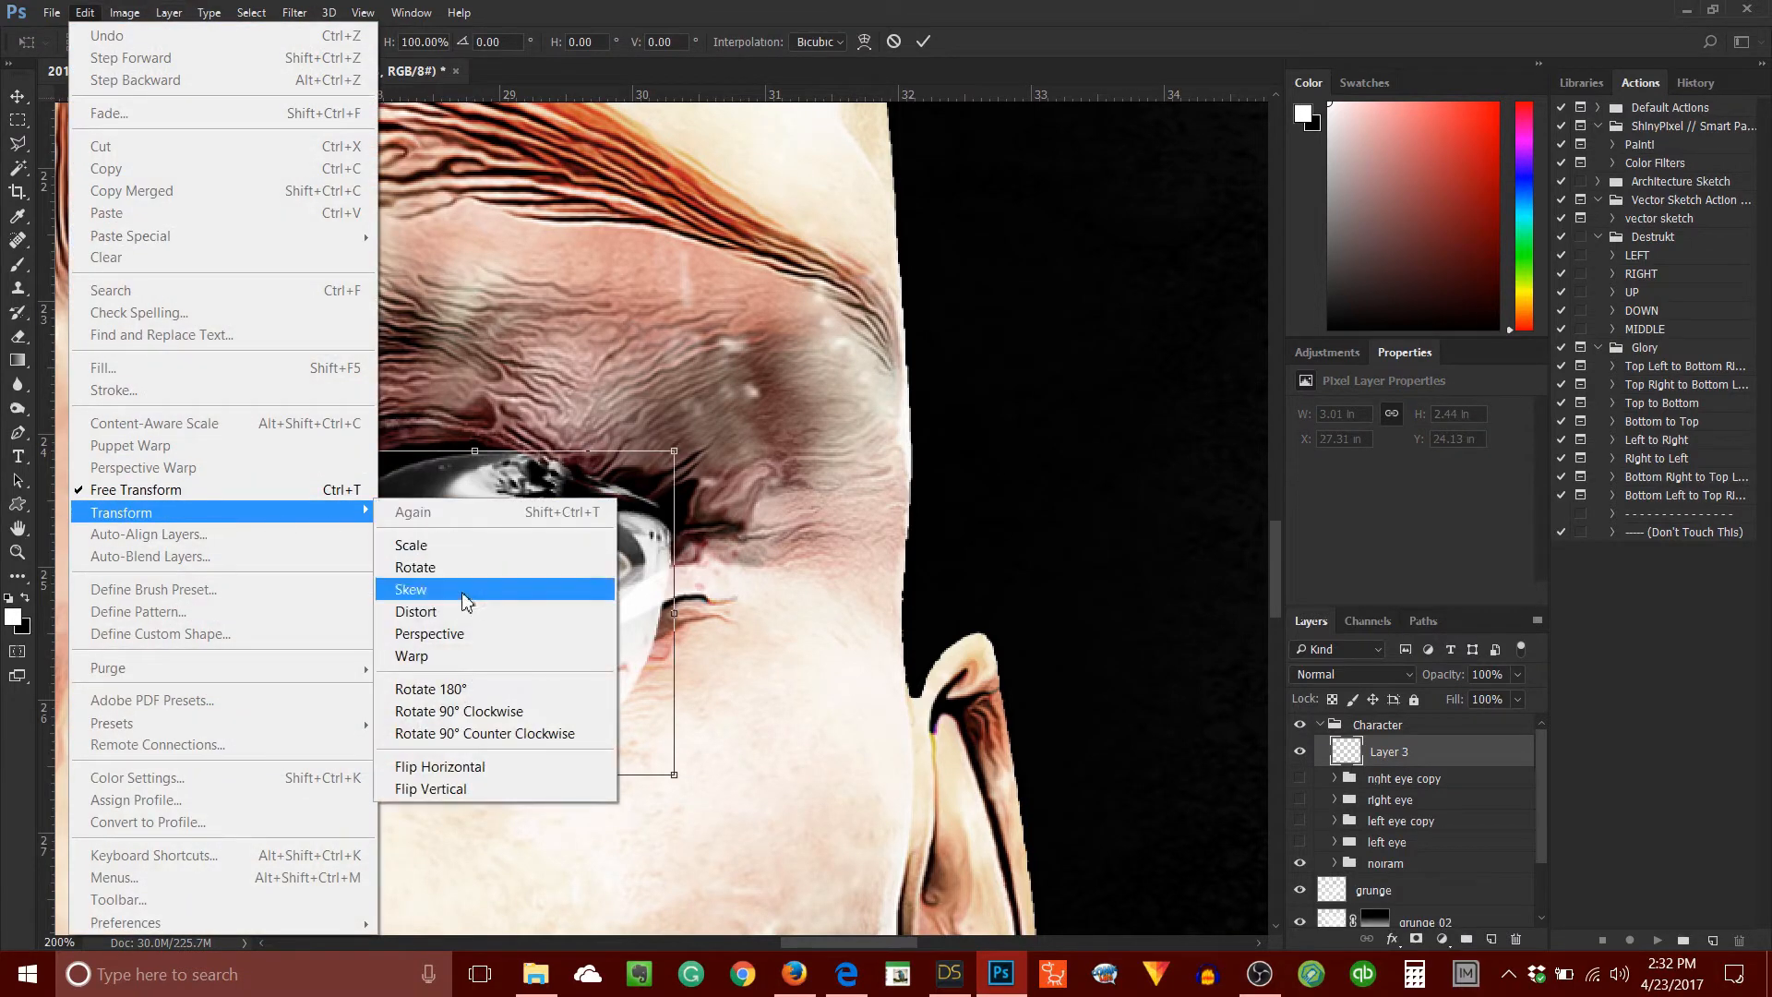
left_click(412, 656)
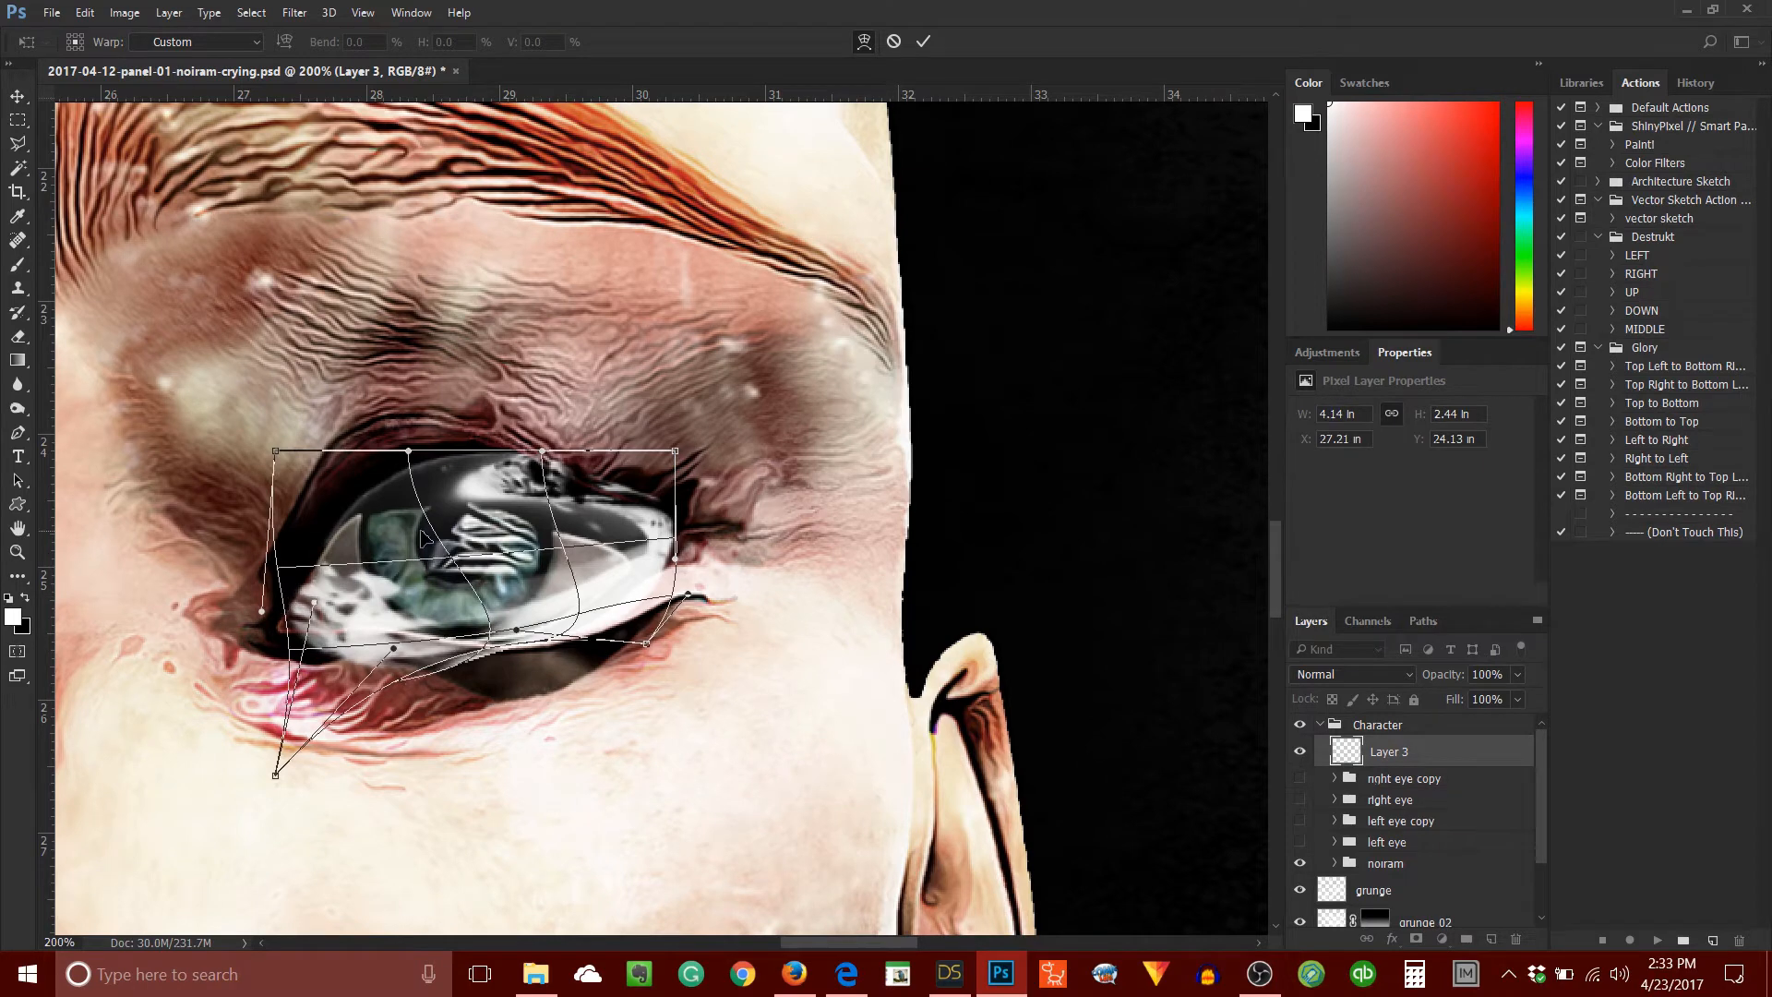
left_click(922, 41)
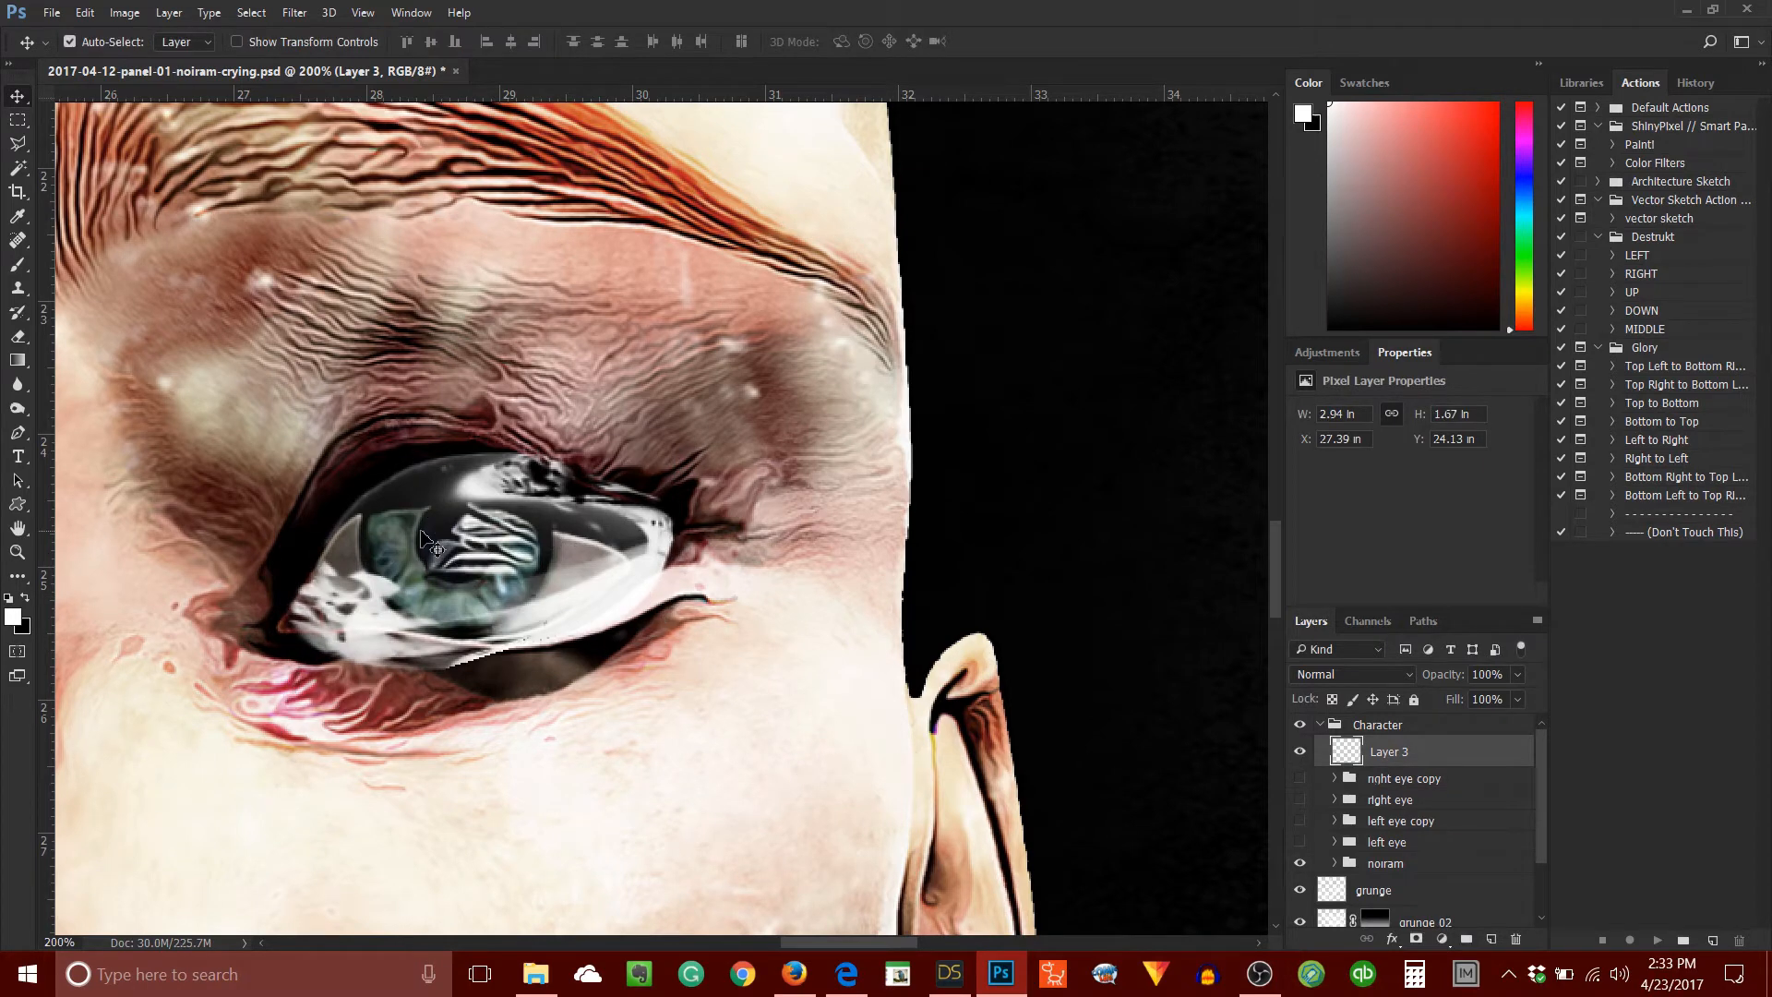
mouse_move(543, 507)
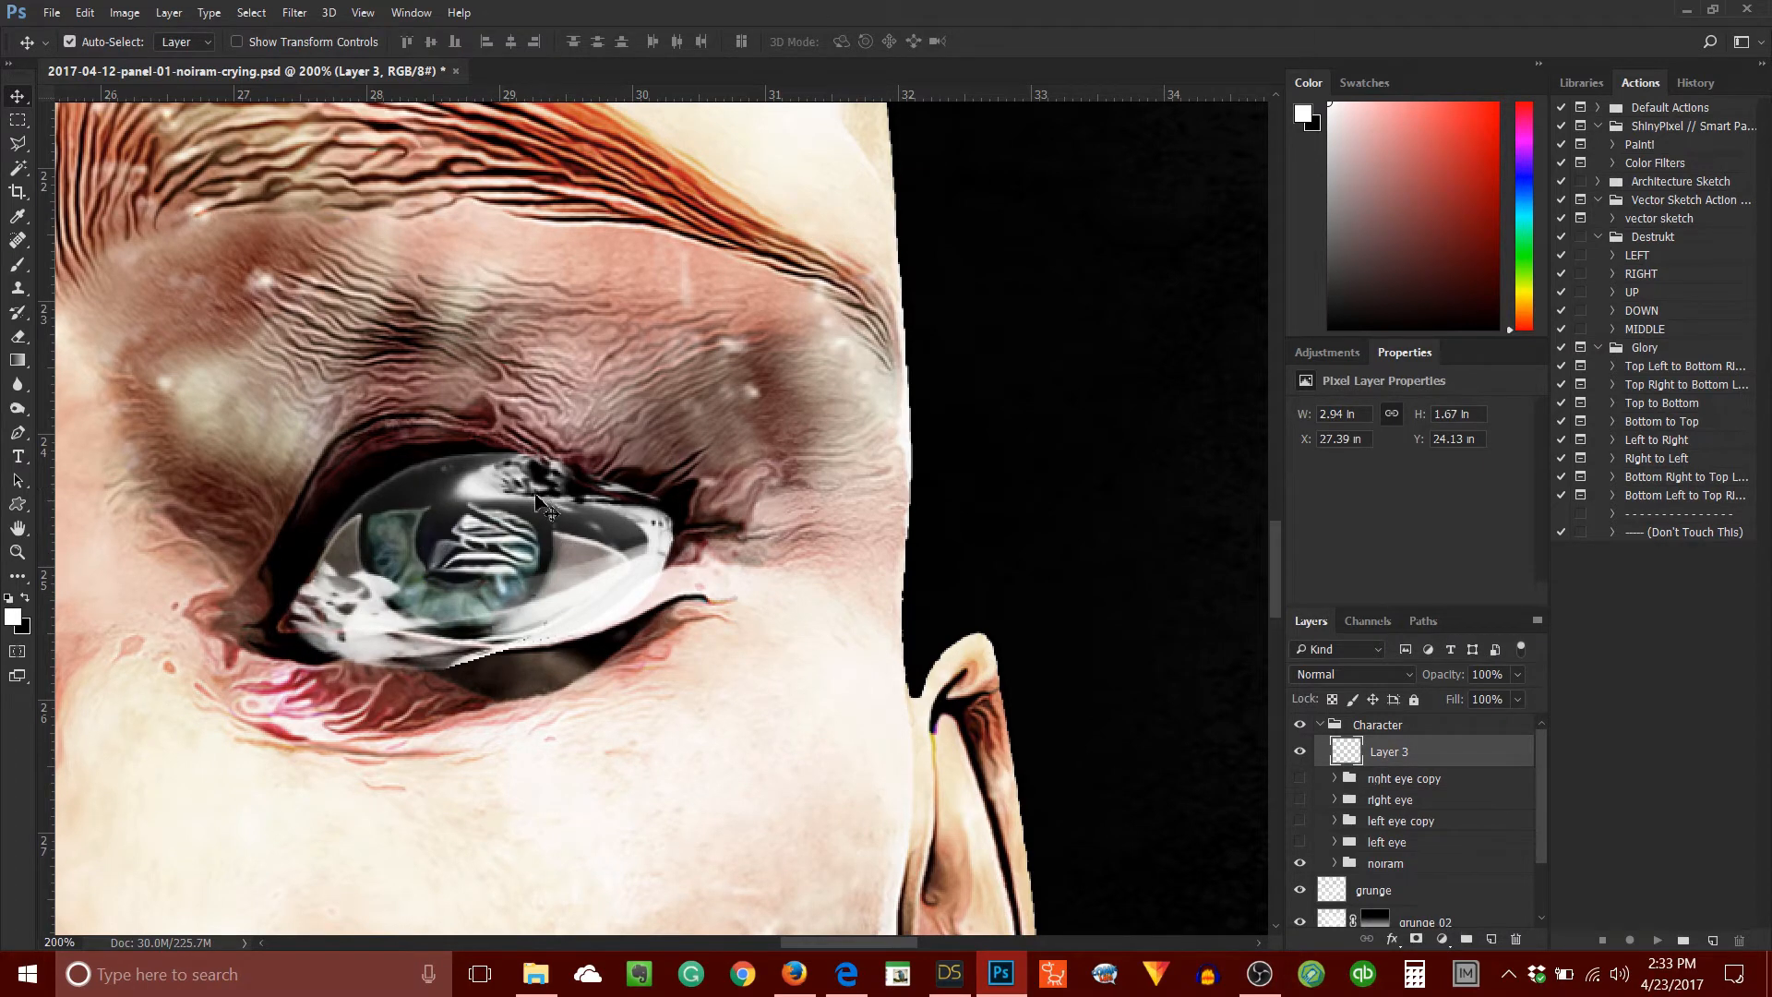
mouse_move(407, 492)
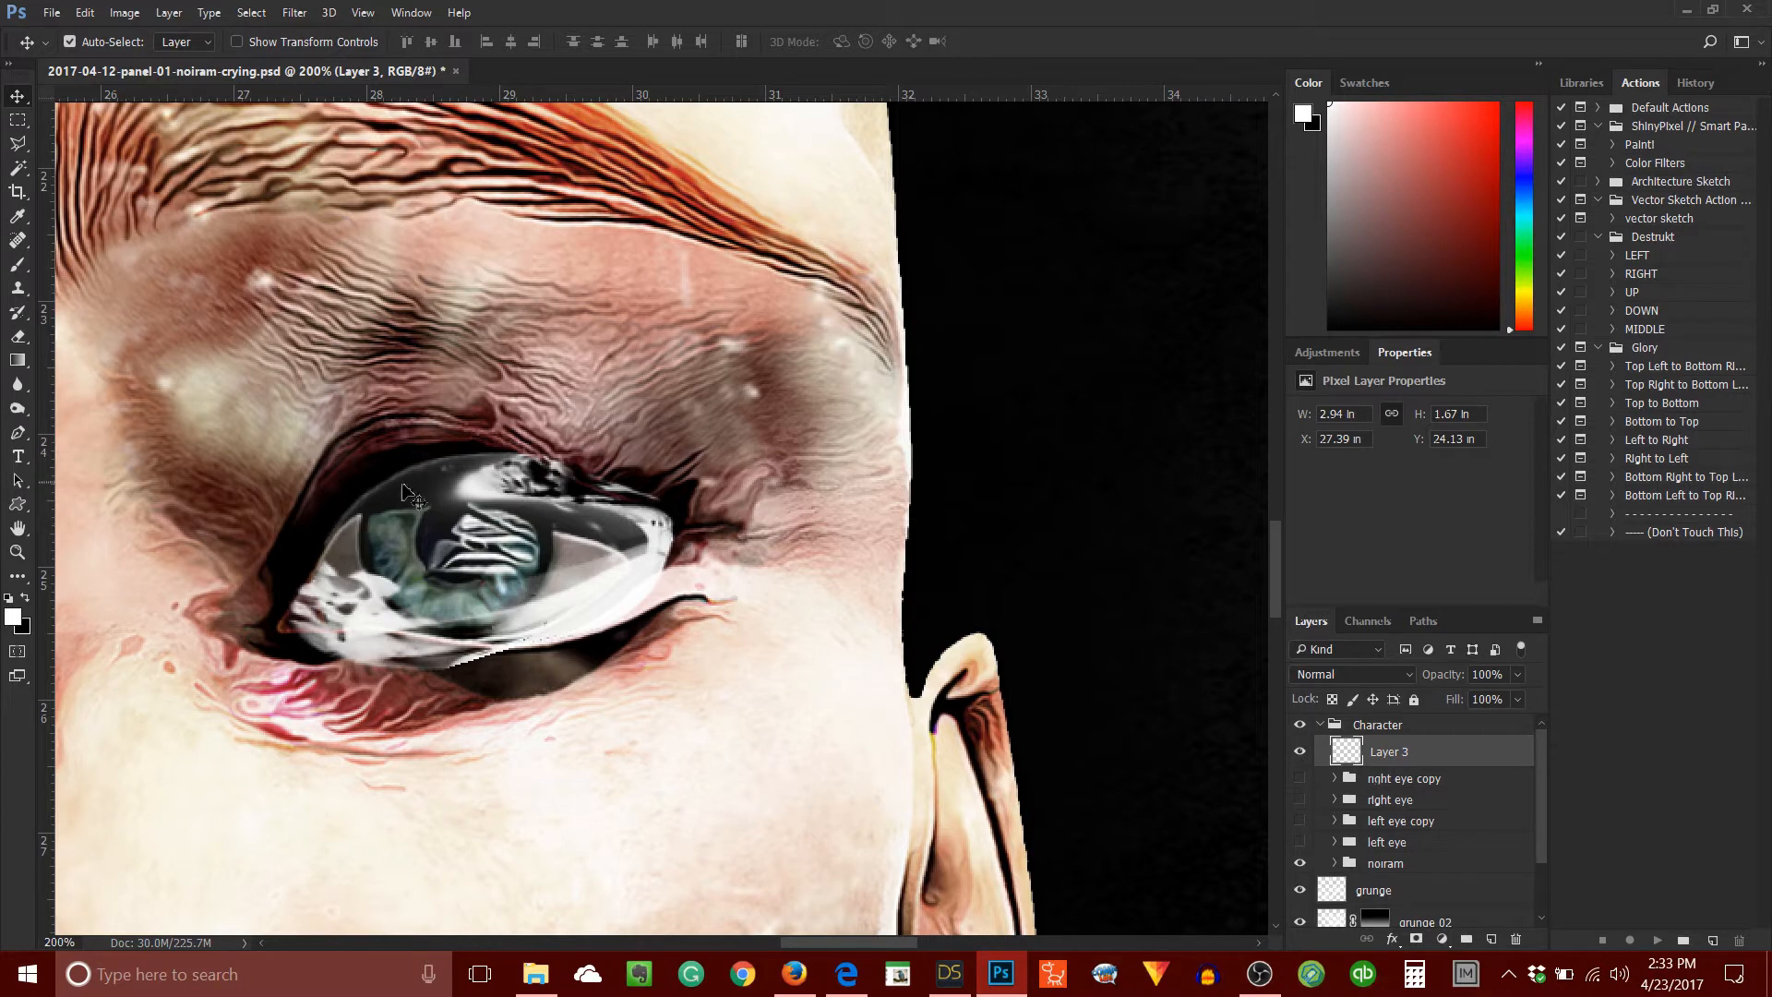
mouse_move(532, 468)
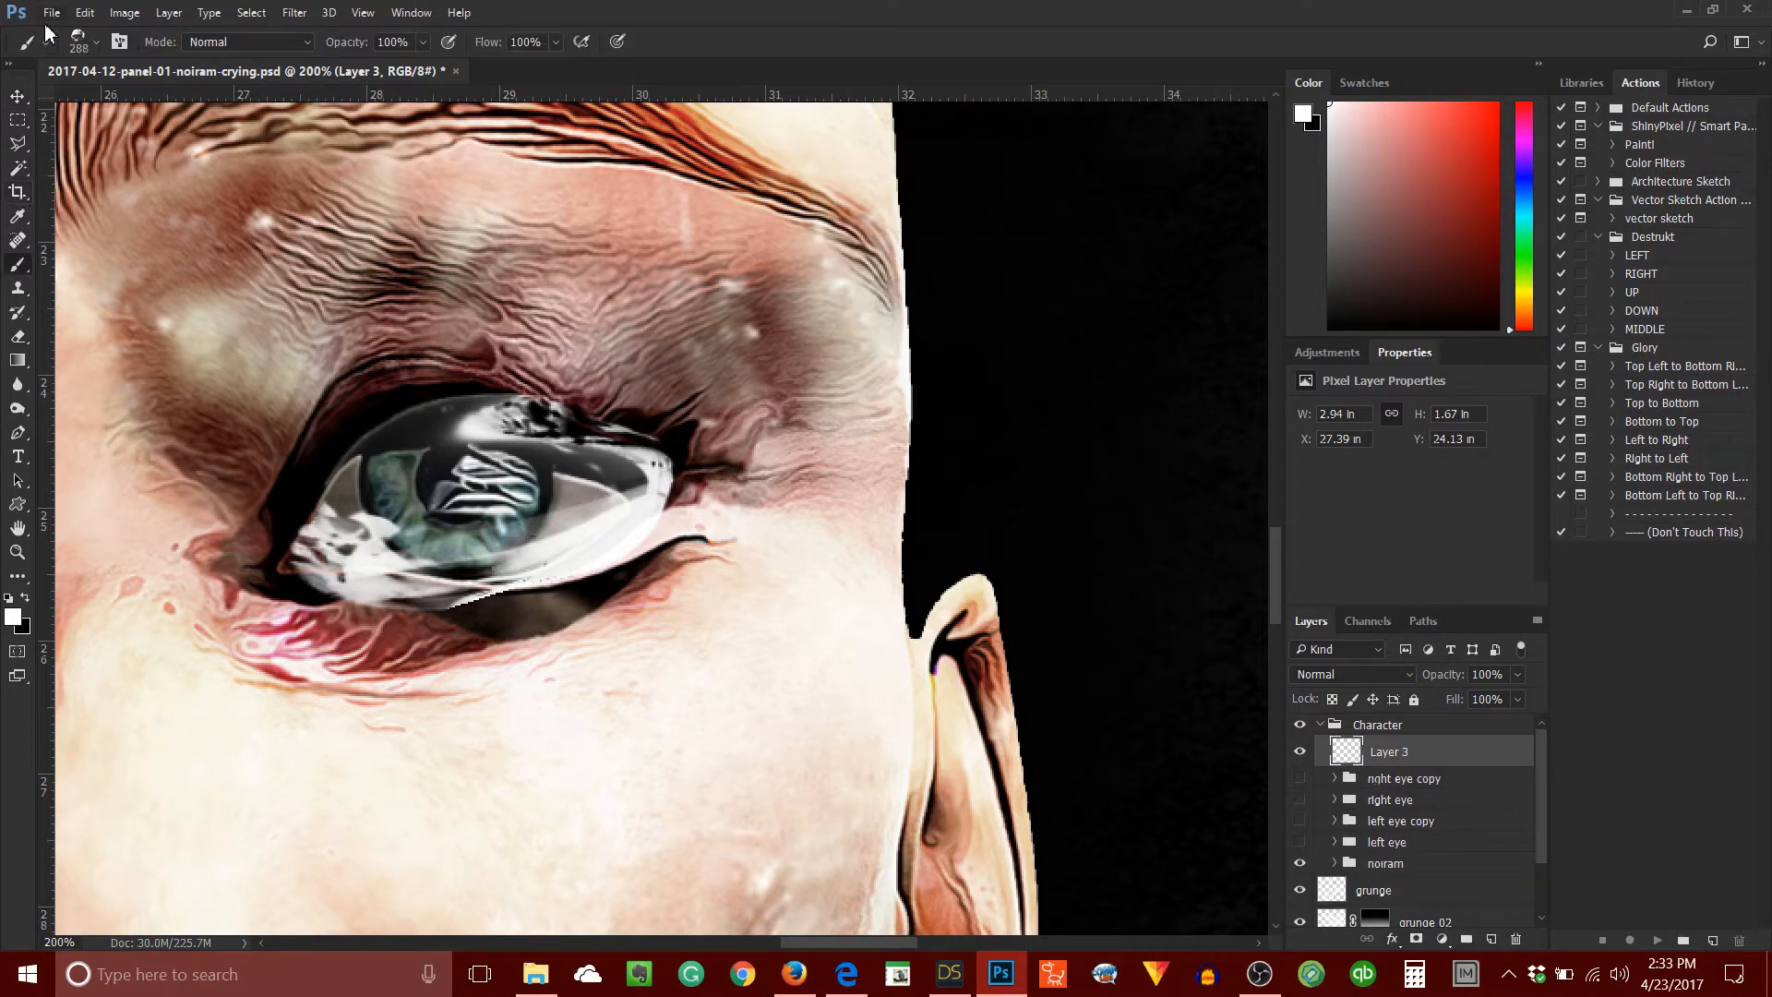
Rename the overlay layer 'eye watering' and the new layer above it 'tears streaming'.
left_click(104, 41)
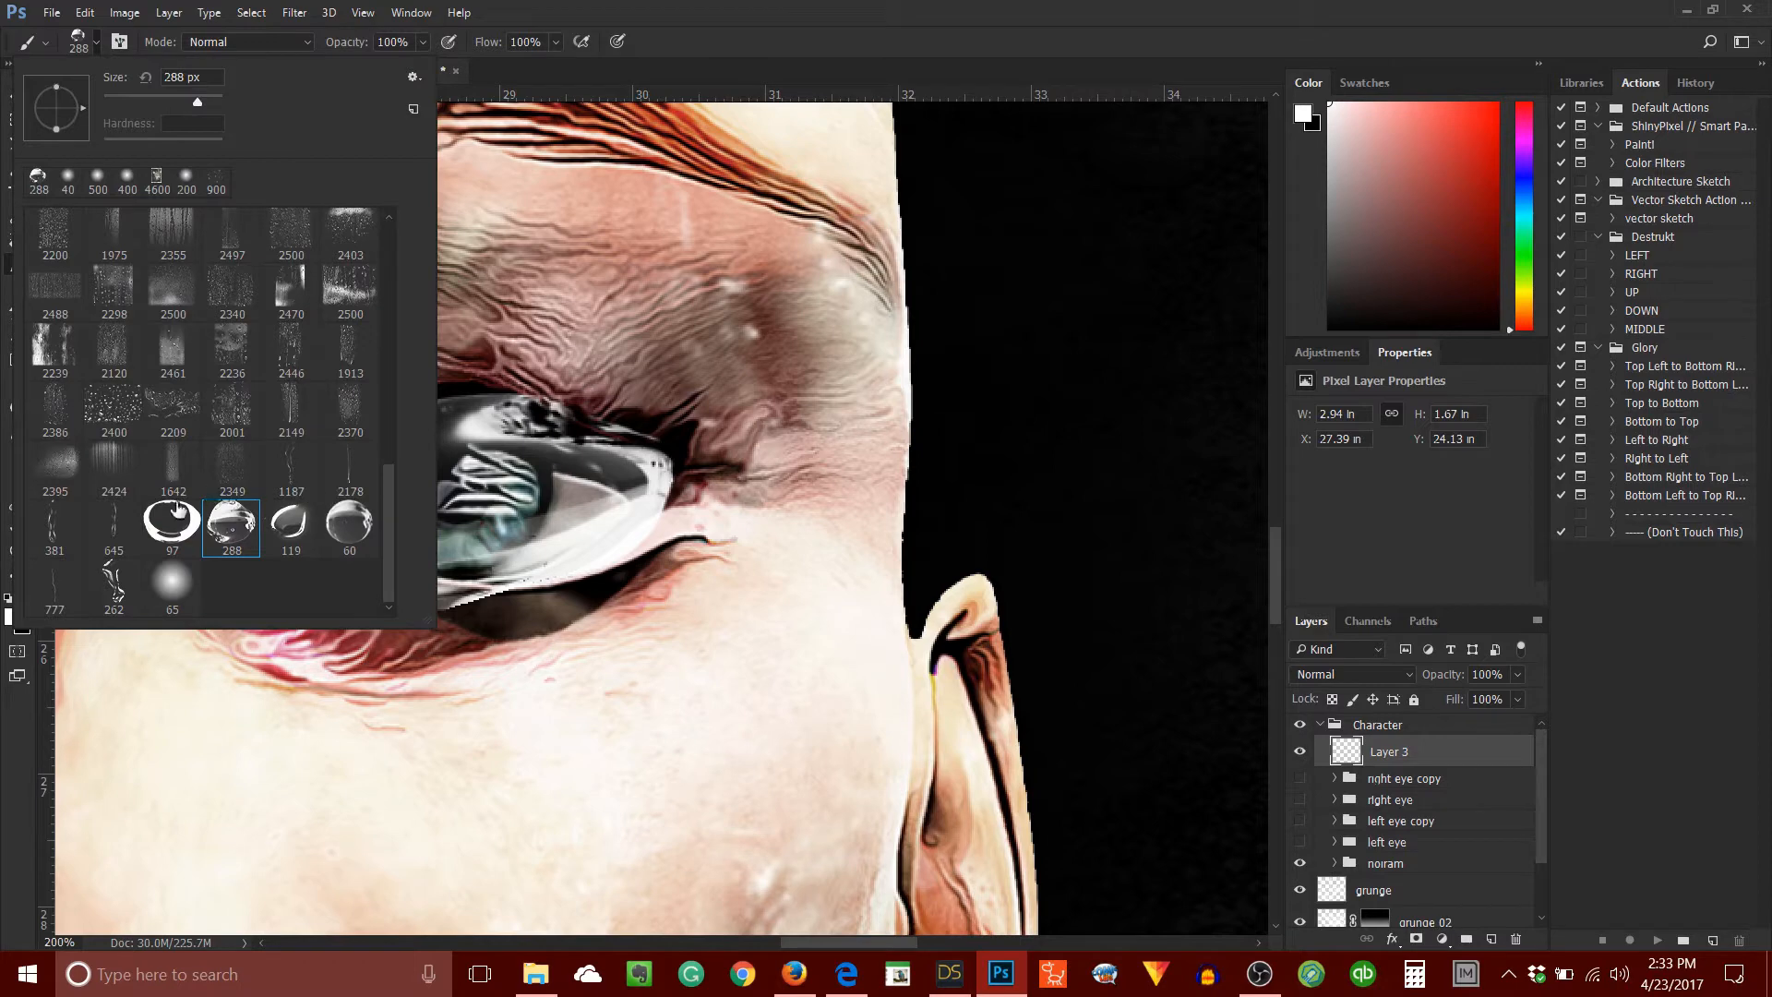
mouse_move(112, 592)
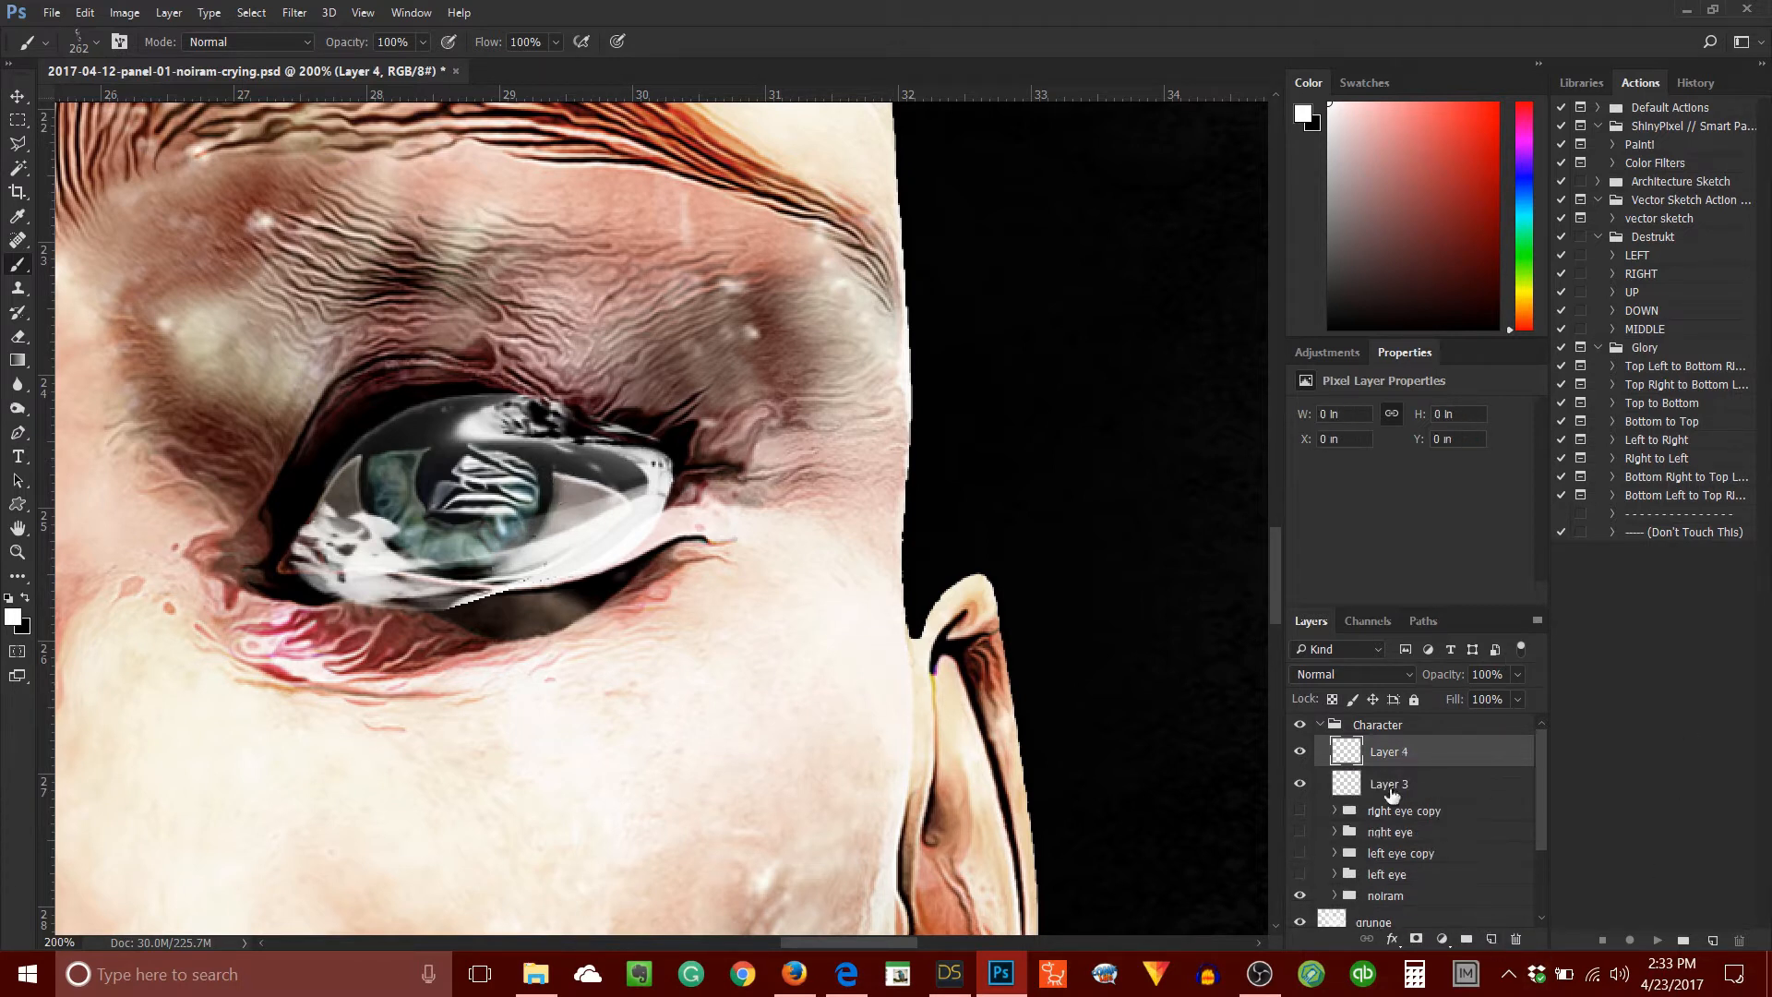
double_click(1388, 784)
type("eye watering")
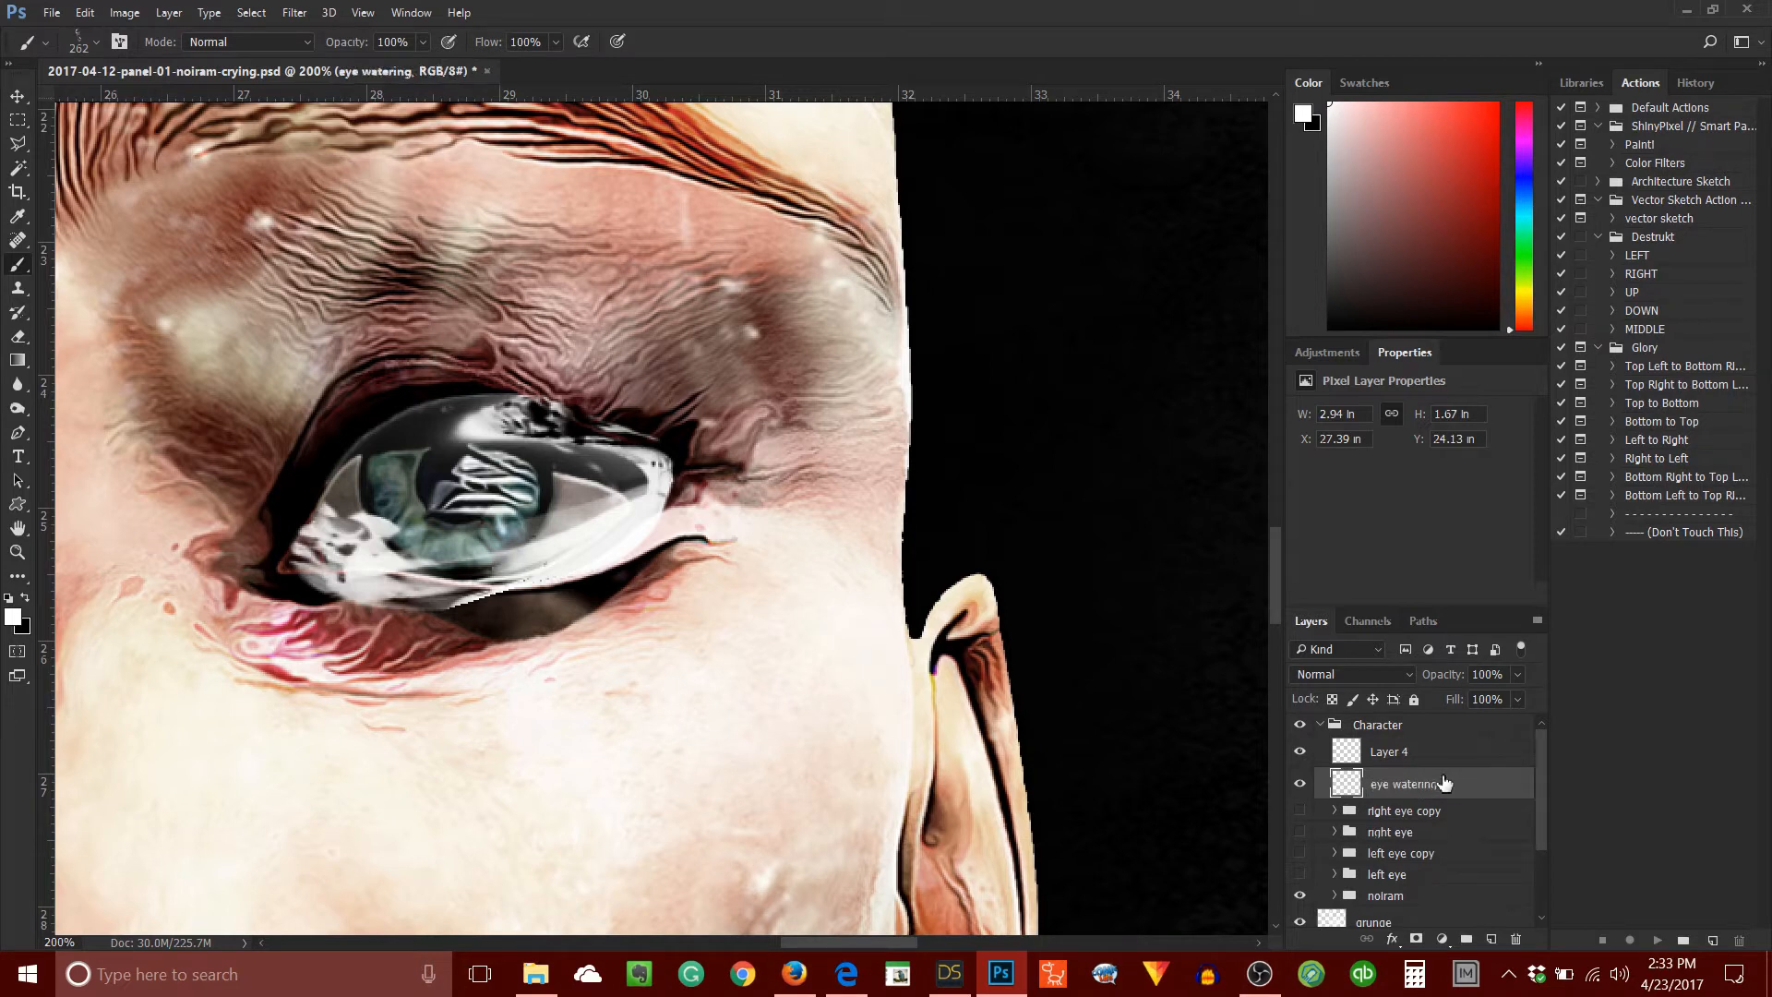
left_click(1388, 751)
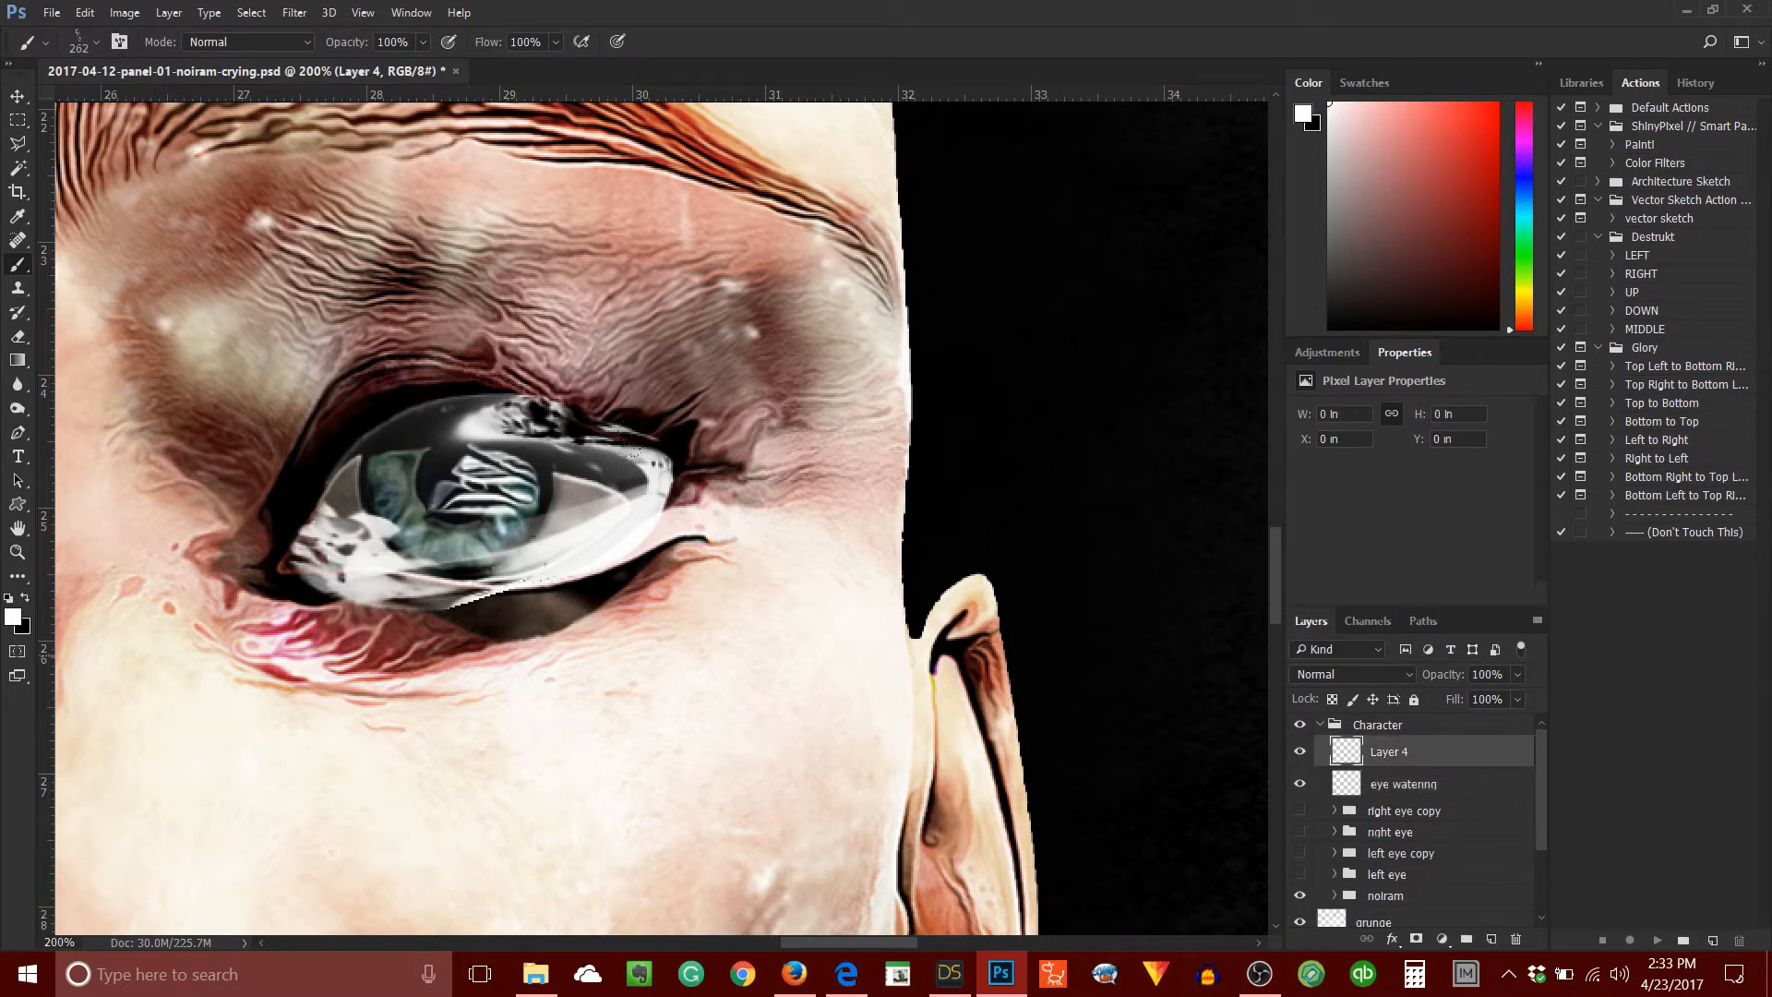
double_click(1388, 751)
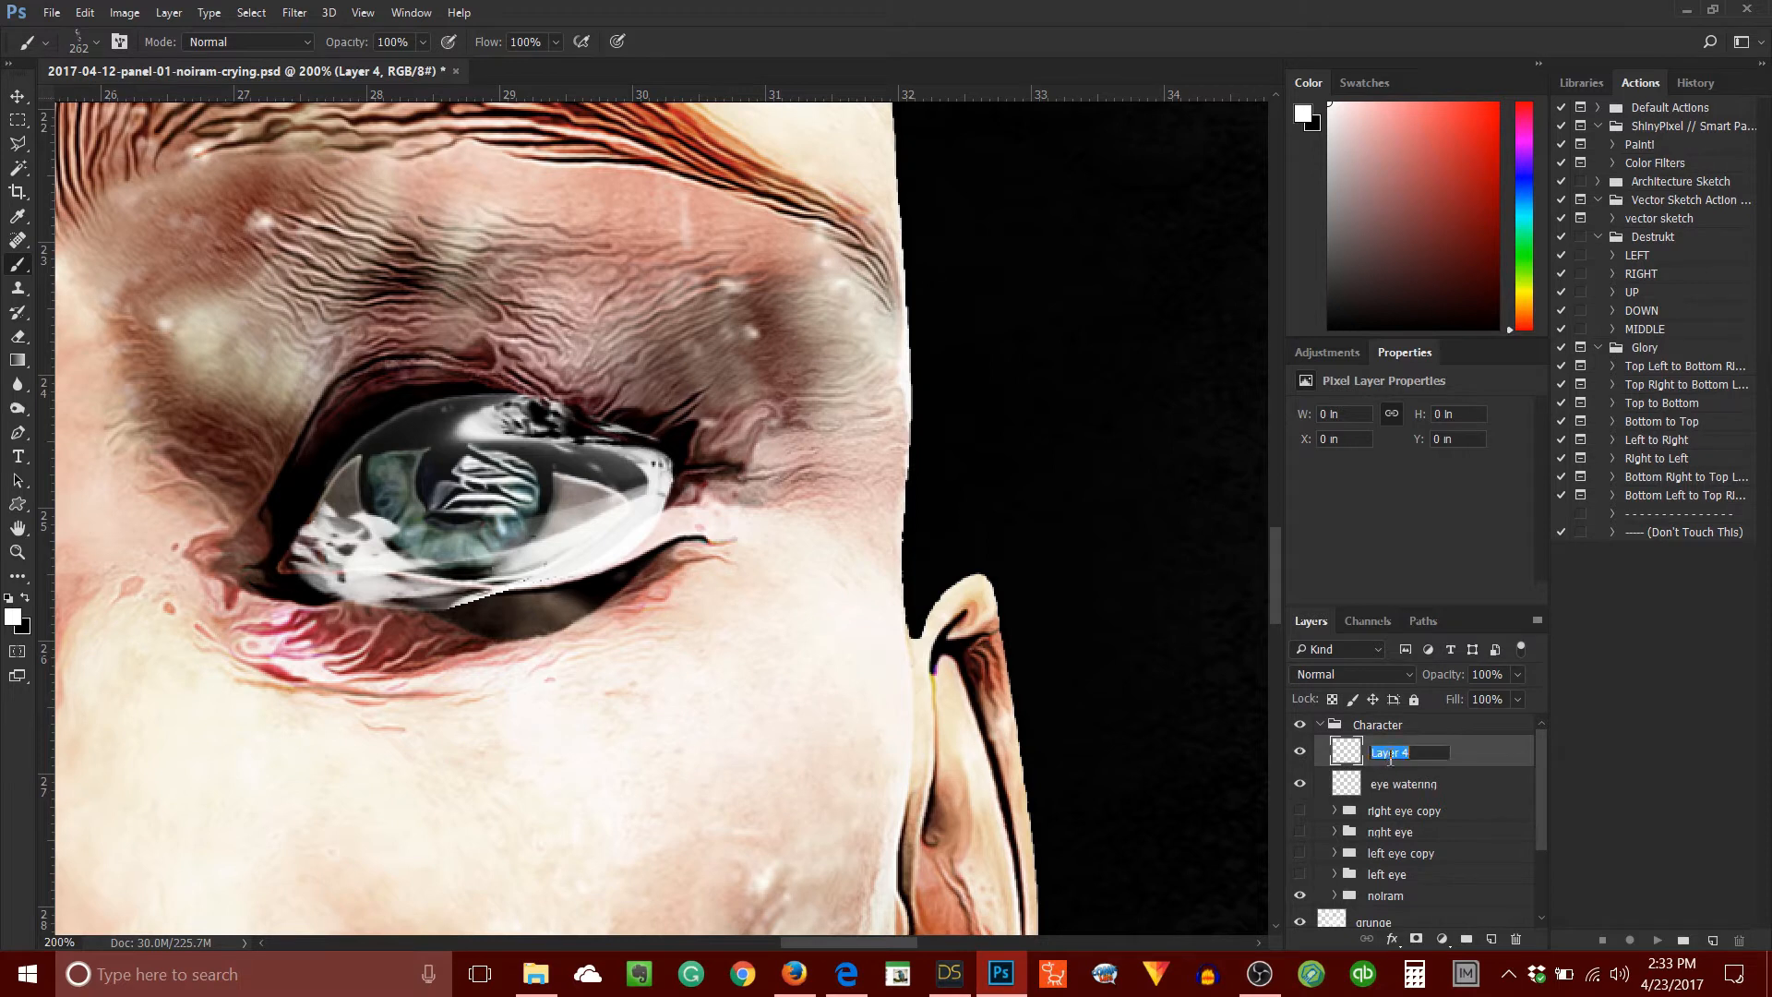
type("tears streaming")
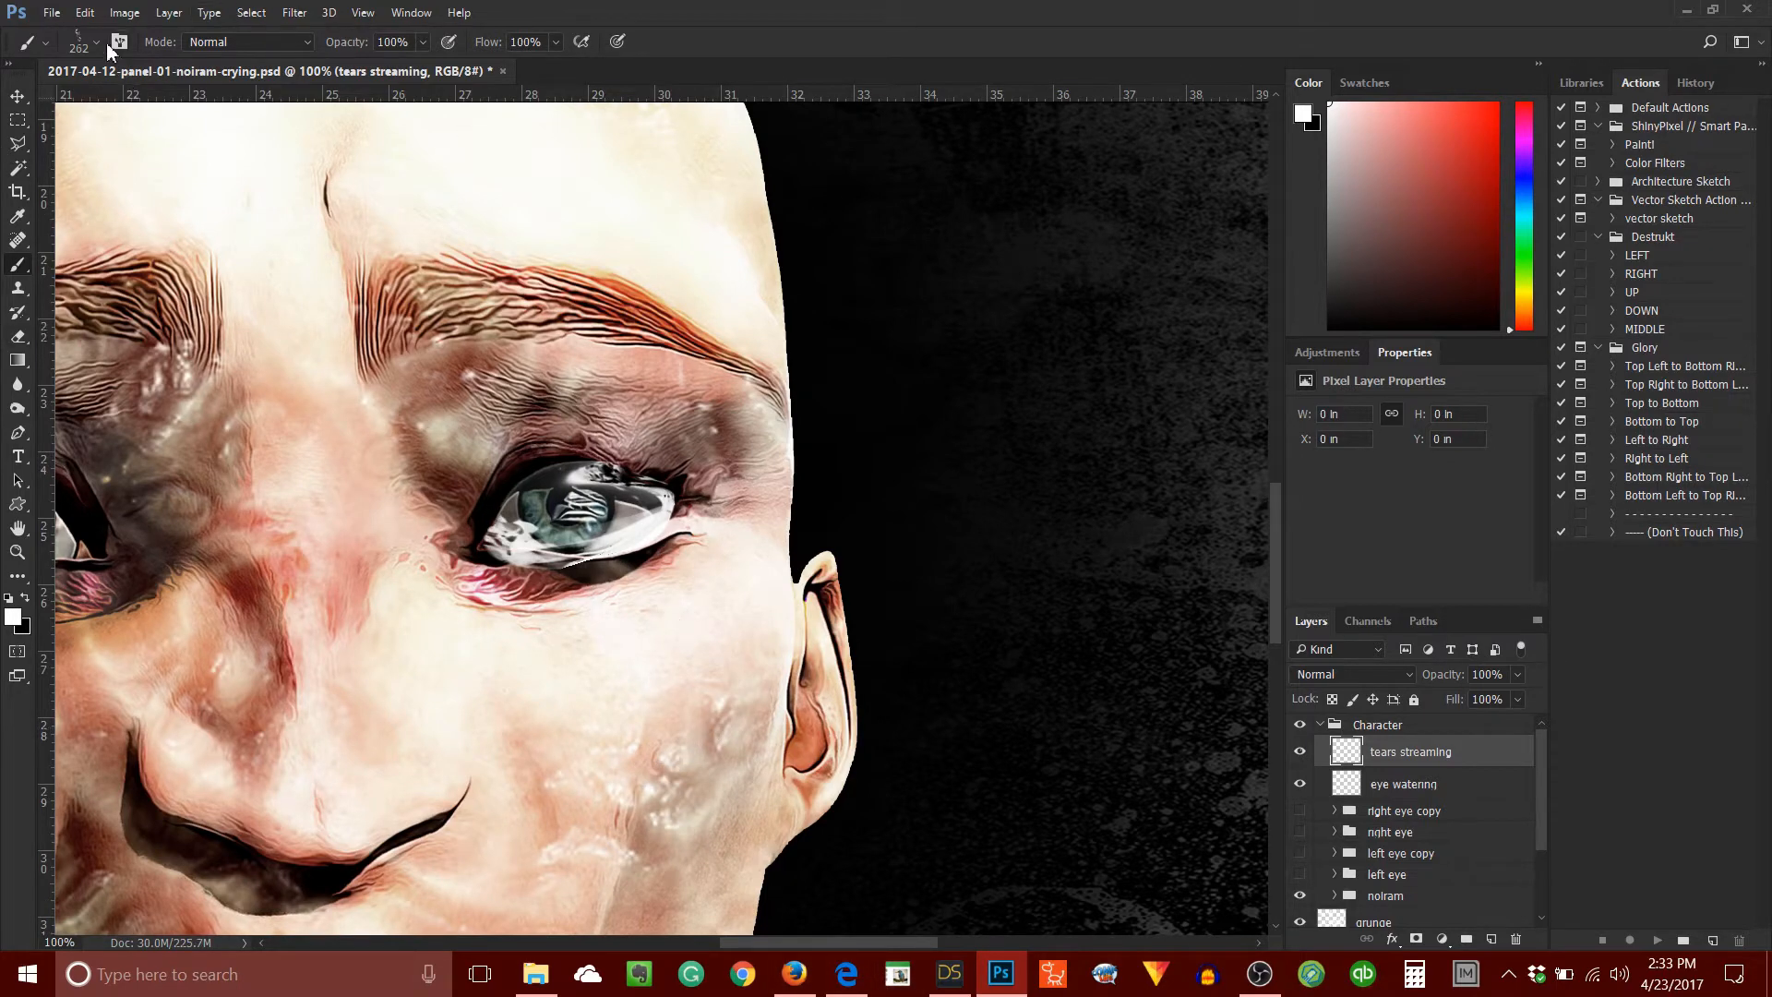
Paint a long white tear streak with the 262 brush on the tears streaming layer.
left_click(95, 42)
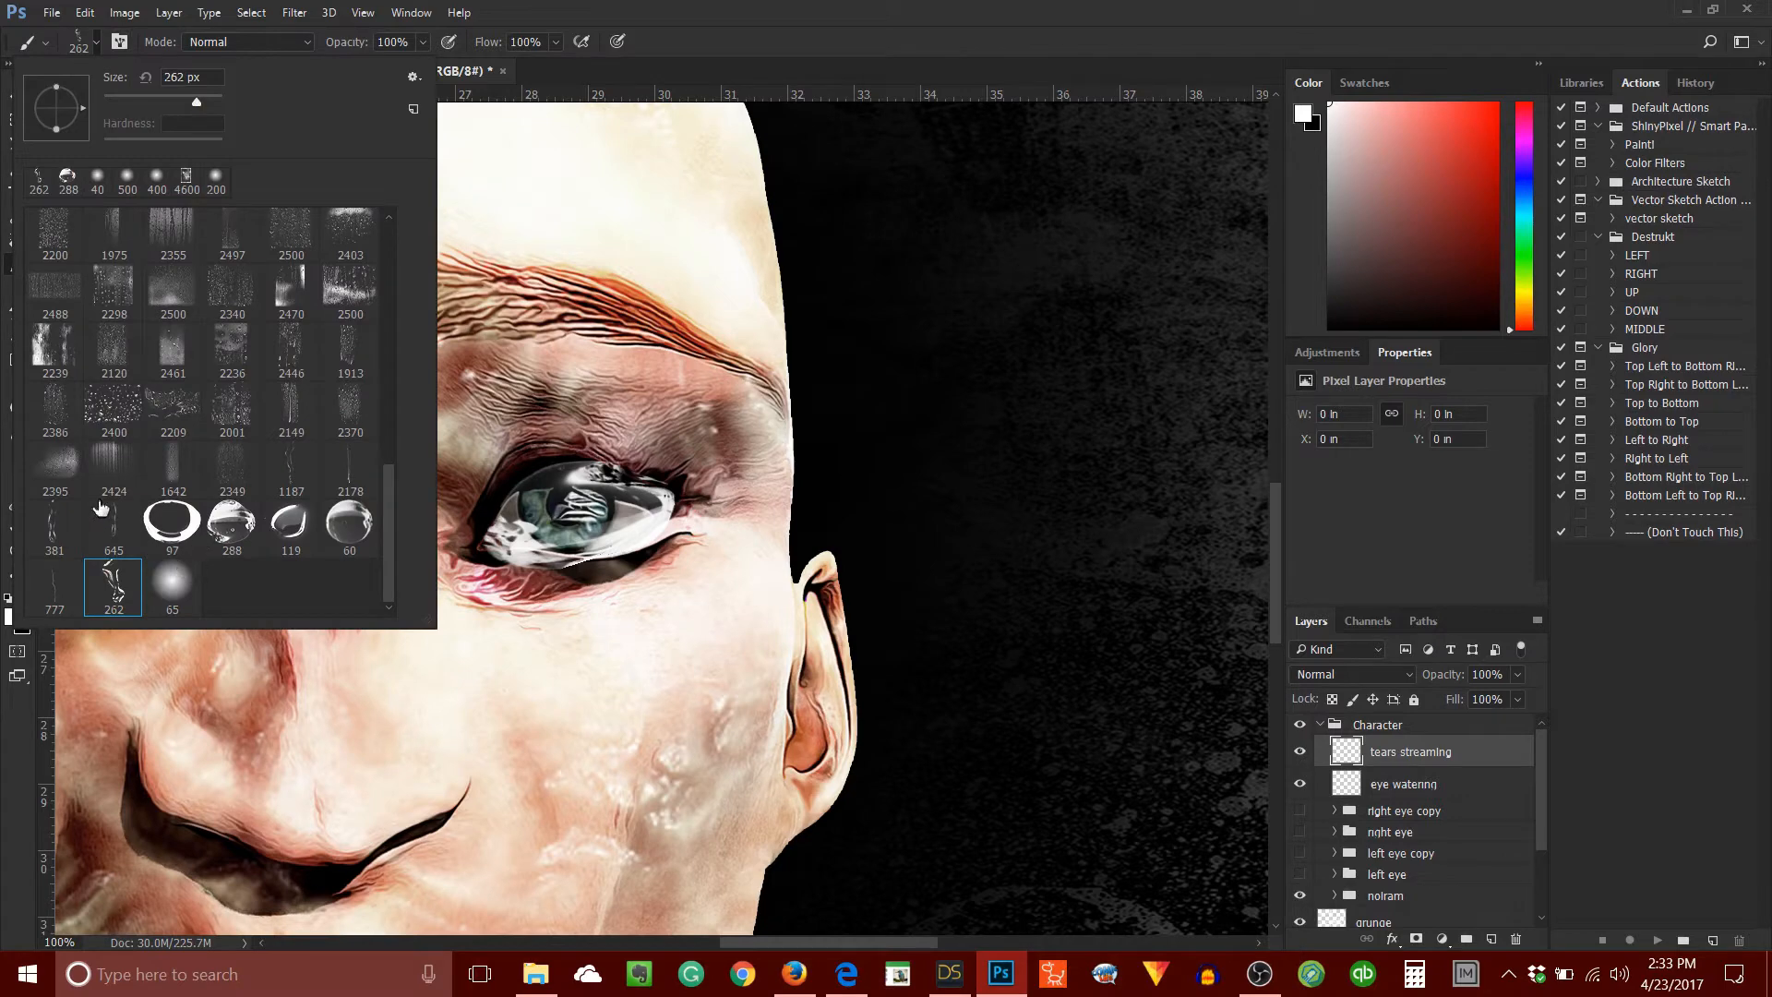
mouse_move(197, 513)
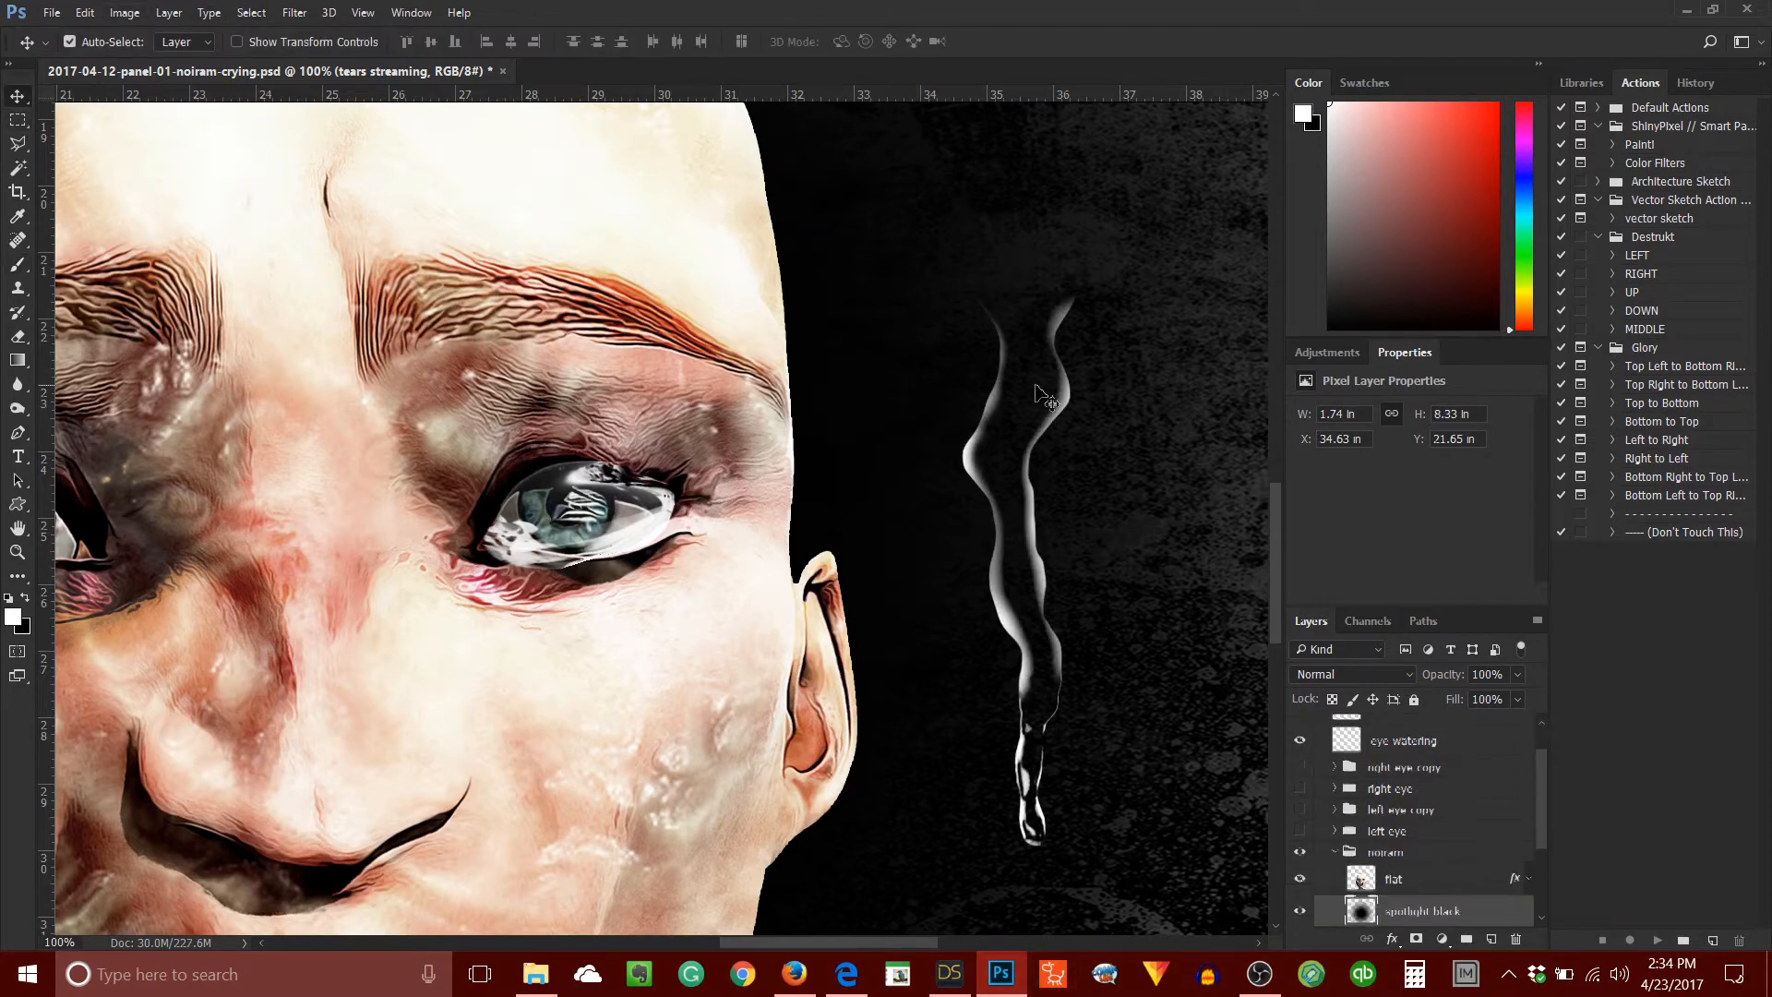
left_click(1421, 911)
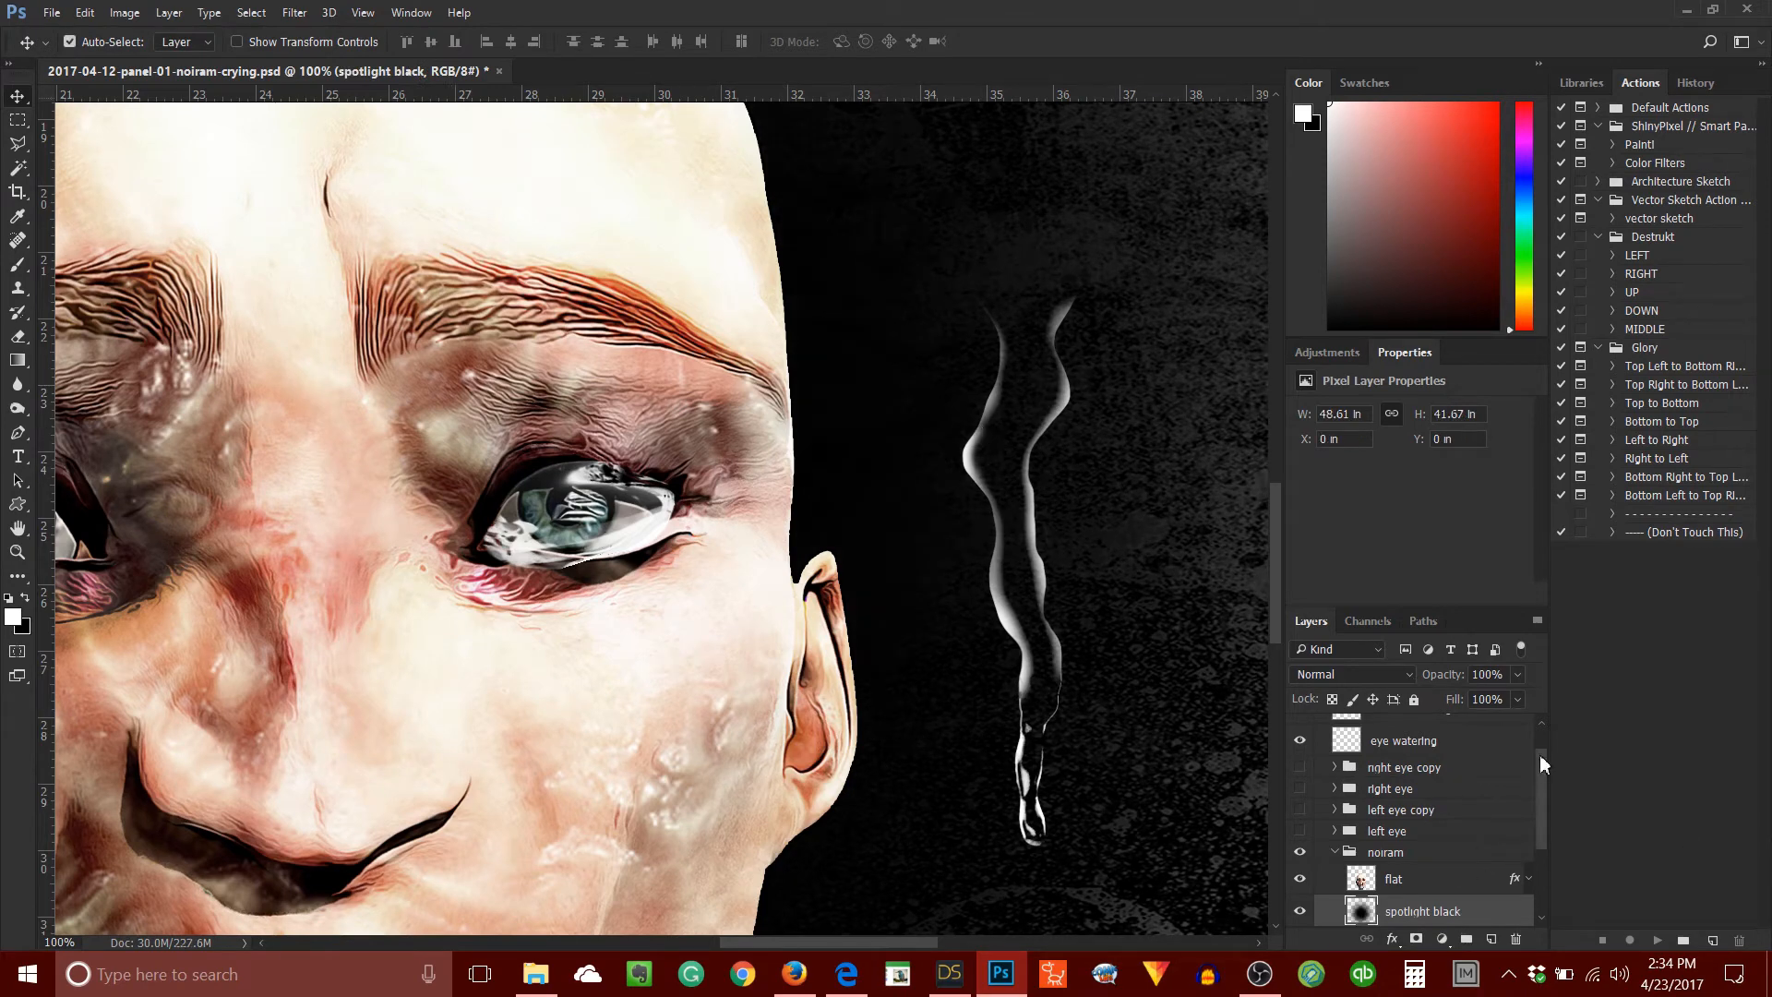
left_click(1410, 751)
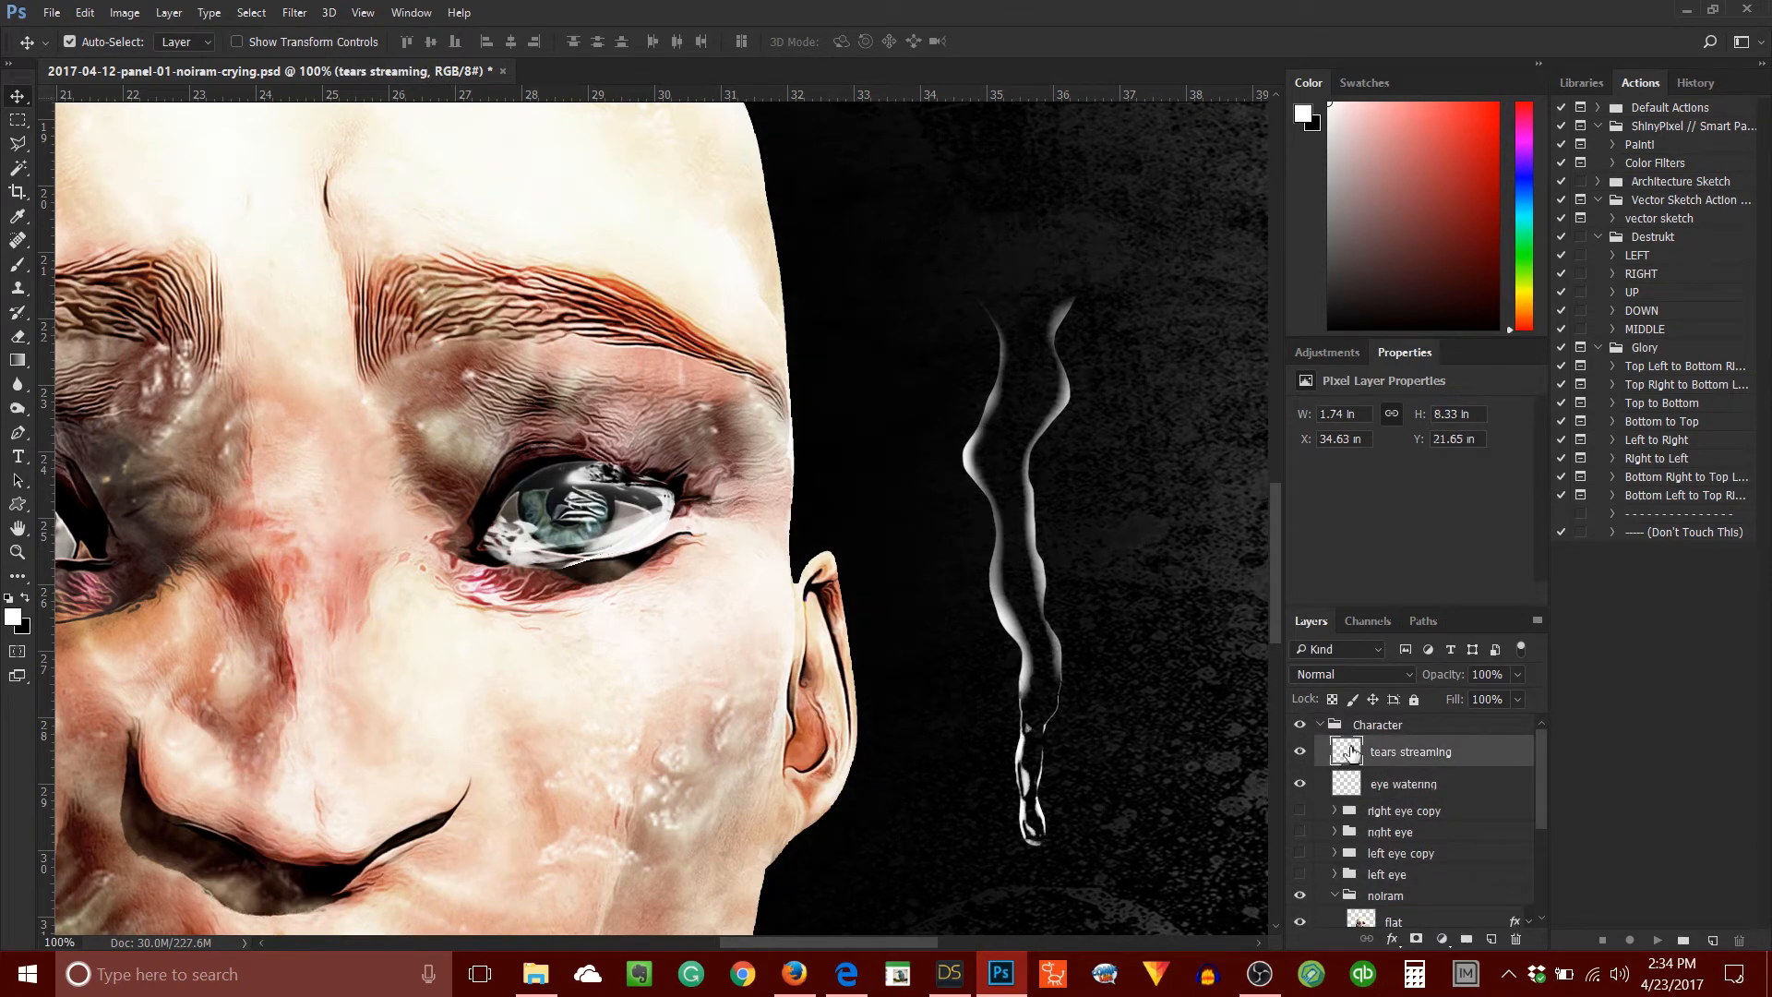
left_click(1421, 911)
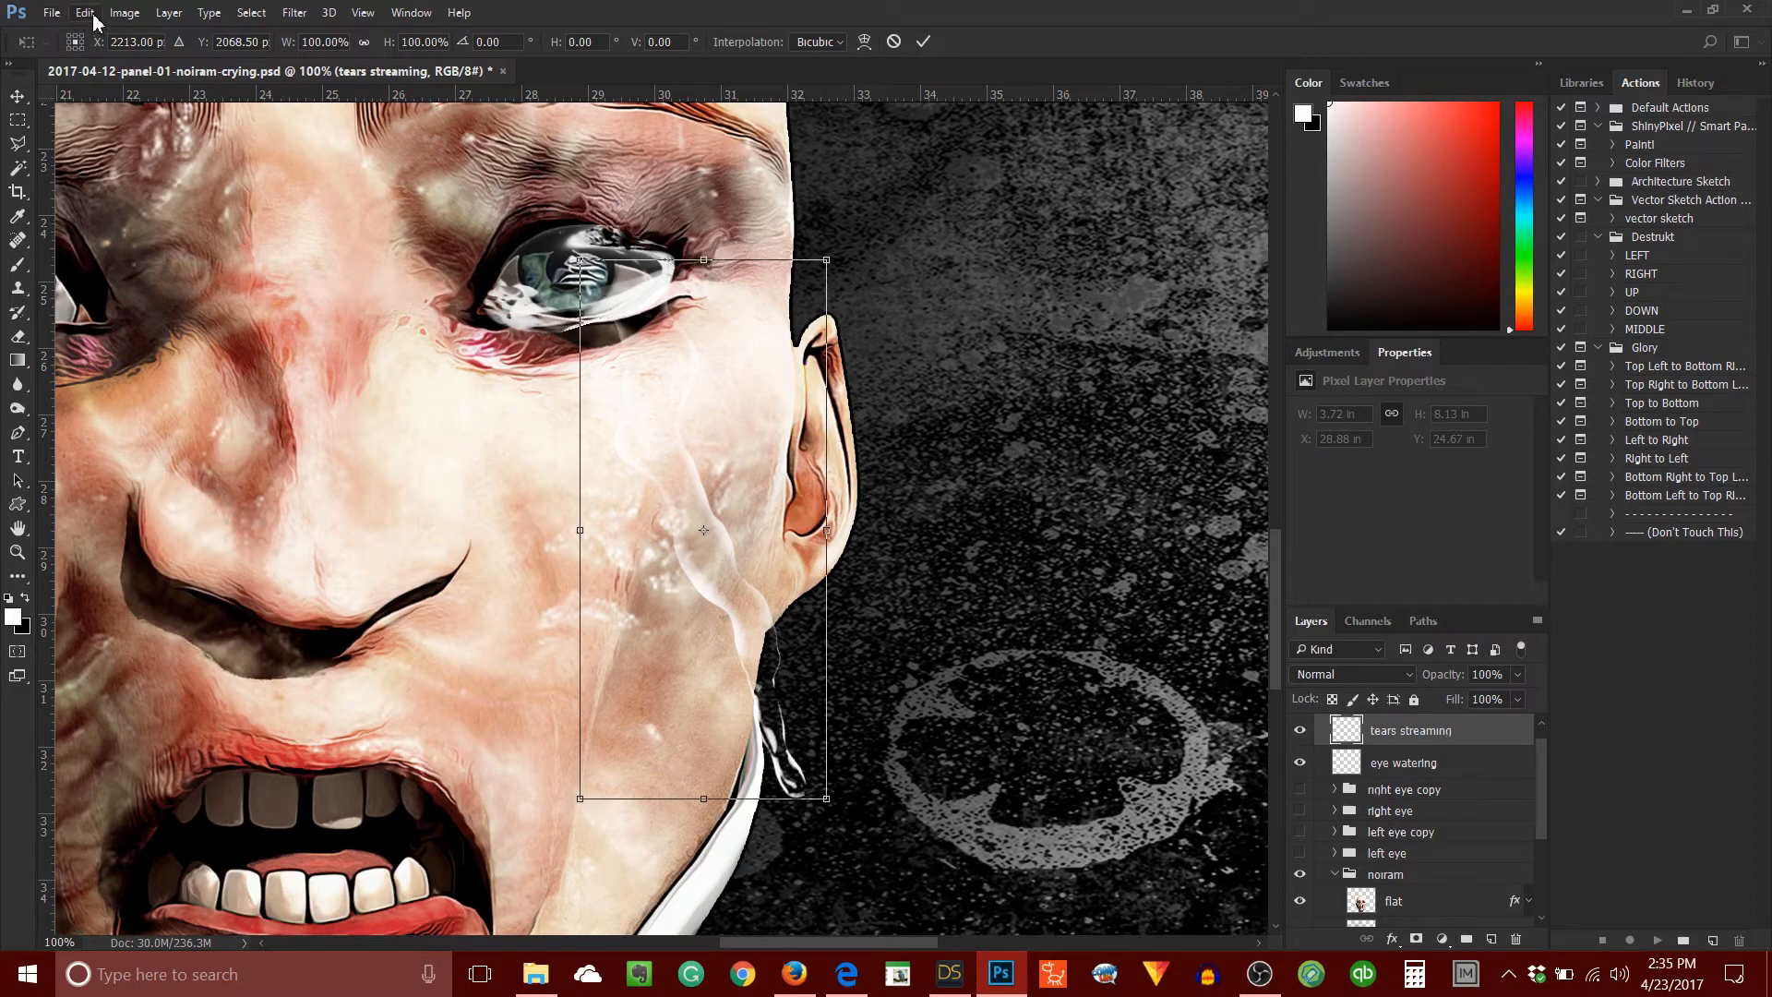
Warp the tear streak so it curves down along the cheek below the eye.
left_click(85, 12)
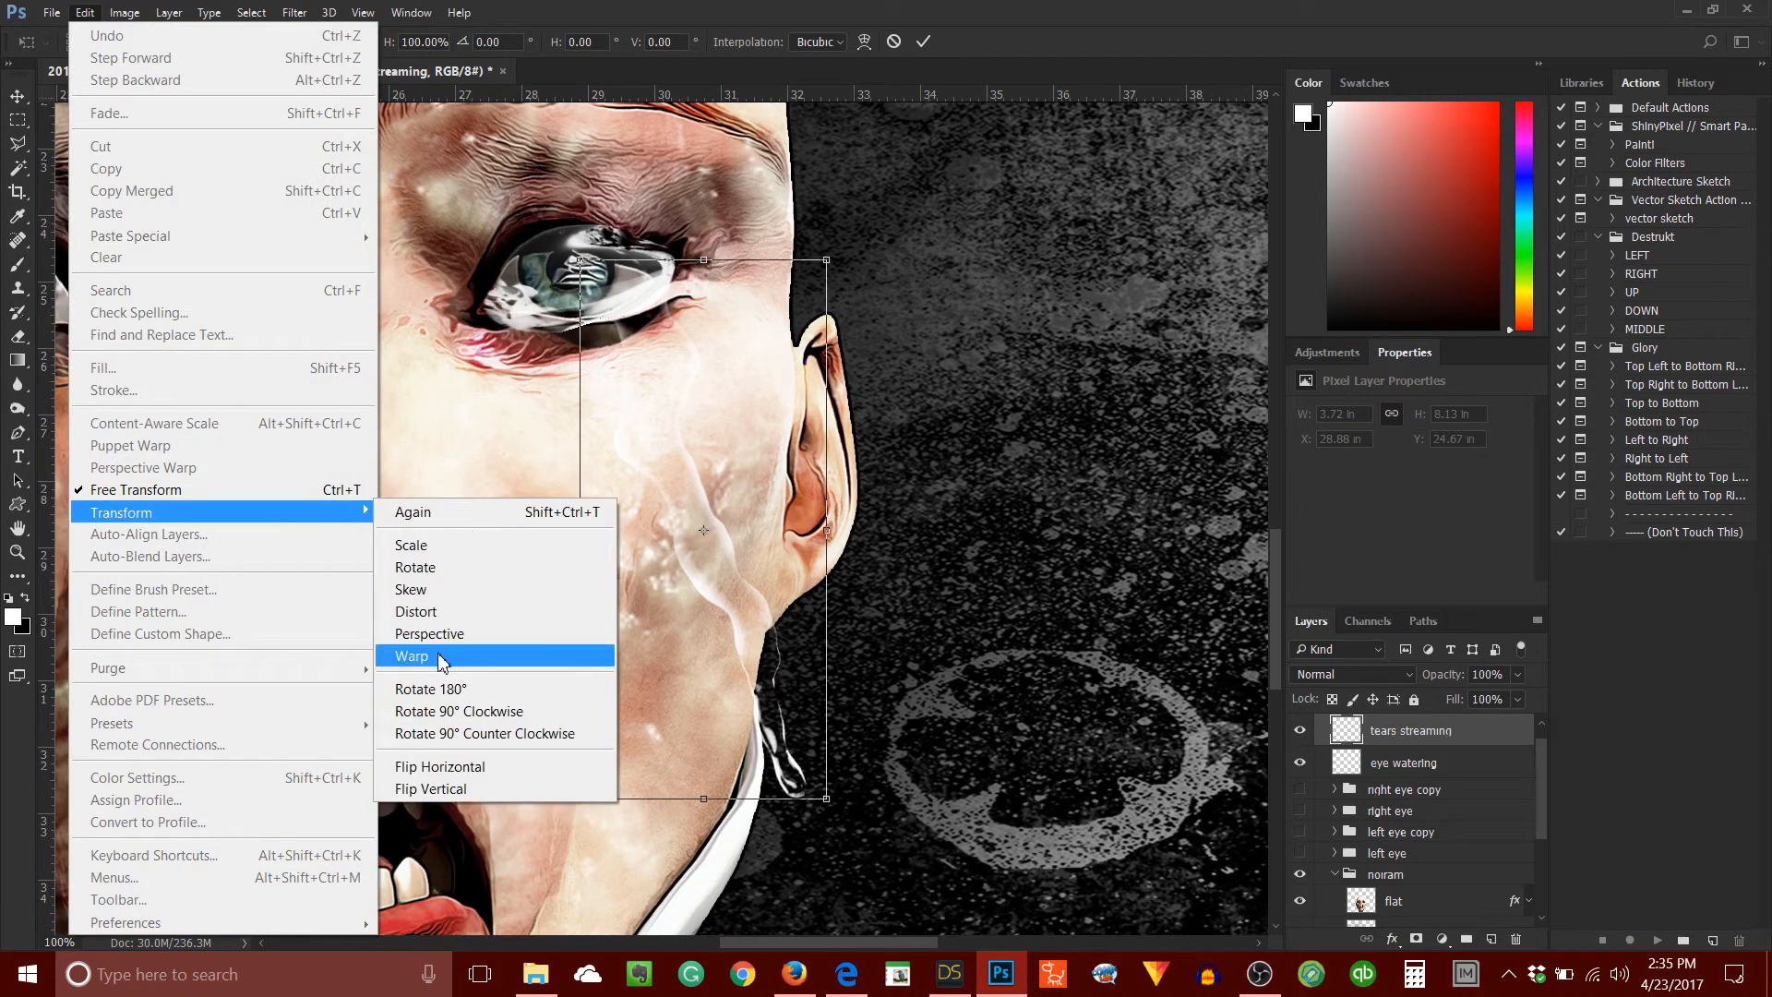
left_click(413, 656)
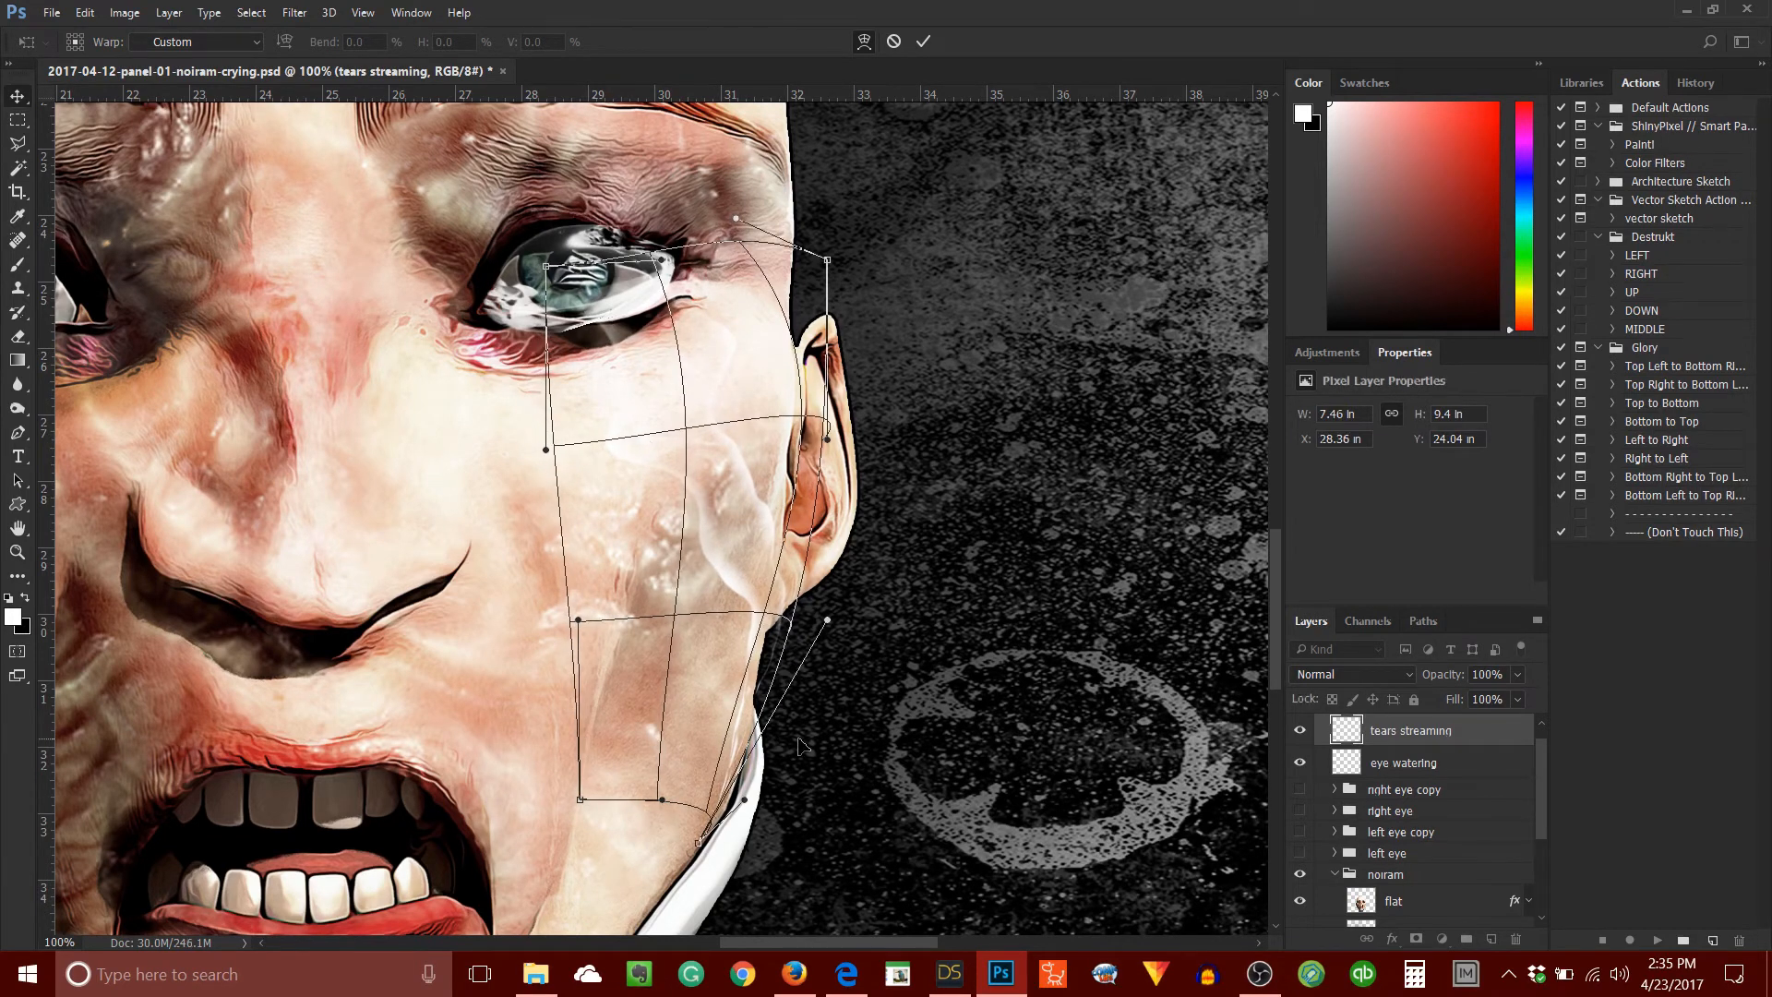
left_click(923, 41)
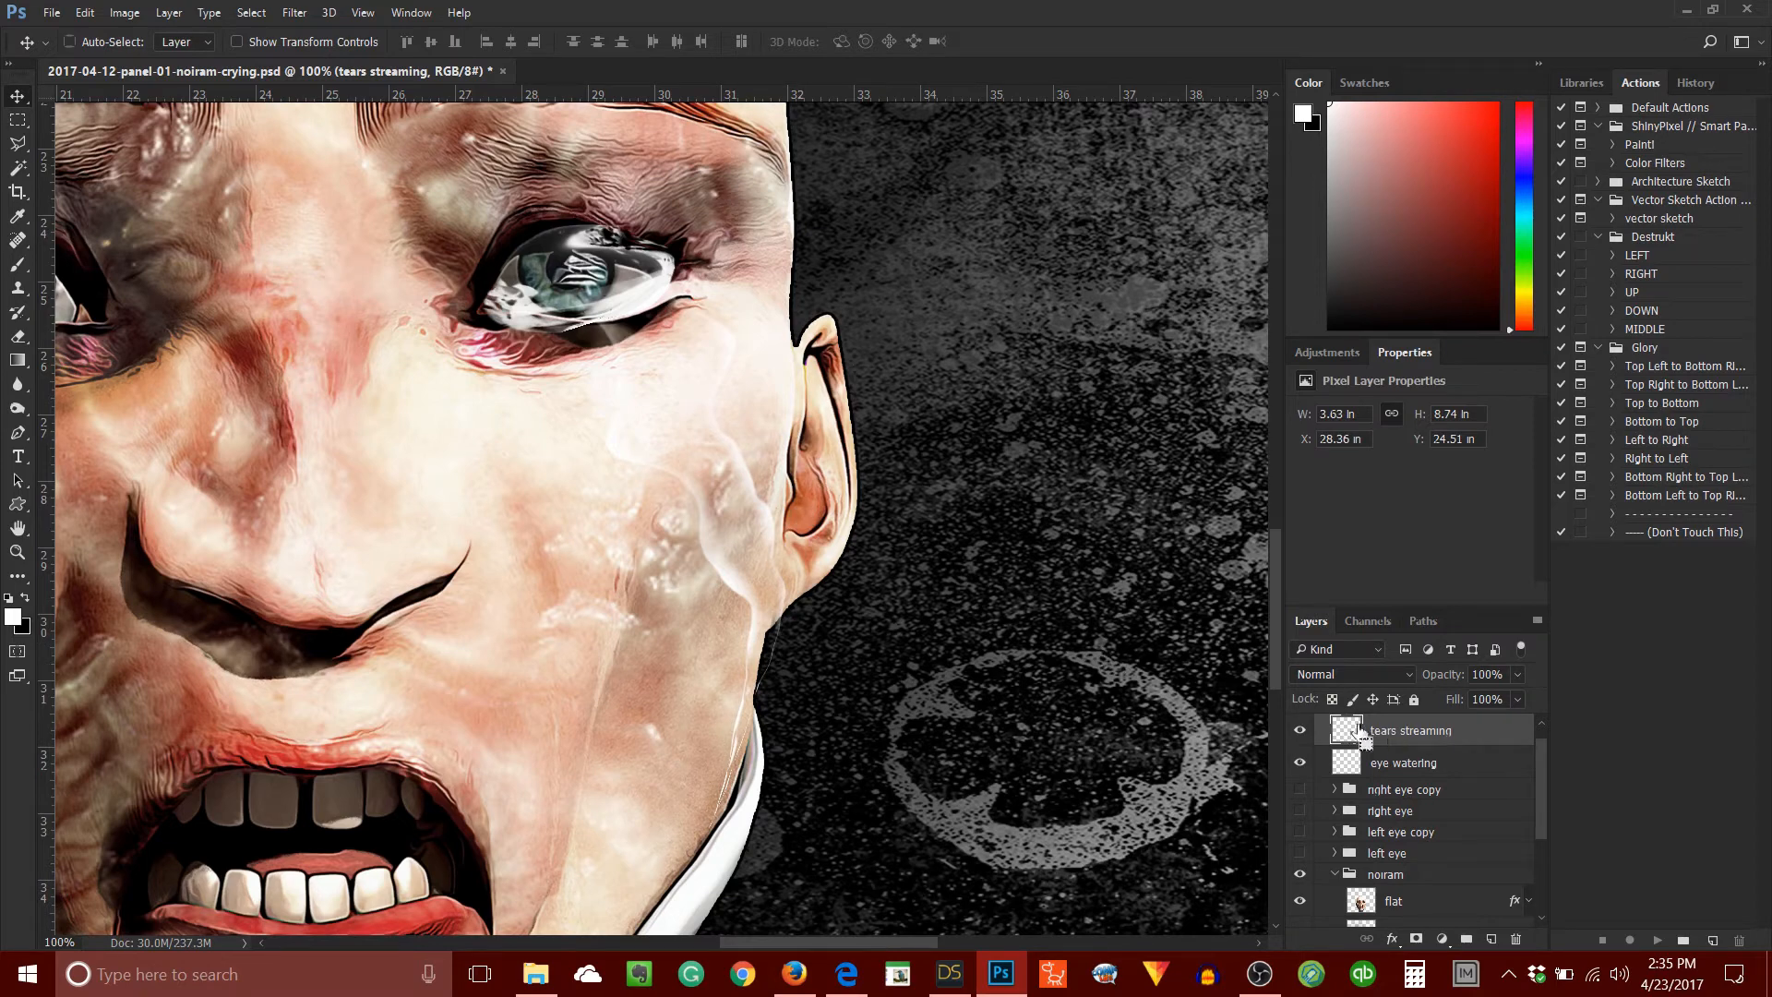
Duplicate the tear streak layer for brighter trails and reselect the eye watering layer.
key("ctrl+j")
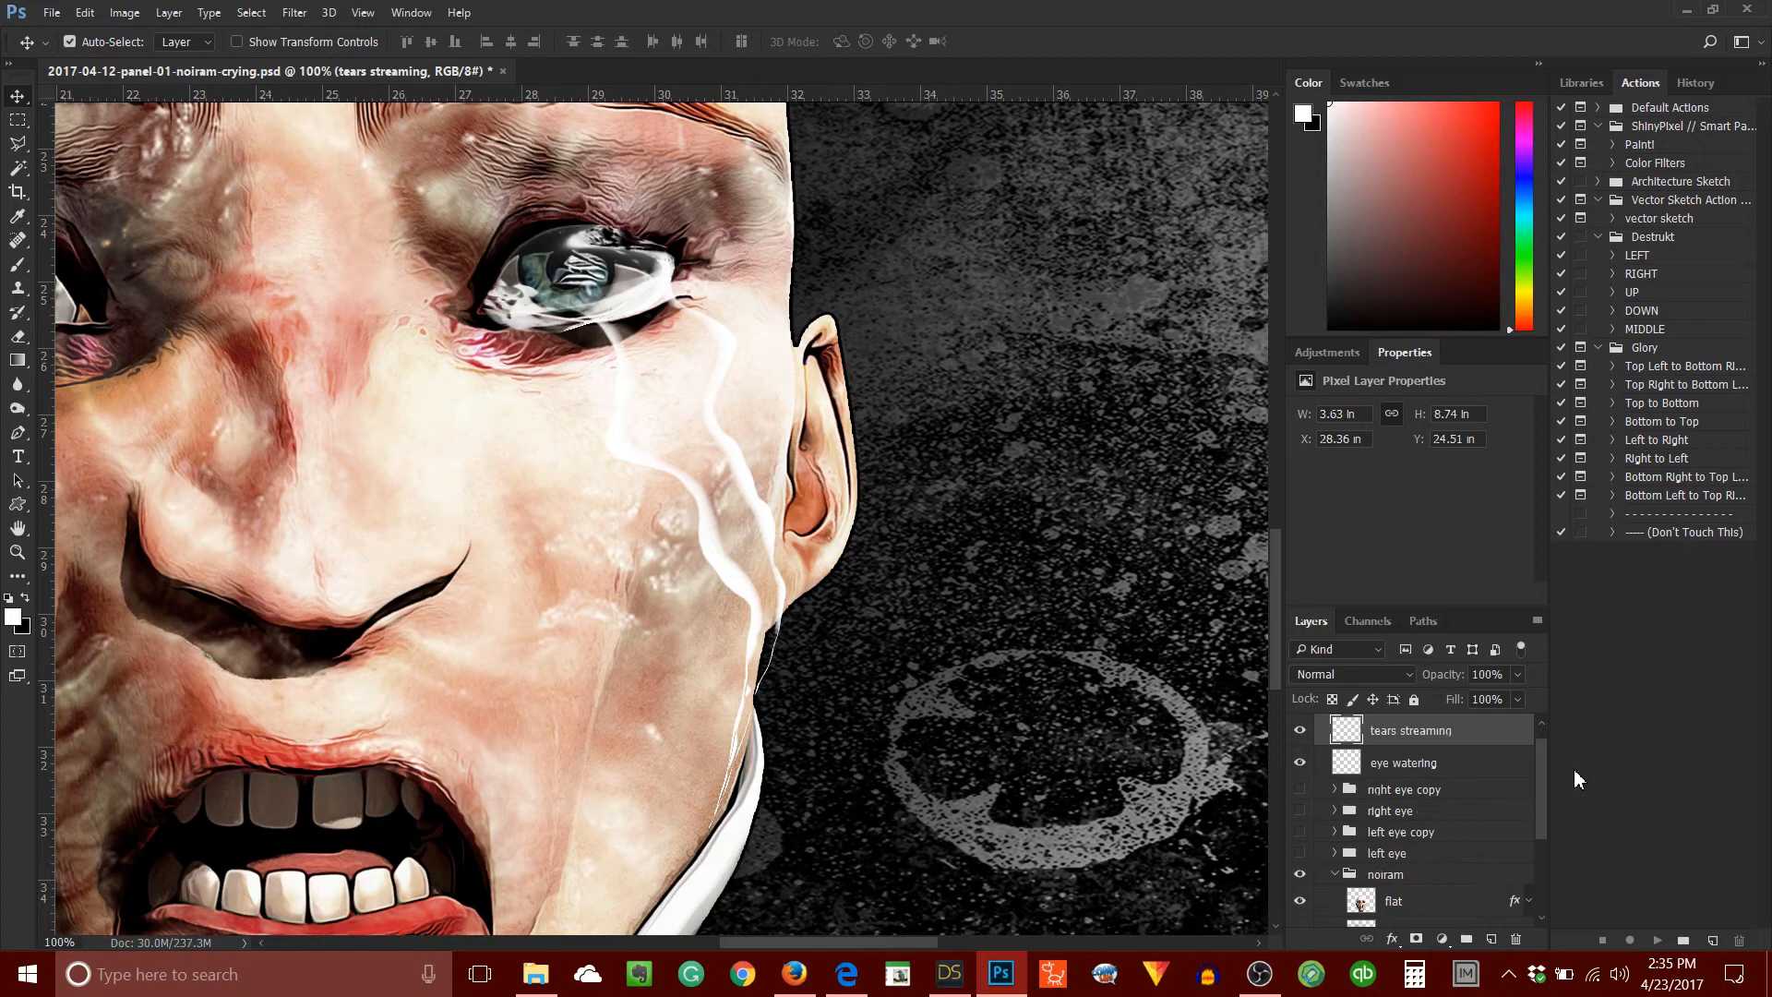
left_click(1404, 762)
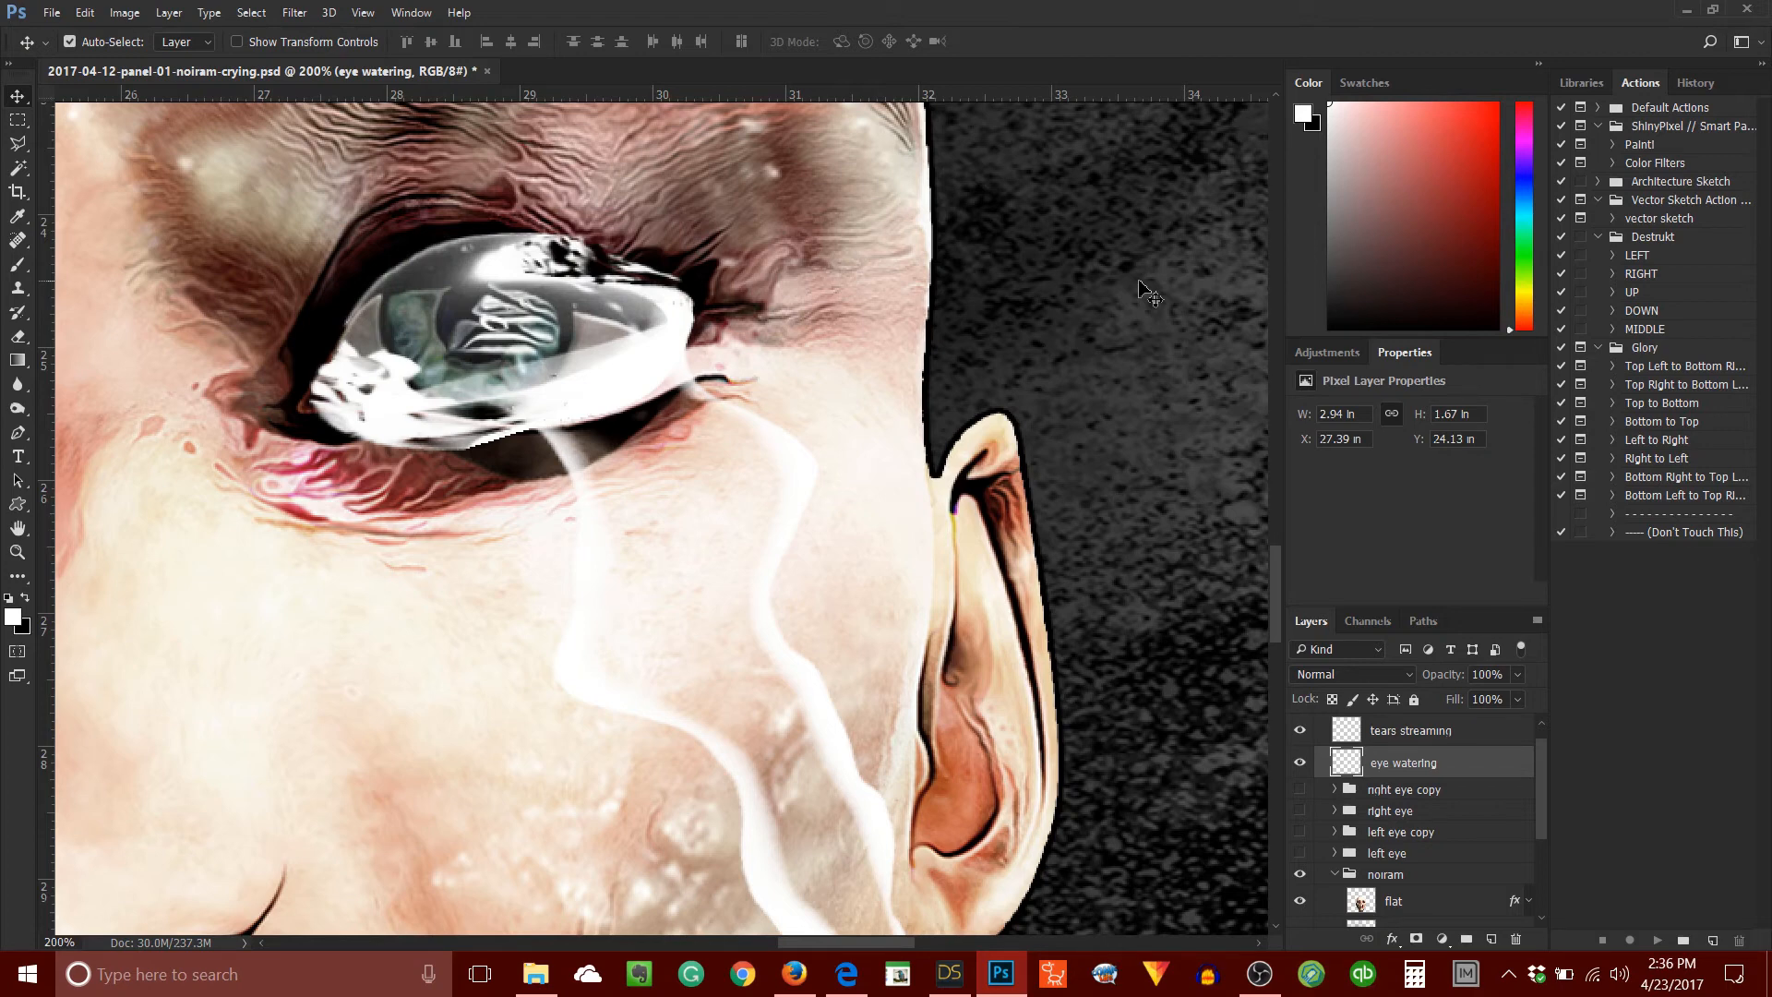
mouse_move(90, 51)
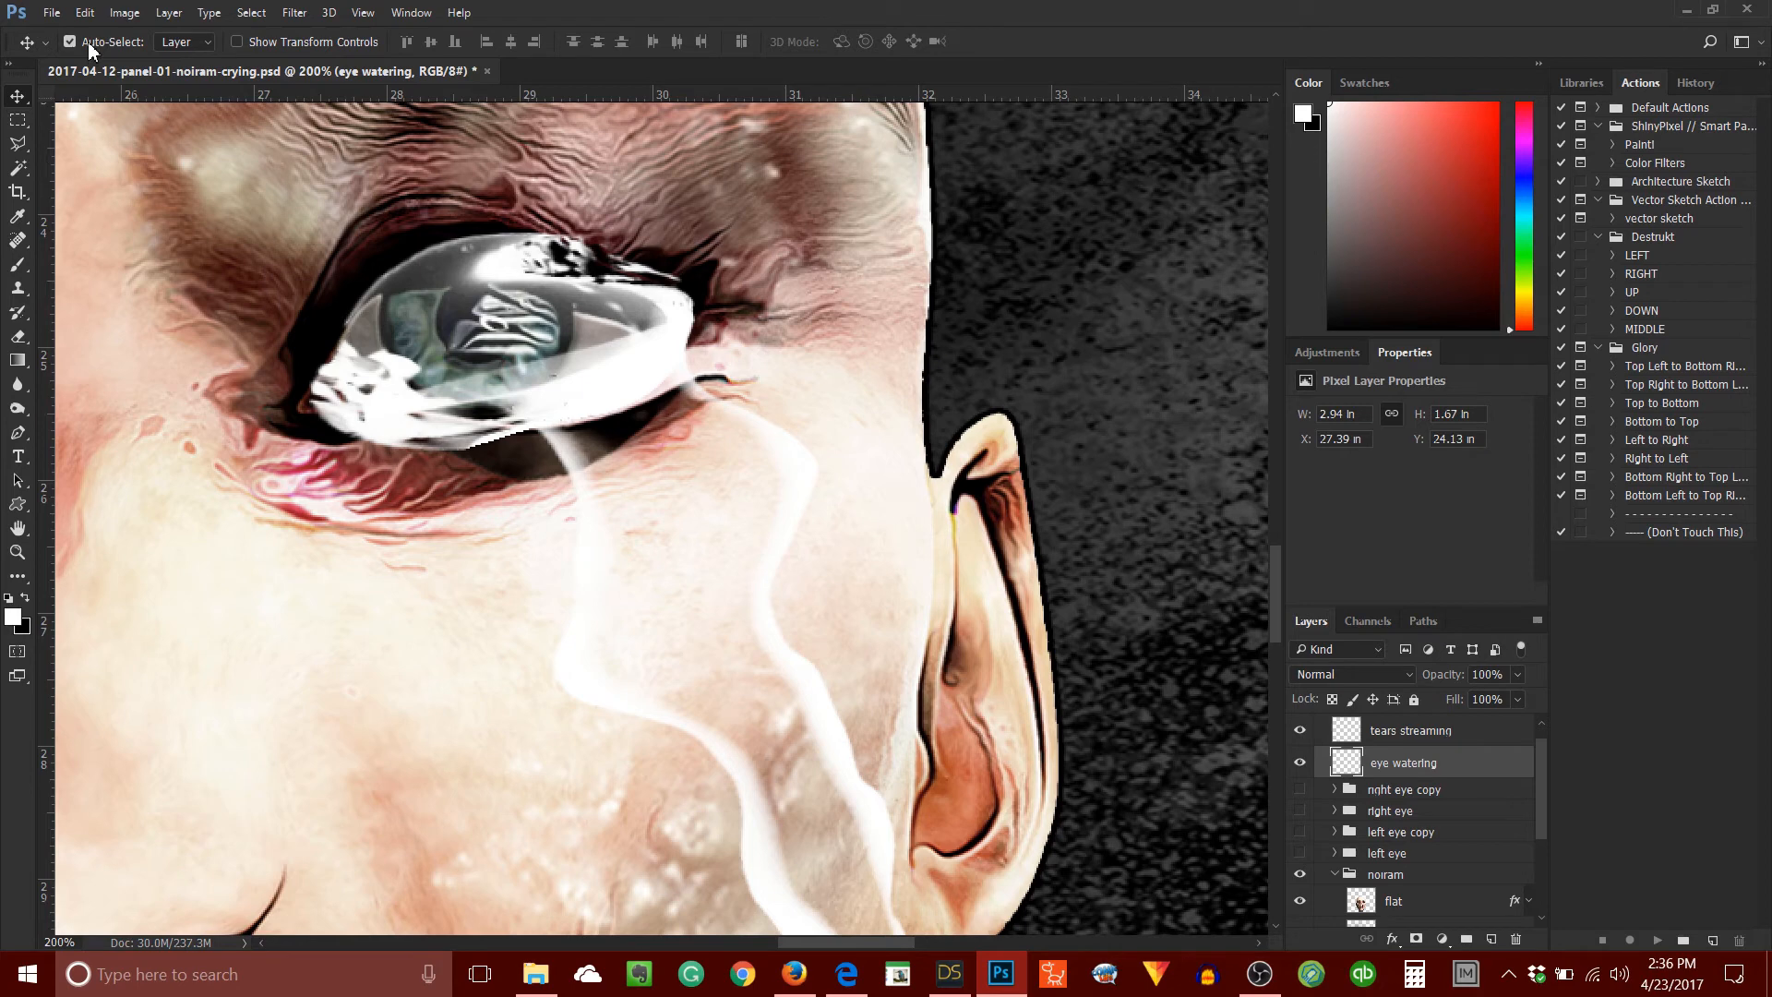
left_click(17, 240)
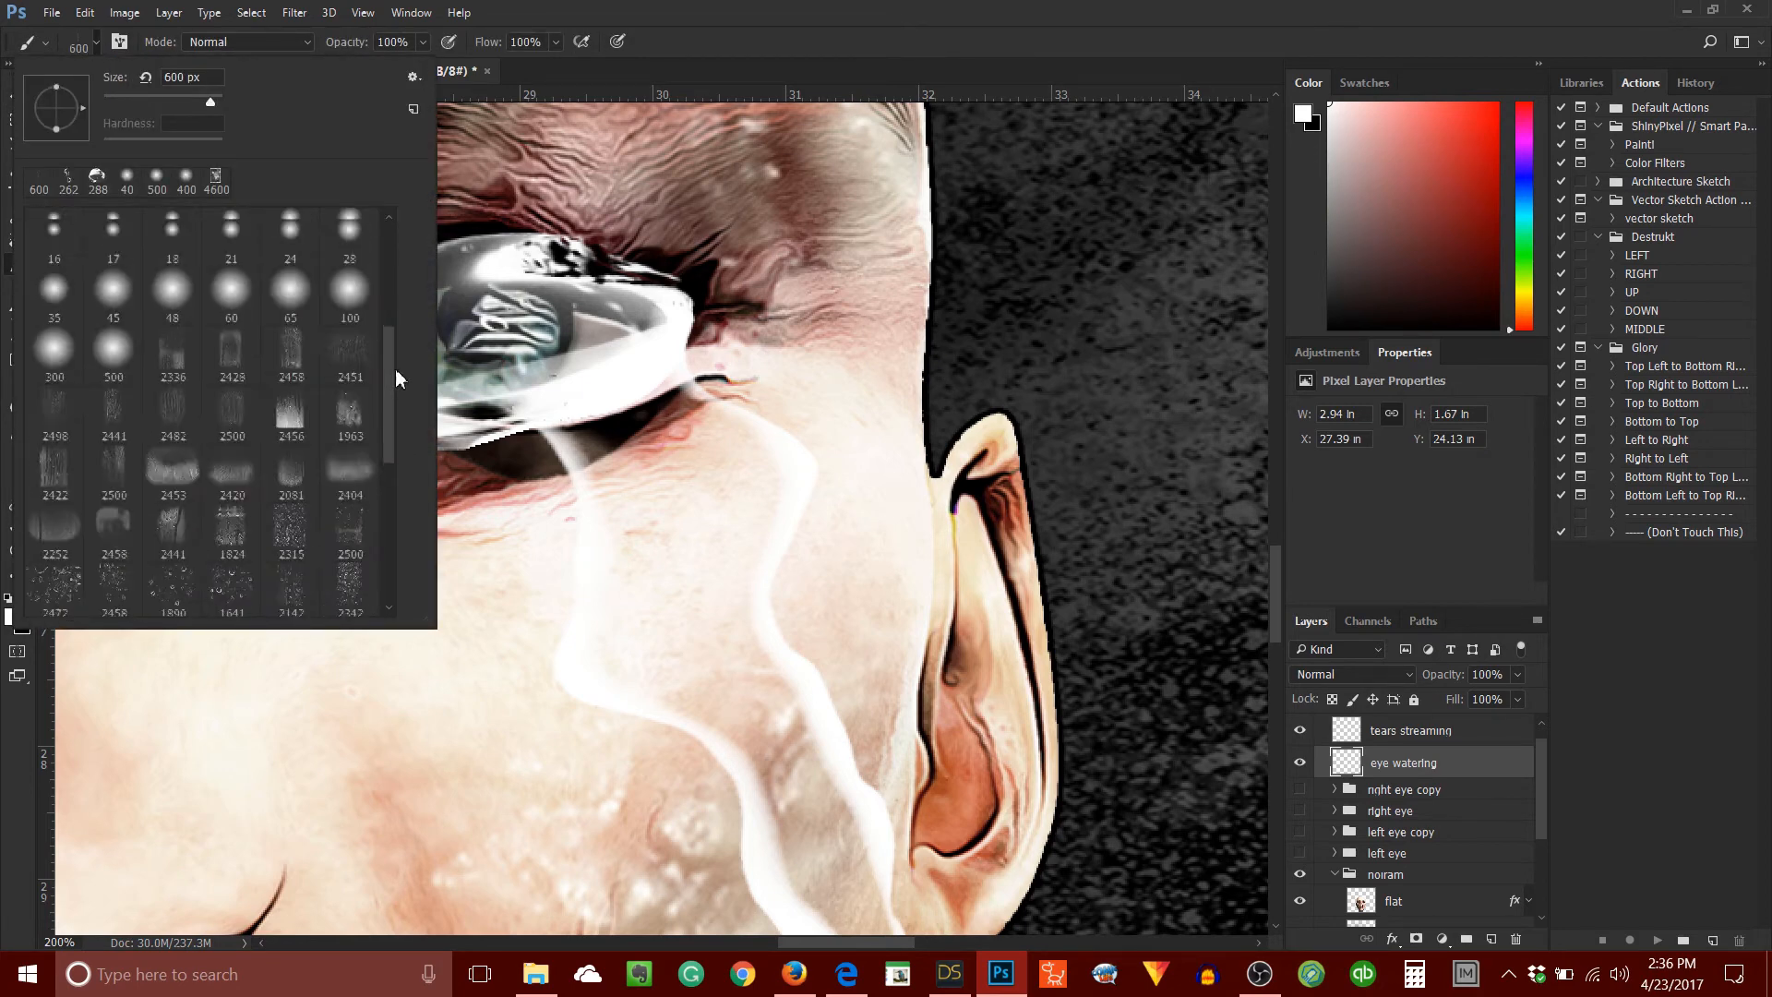
Scroll the brush presets down to the tear-shaped brushes.
scroll("down", 3)
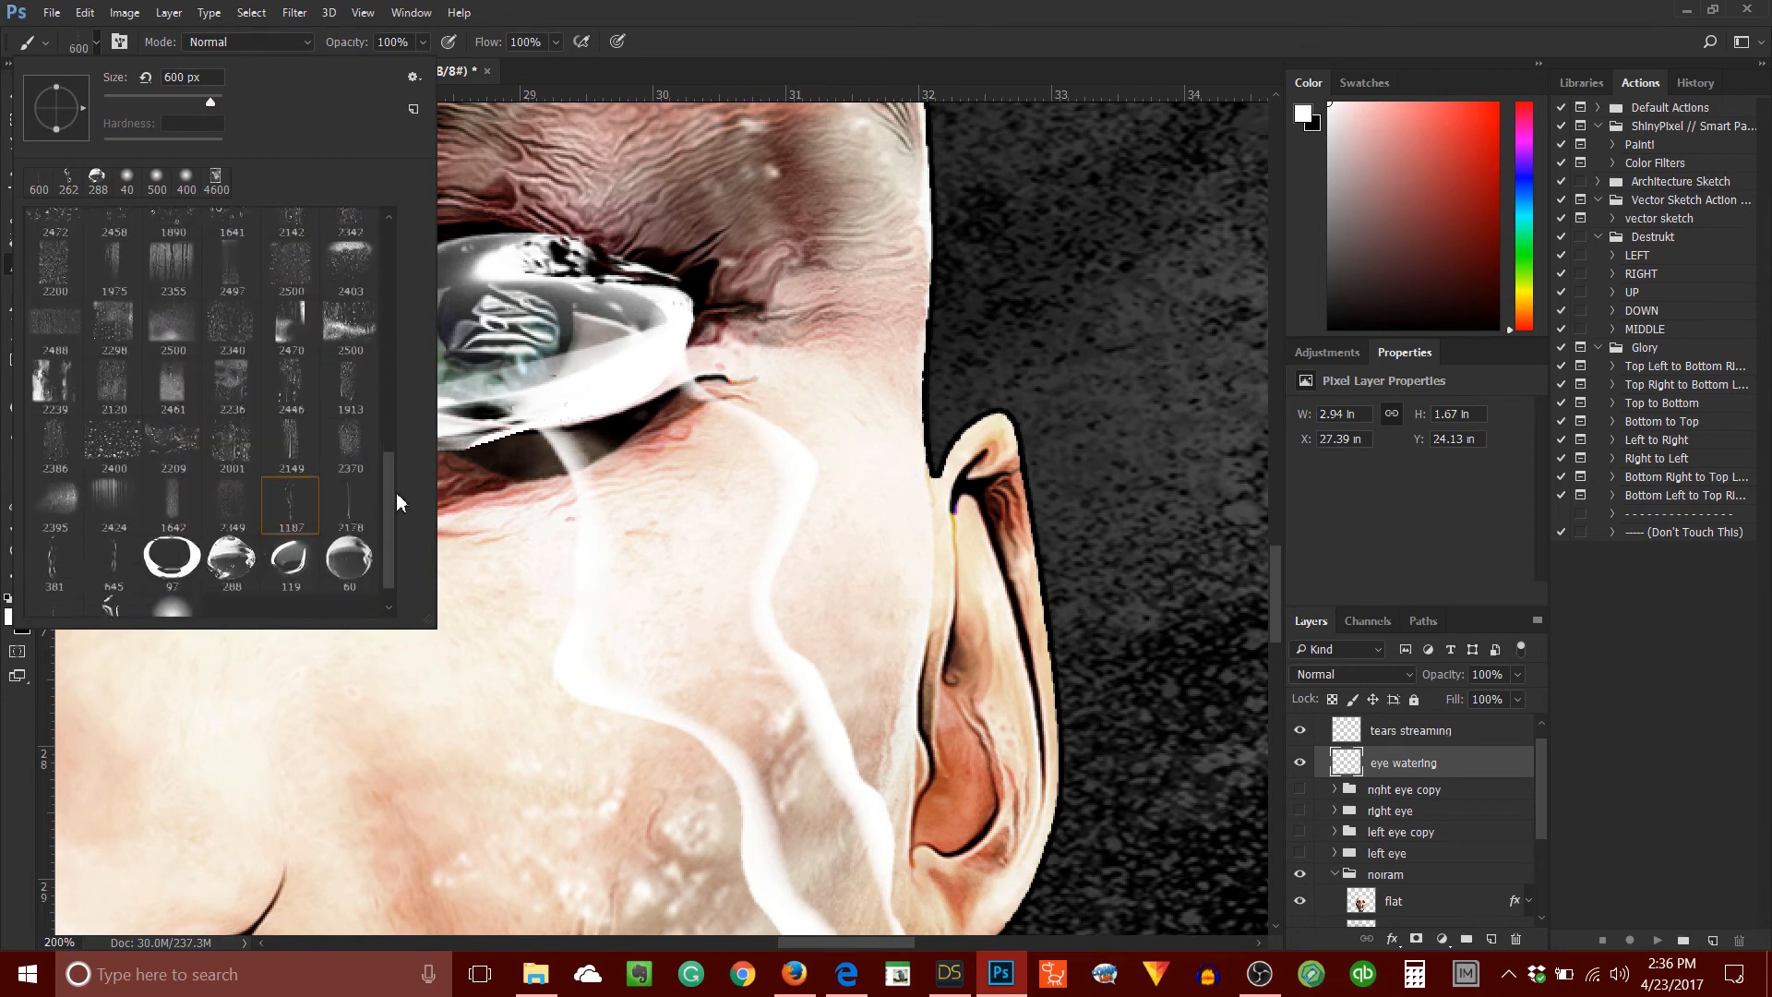
scroll("down", 3)
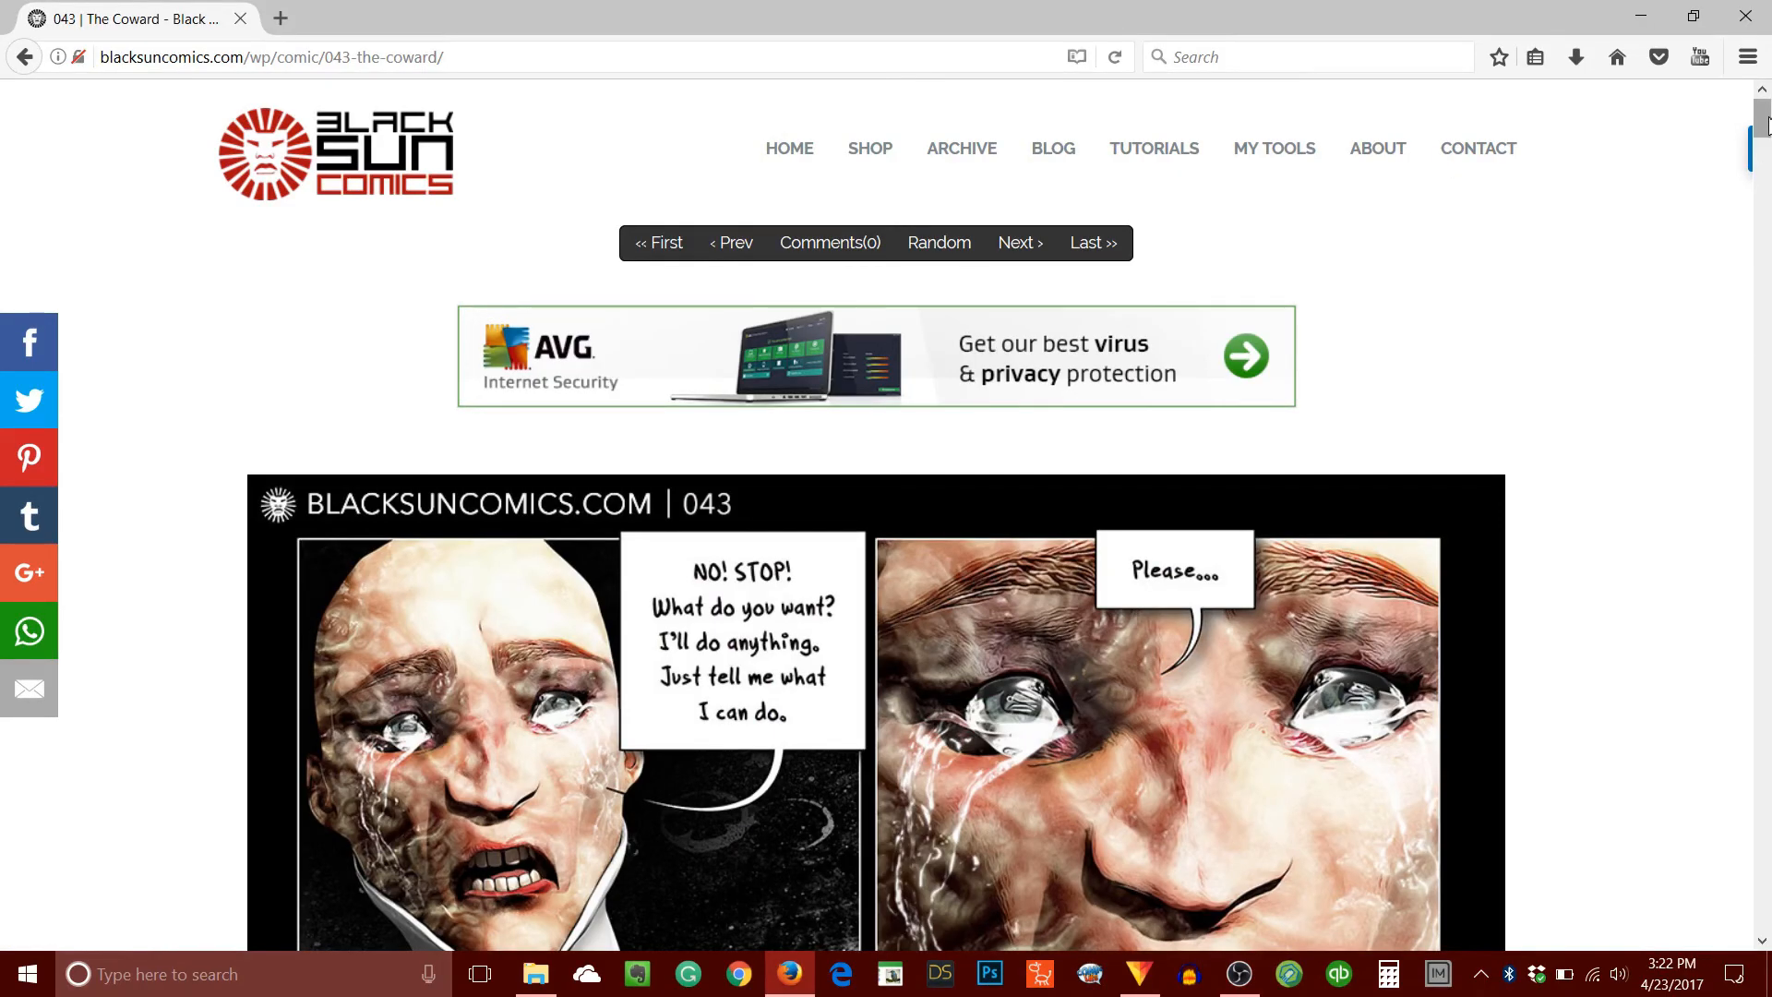
Scroll comic 043 past the crying faces to the woman's dialogue panels.
scroll("down", 3)
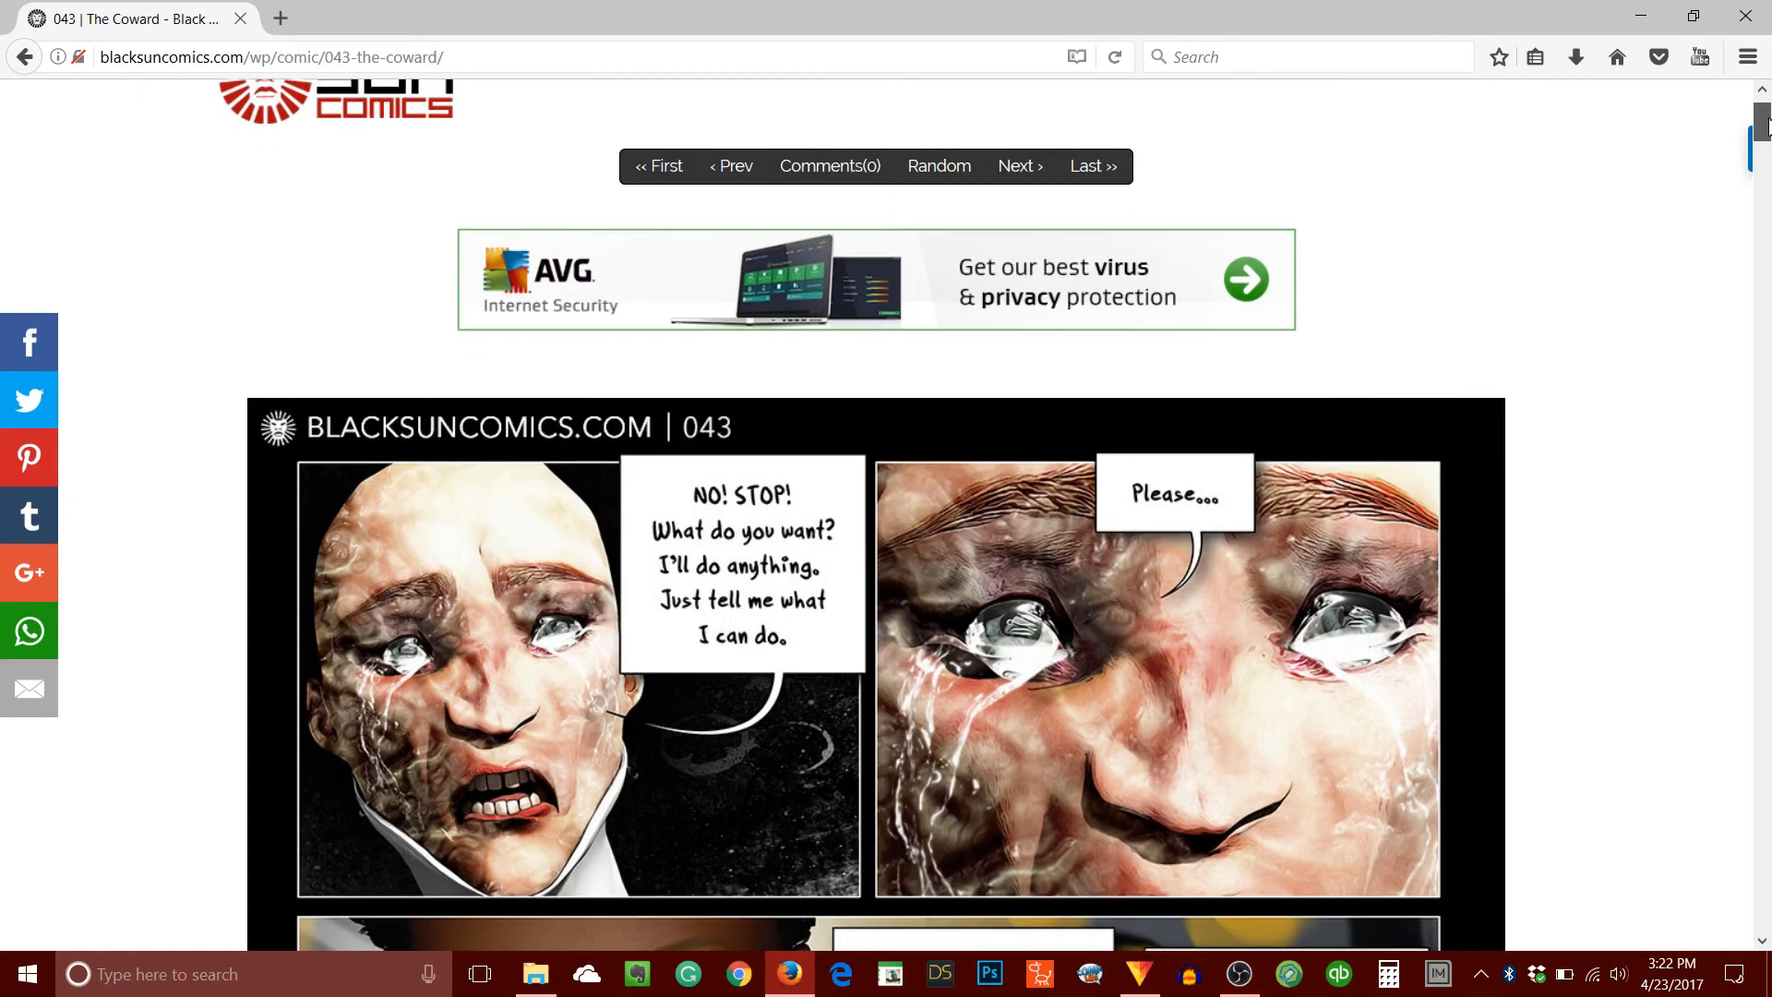
scroll("down", 3)
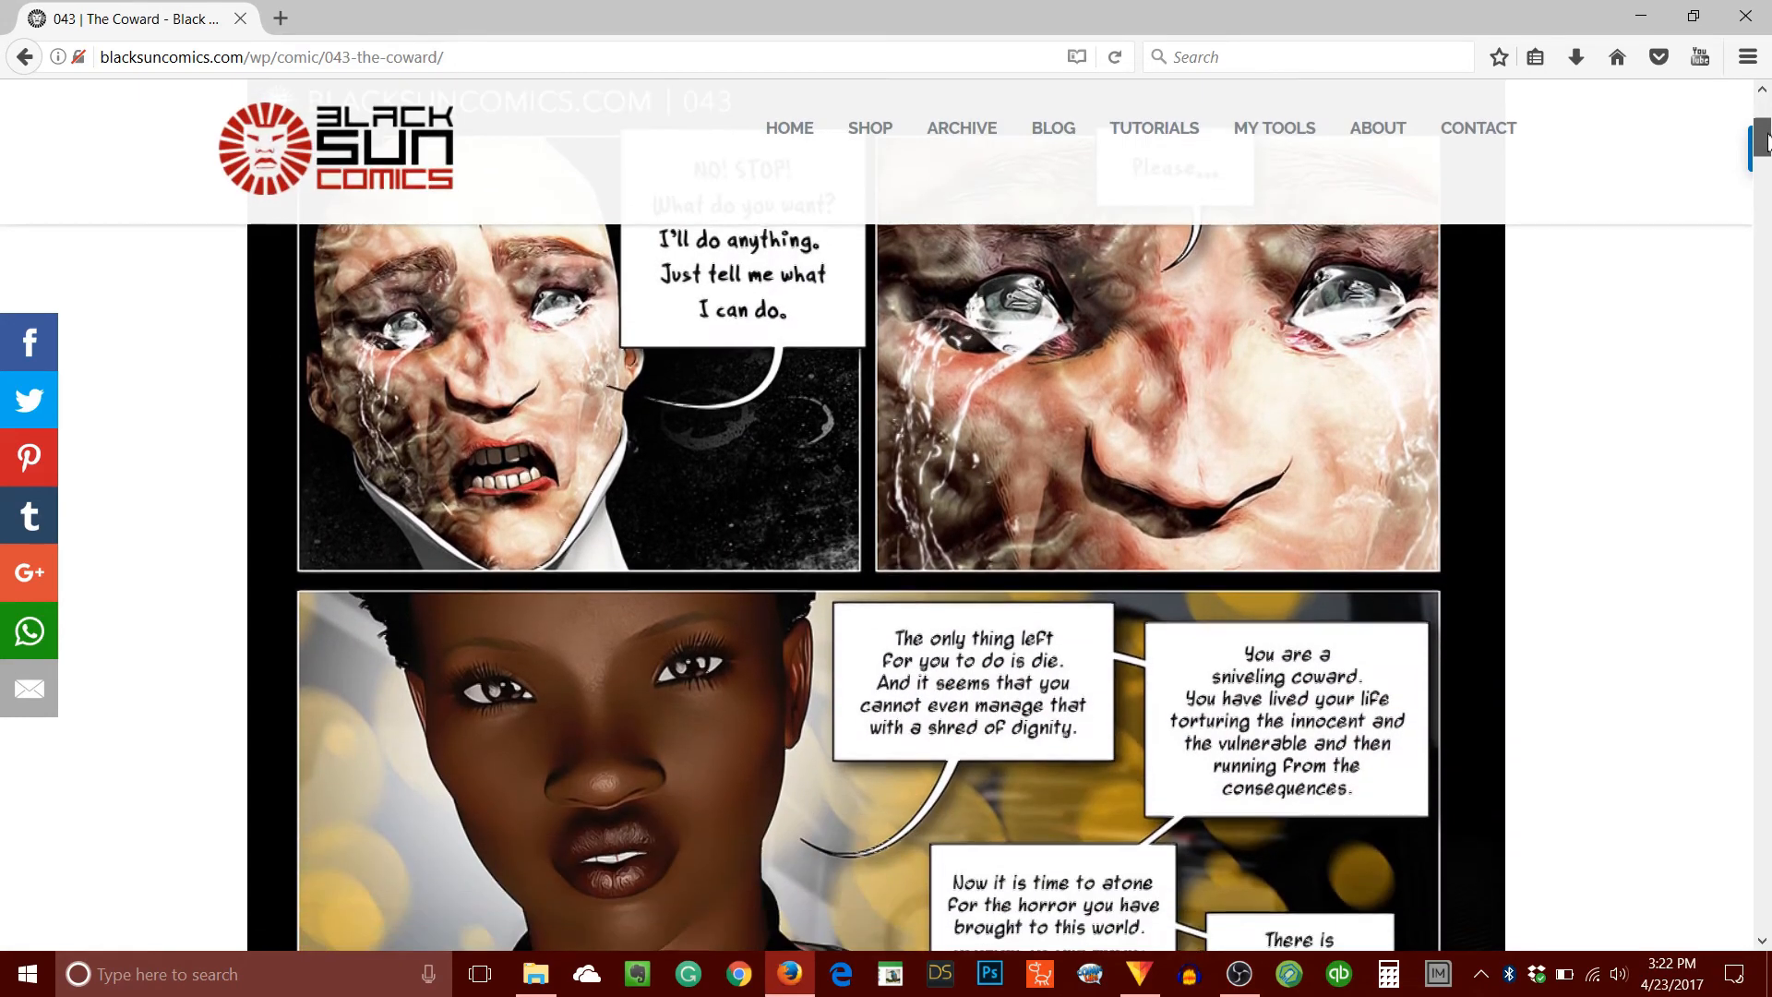
scroll("down", 3)
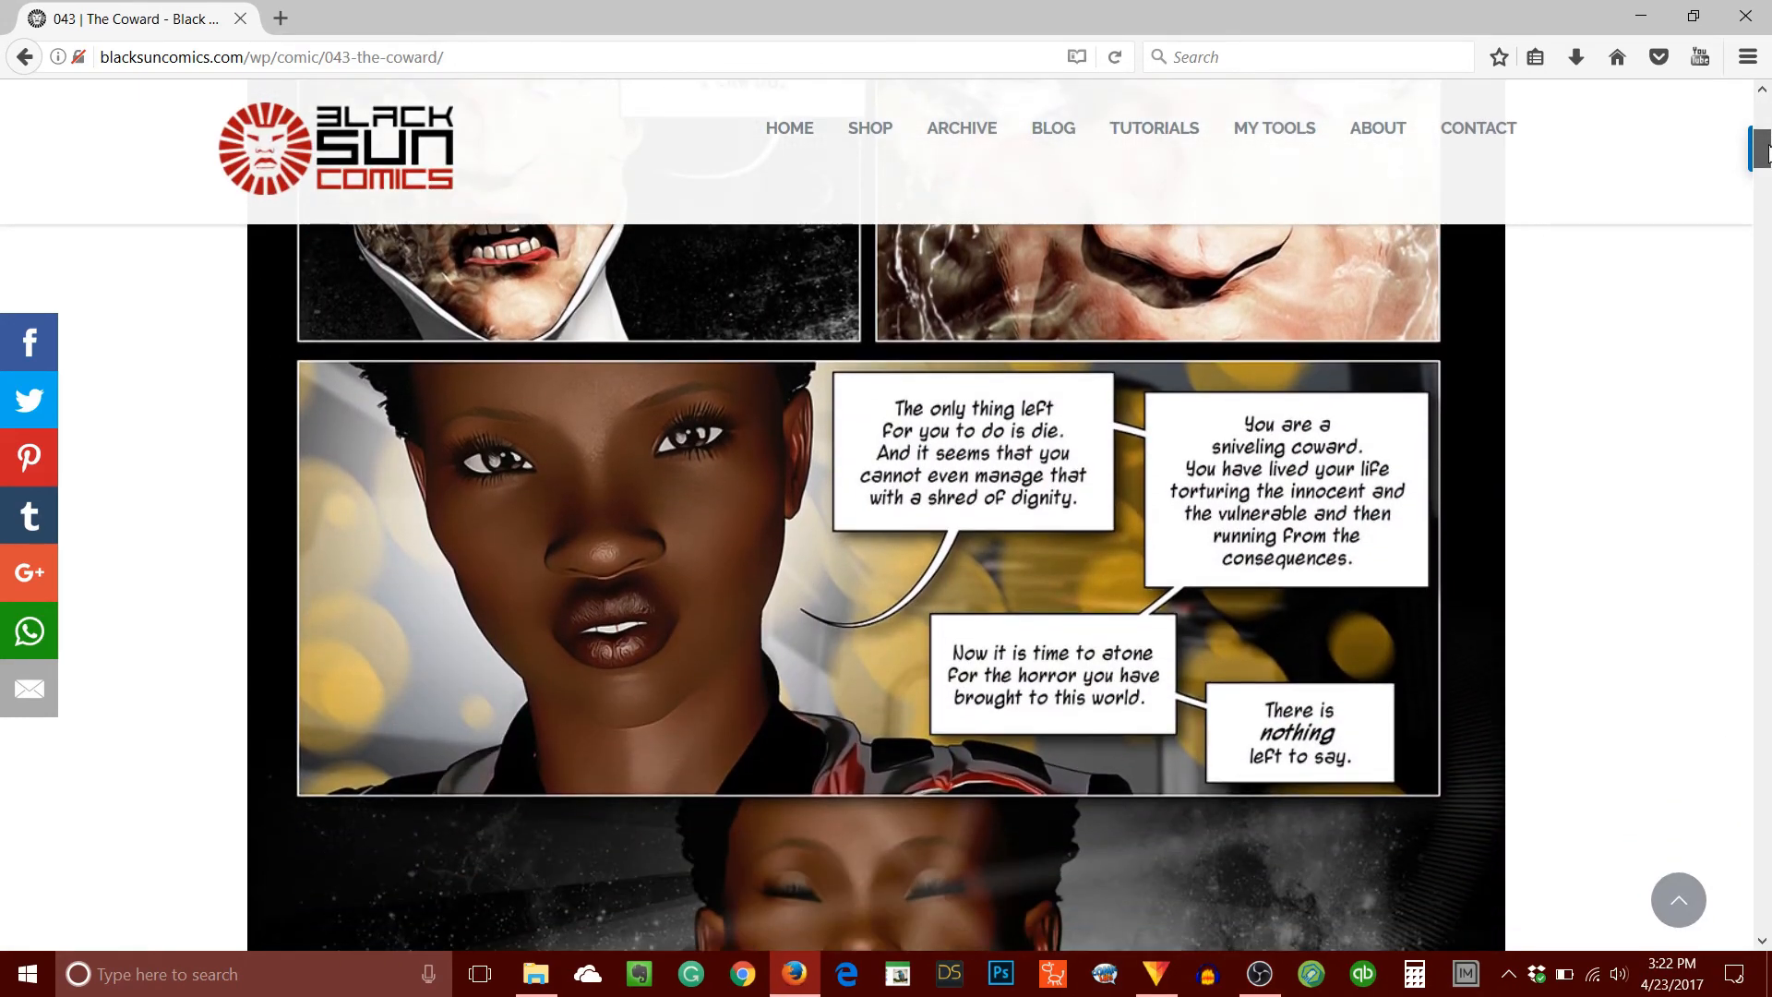
scroll("down", 3)
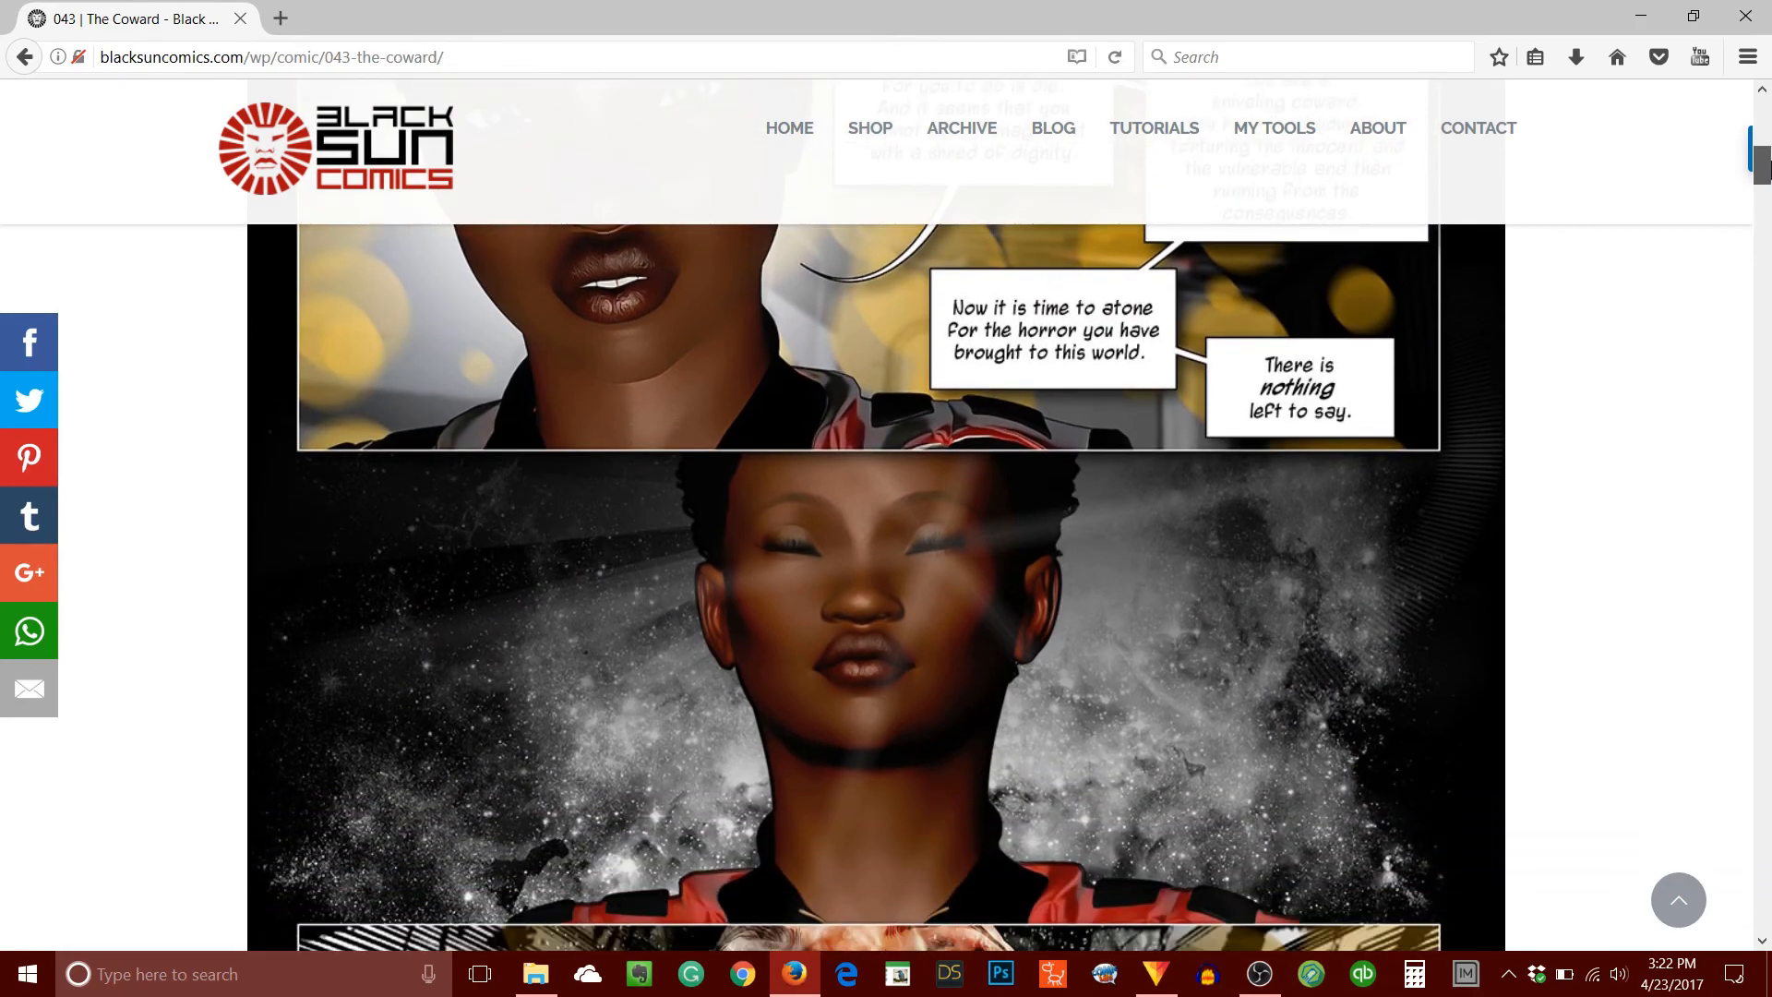
scroll("down", 3)
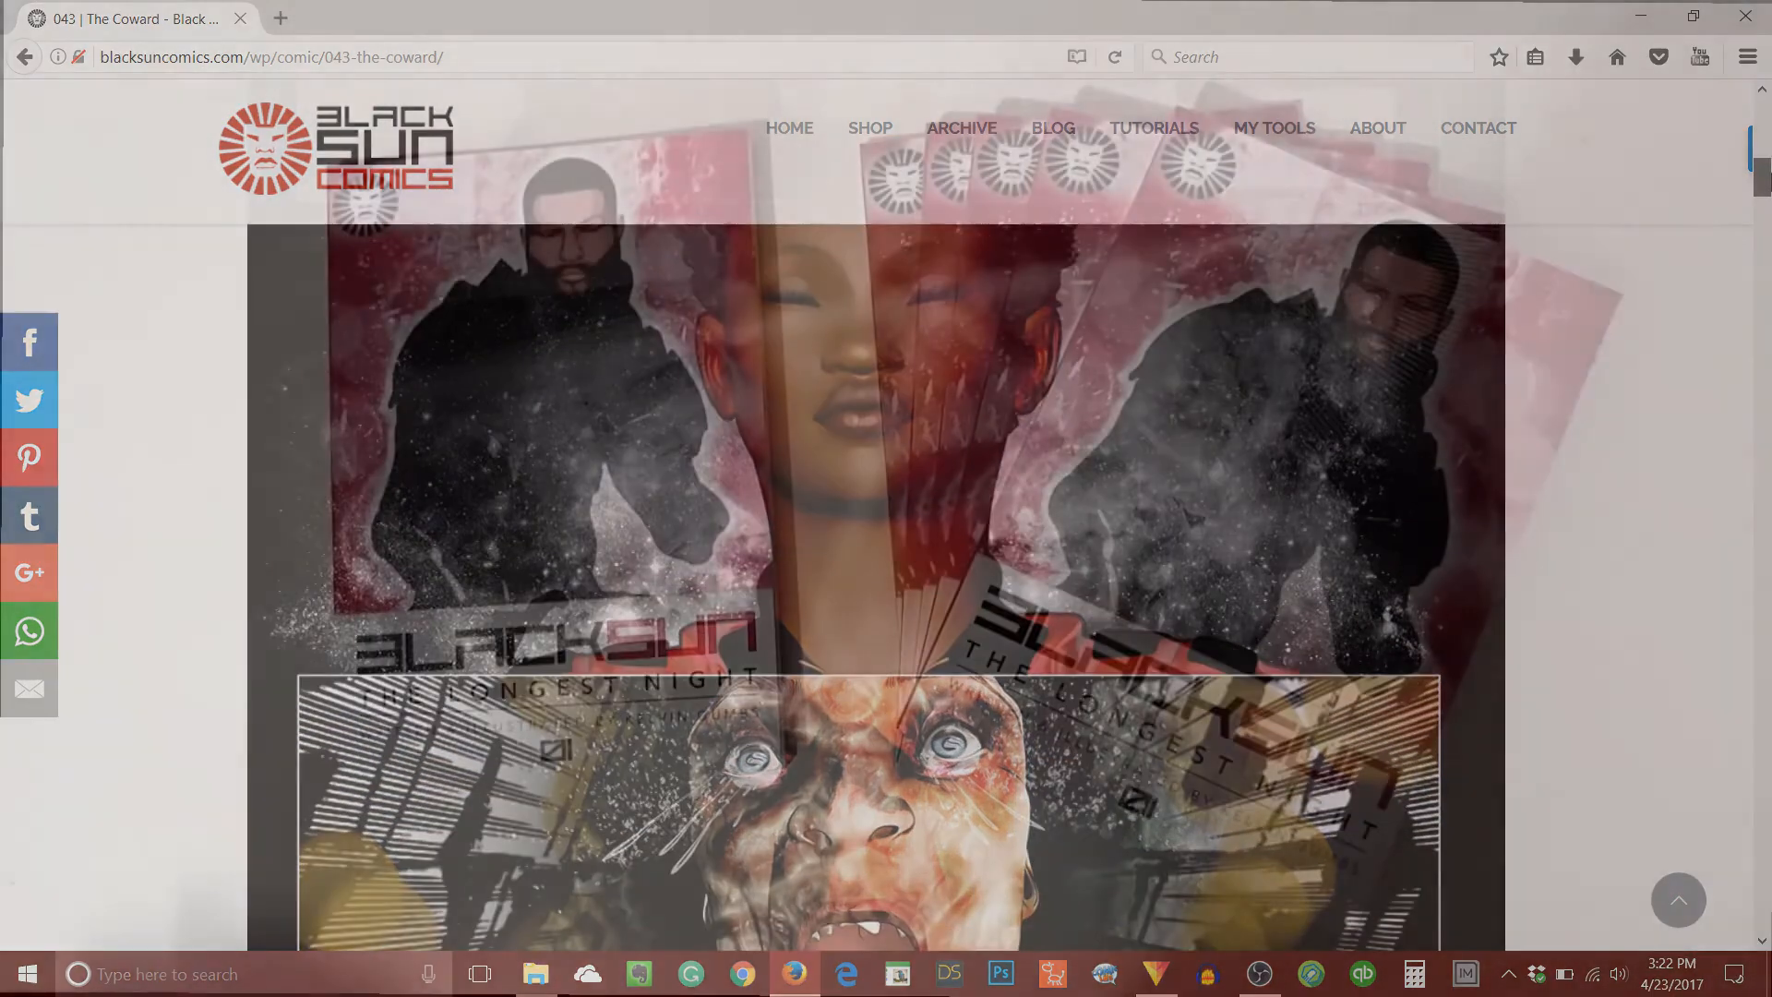